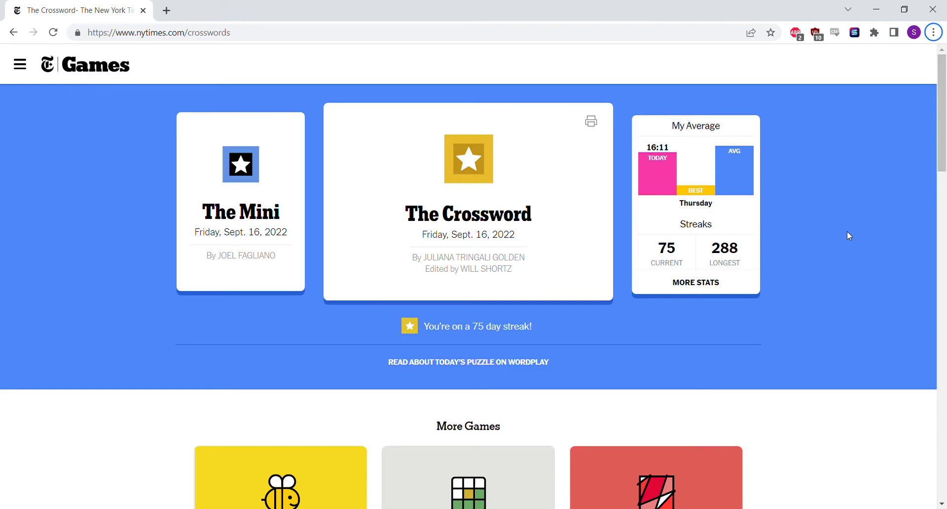
{"action": "mouse_move", "coordinate": [799, 243]}
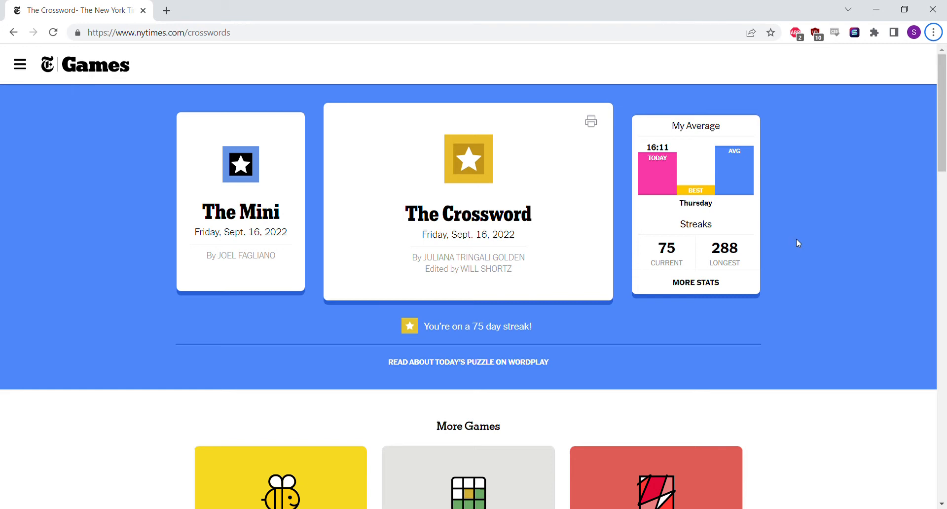
{"action": "mouse_move", "coordinate": [684, 201]}
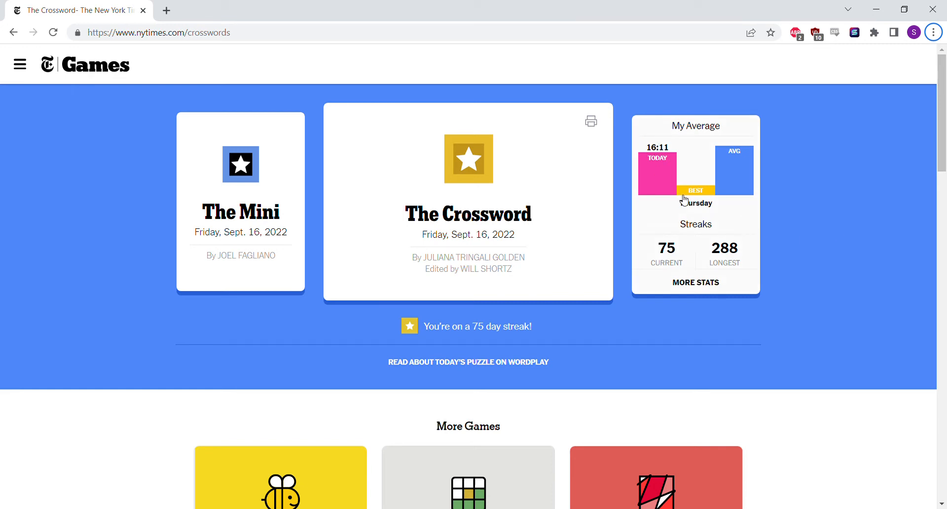
{"action": "mouse_move", "coordinate": [790, 191]}
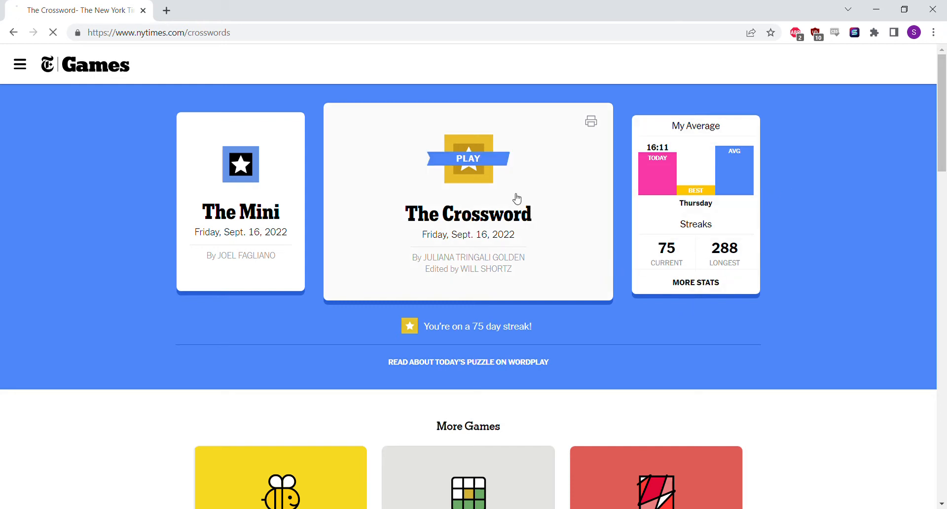
Open the Friday, September 16, 2022 crossword from The Crossword card
{"action": "left_click", "coordinate": [468, 158]}
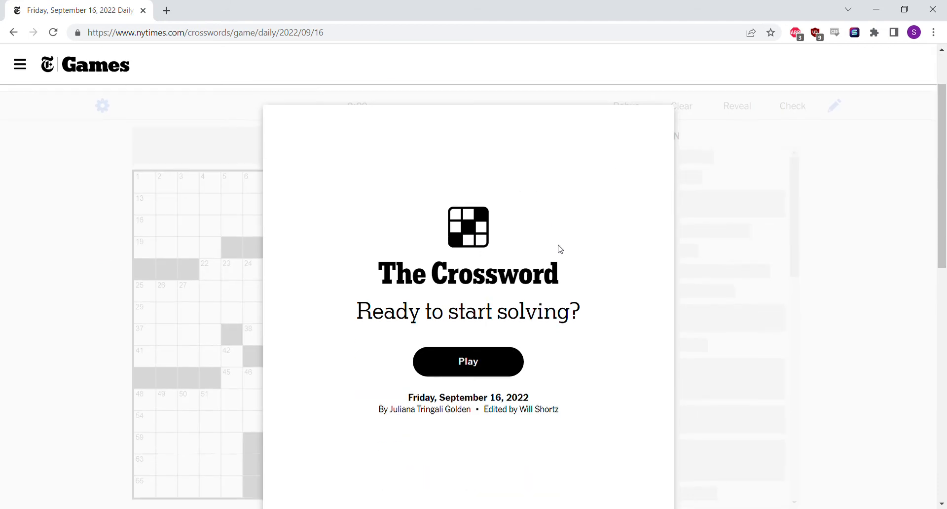
Start the puzzle and read the 19, 22, 29, 32, 37, 41 and 47 Across clues
{"action": "left_click", "coordinate": [468, 361]}
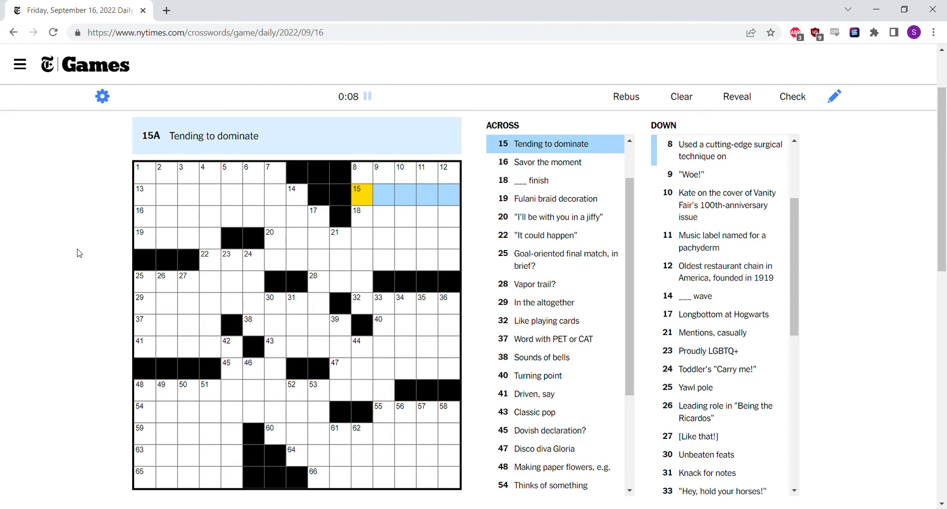
{"action": "left_click", "coordinate": [357, 216]}
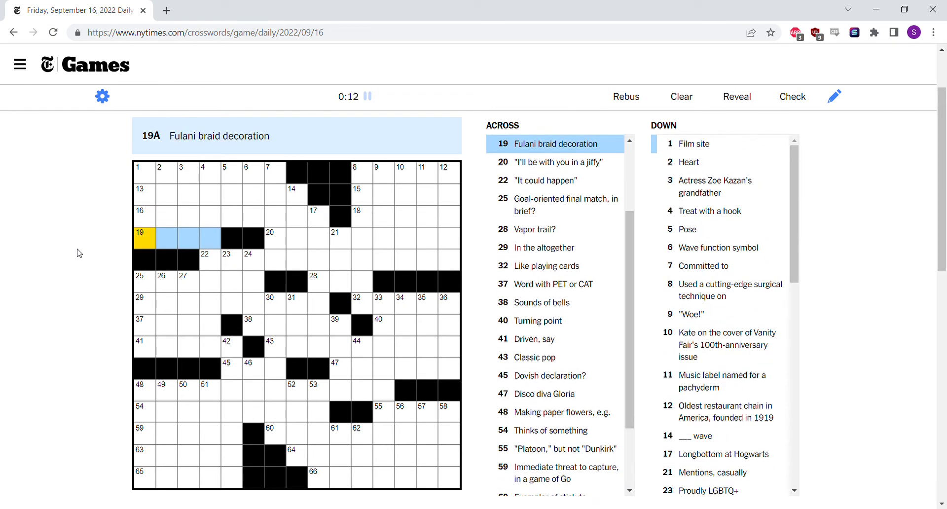
{"action": "left_click", "coordinate": [269, 238]}
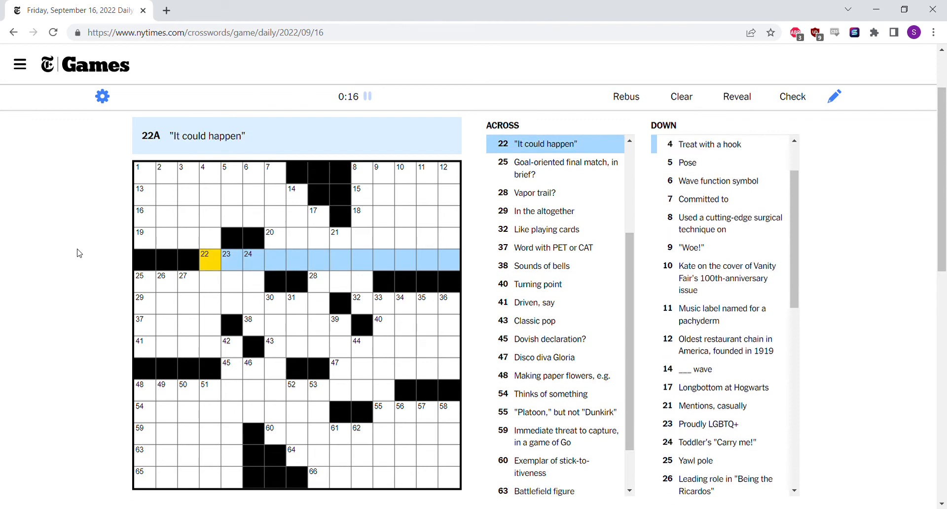
{"action": "left_click", "coordinate": [140, 276]}
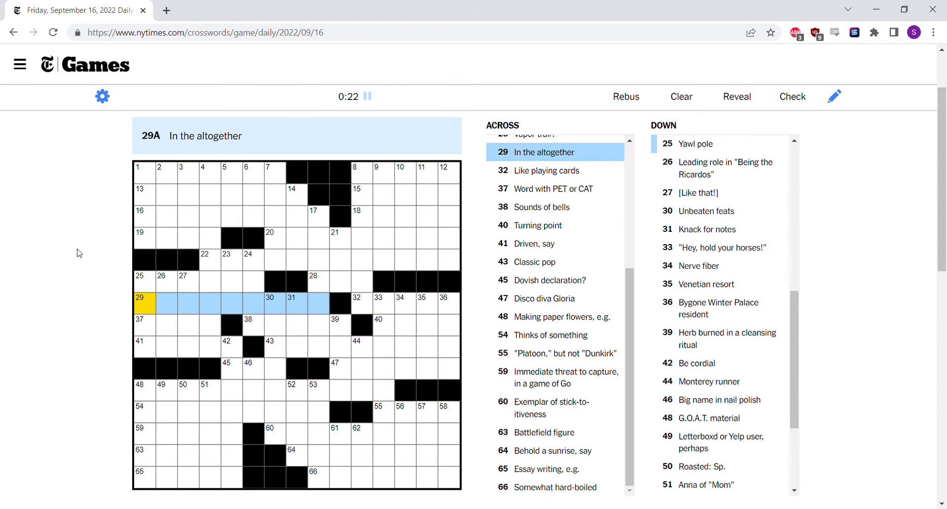
{"action": "left_click", "coordinate": [357, 303]}
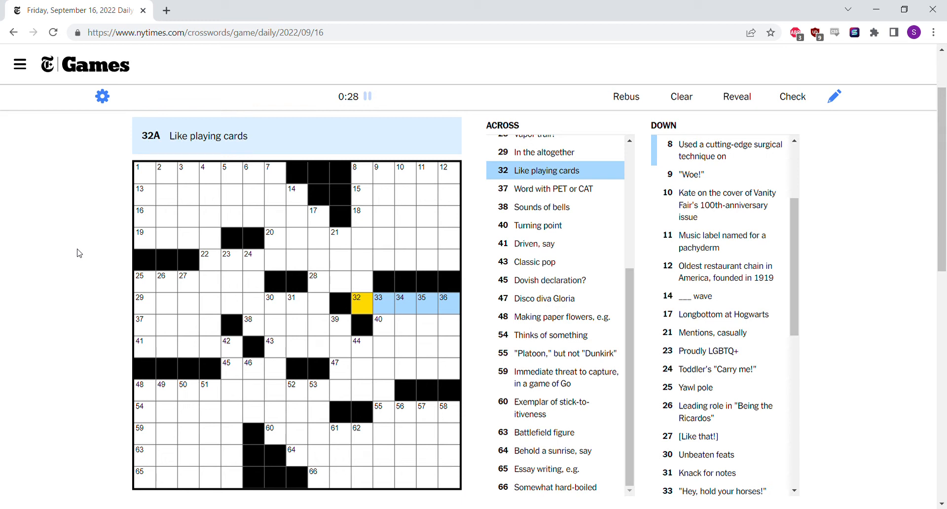
{"action": "left_click", "coordinate": [140, 327]}
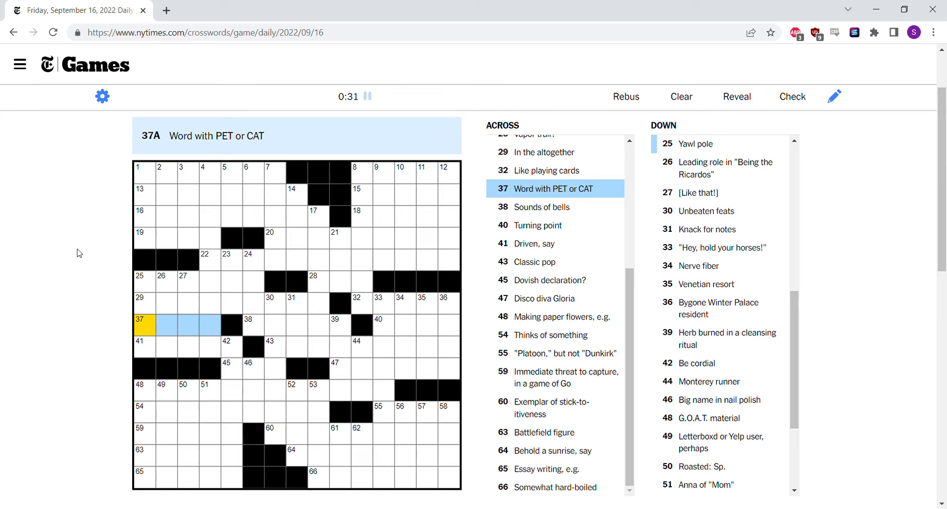
{"action": "left_click", "coordinate": [139, 346]}
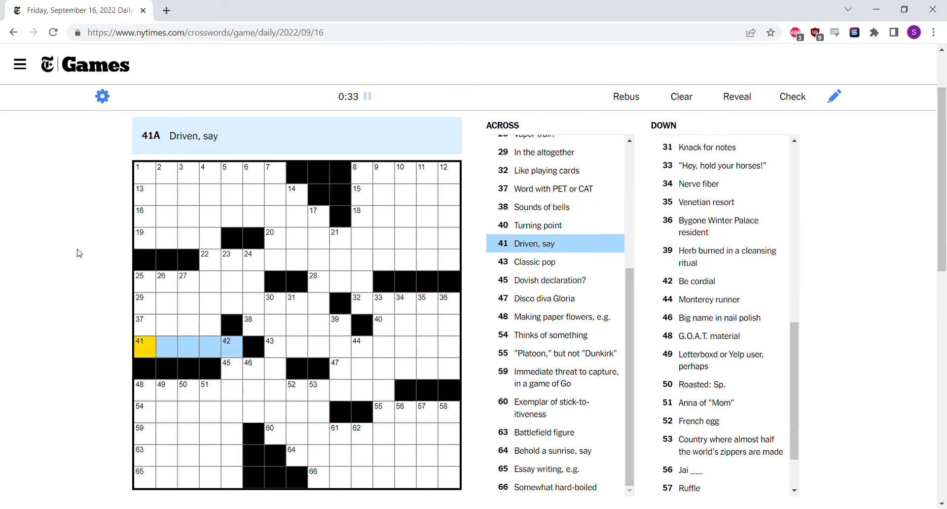
{"action": "left_click", "coordinate": [338, 369]}
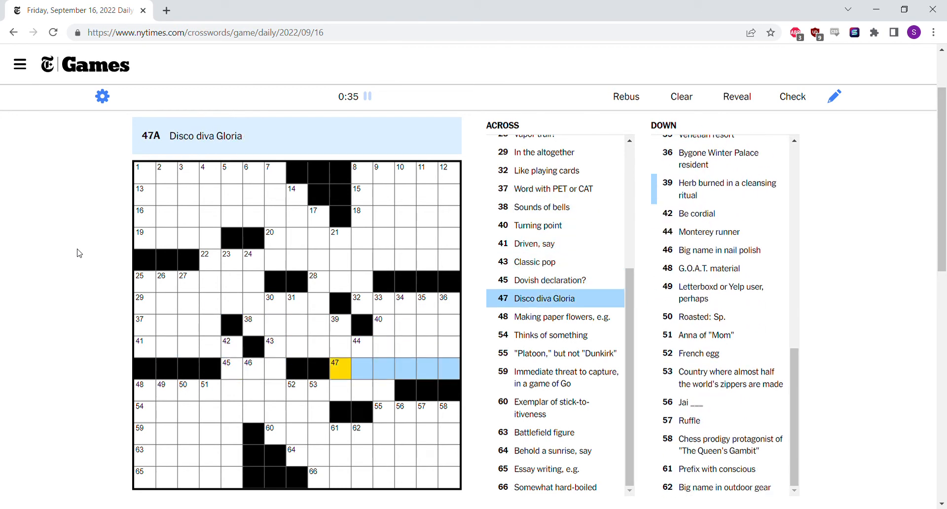
Read the 2- and 3-Down clues and fill 4-Down with CANDY CANE
{"action": "left_click", "coordinate": [144, 413]}
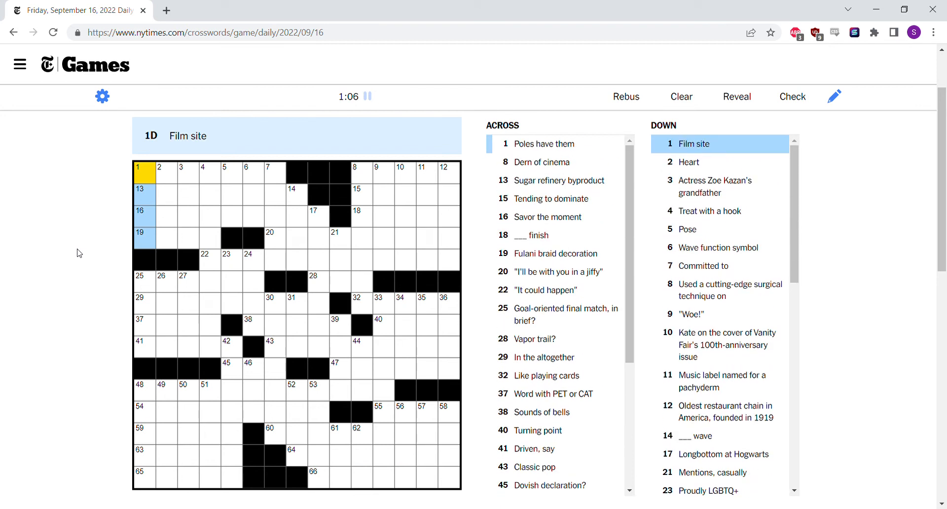
{"action": "left_click", "coordinate": [166, 173]}
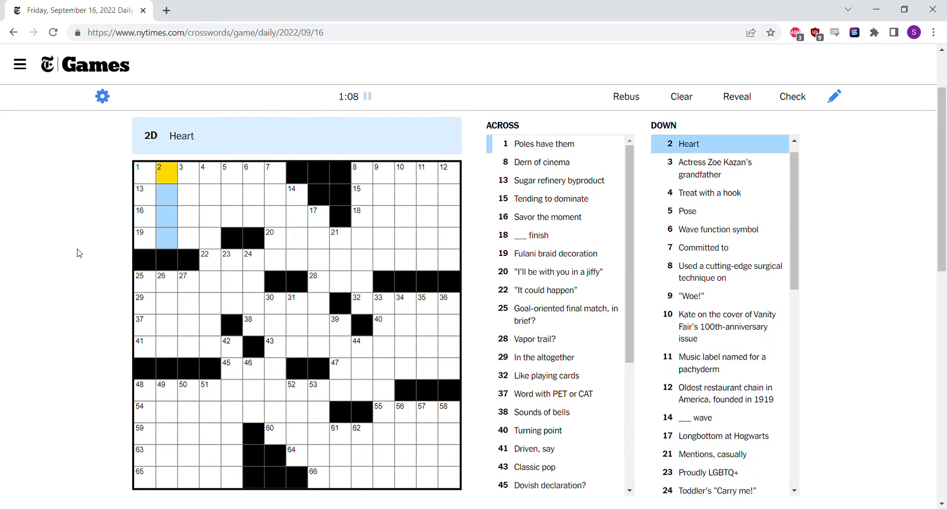
{"action": "left_click", "coordinate": [189, 173]}
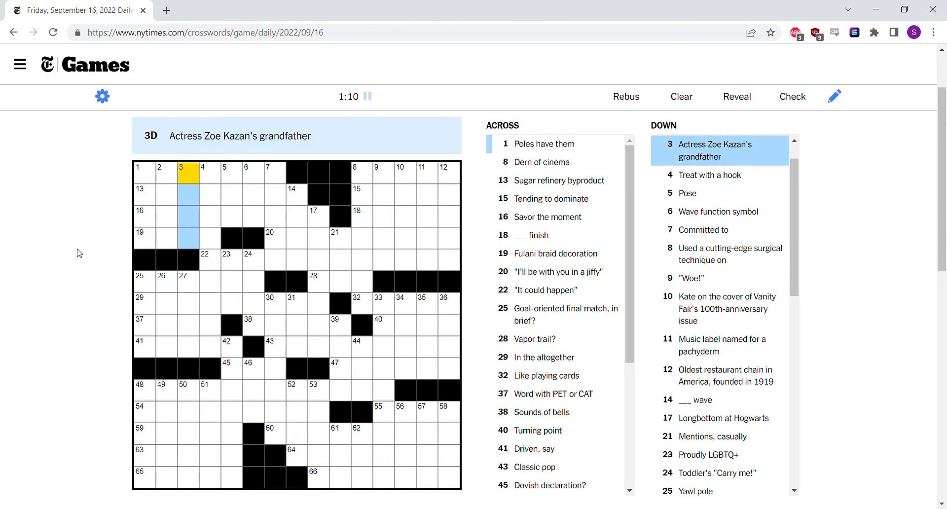
{"action": "left_click", "coordinate": [210, 173]}
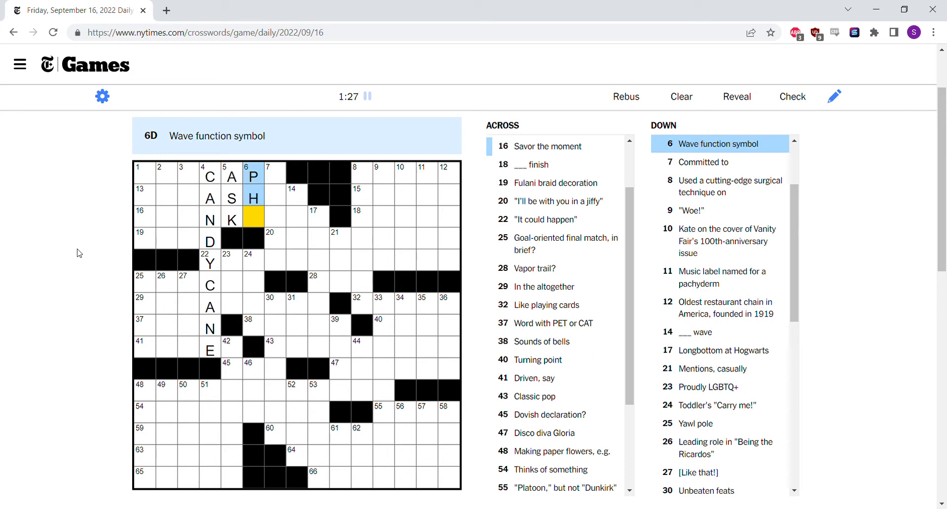
Fill ICECAPS, MOLASSES, DRINK IT IN and BEAD into 1, 13, 16 and 19 Across
{"action": "type", "text": "SI"}
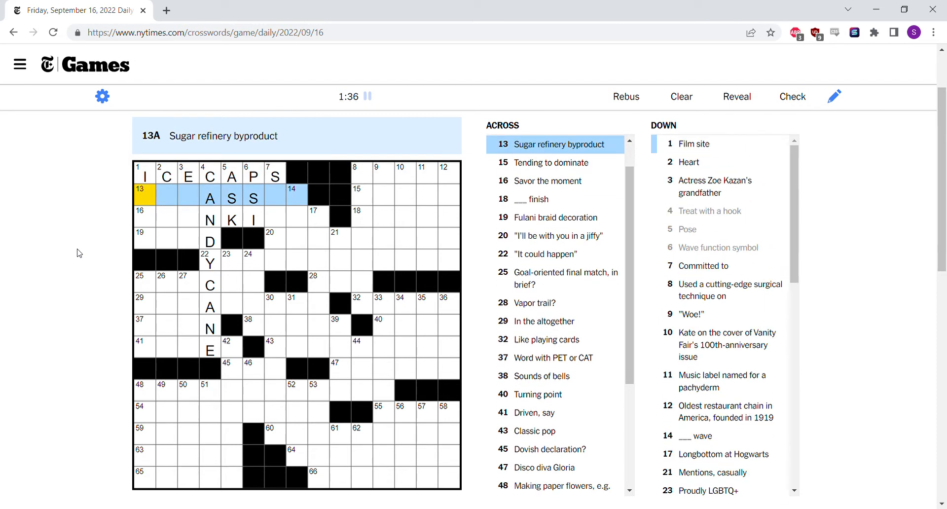
{"action": "type", "text": "MOLASSES"}
{"action": "left_click", "coordinate": [177, 239]}
{"action": "type", "text": "BE "}
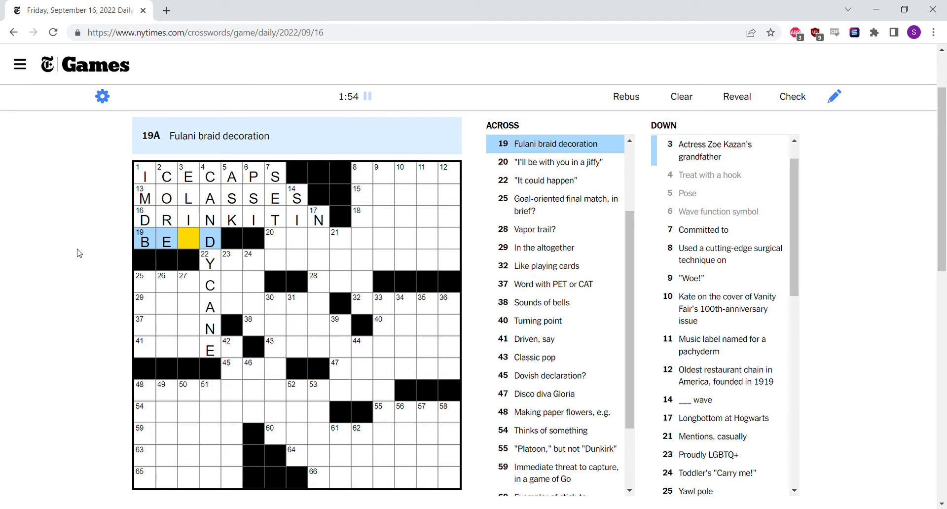
{"action": "type", "text": "A"}
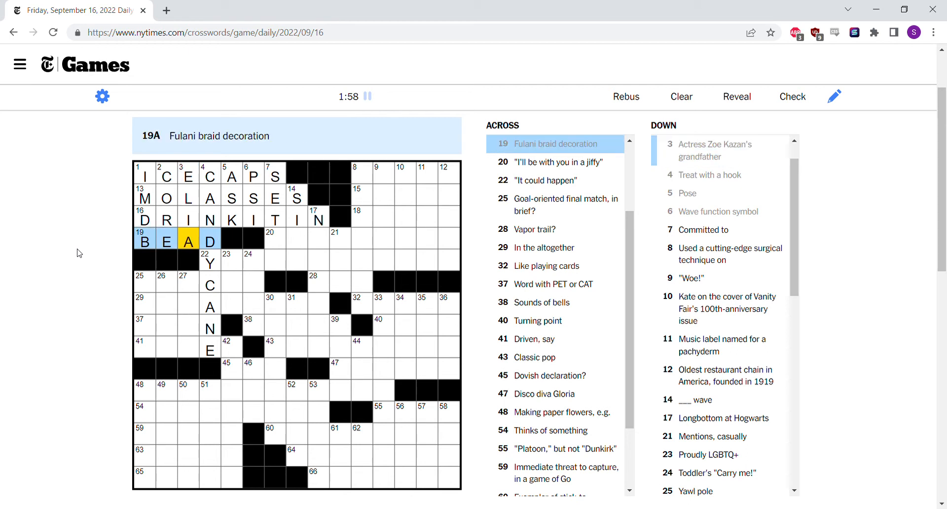
Check the 7- and 14-Down crossings, then enter ONE SECOND and YOU NEVER KNOW
{"action": "left_click", "coordinate": [276, 239]}
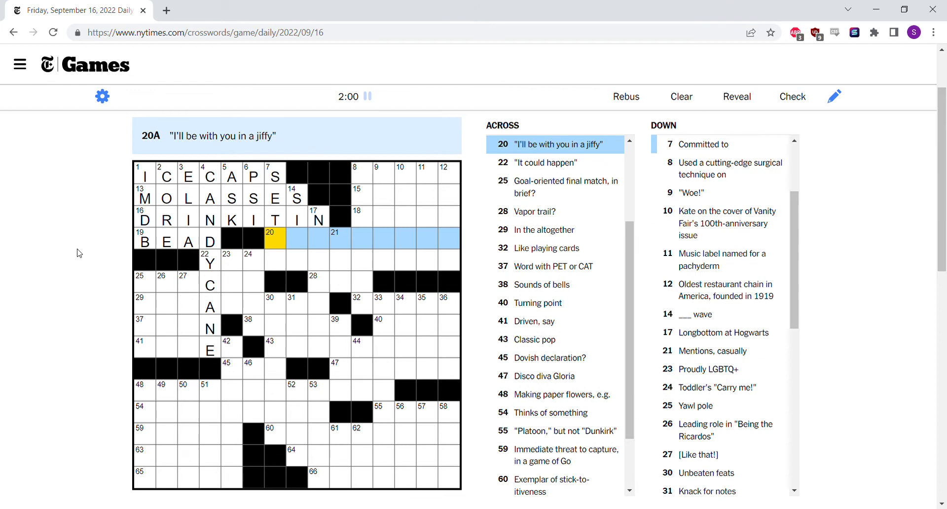
{"action": "left_click", "coordinate": [275, 174]}
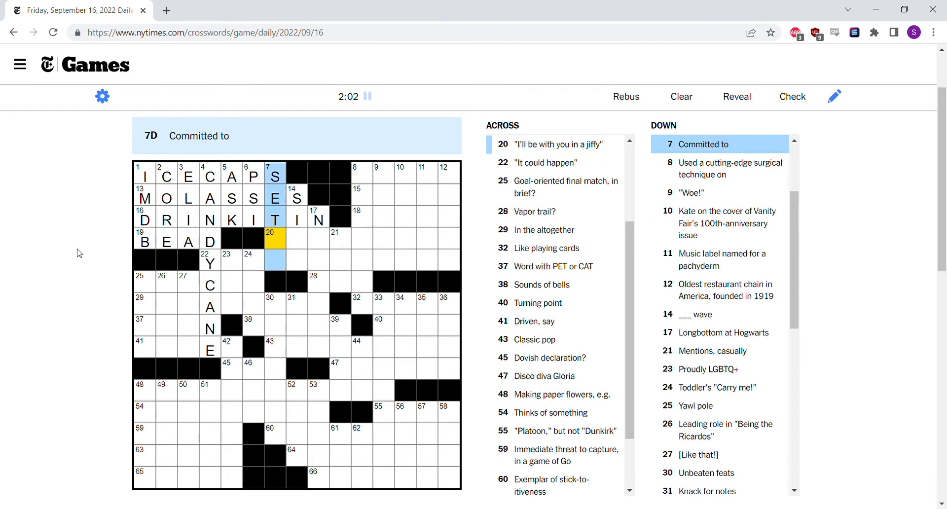
{"action": "left_click", "coordinate": [362, 174]}
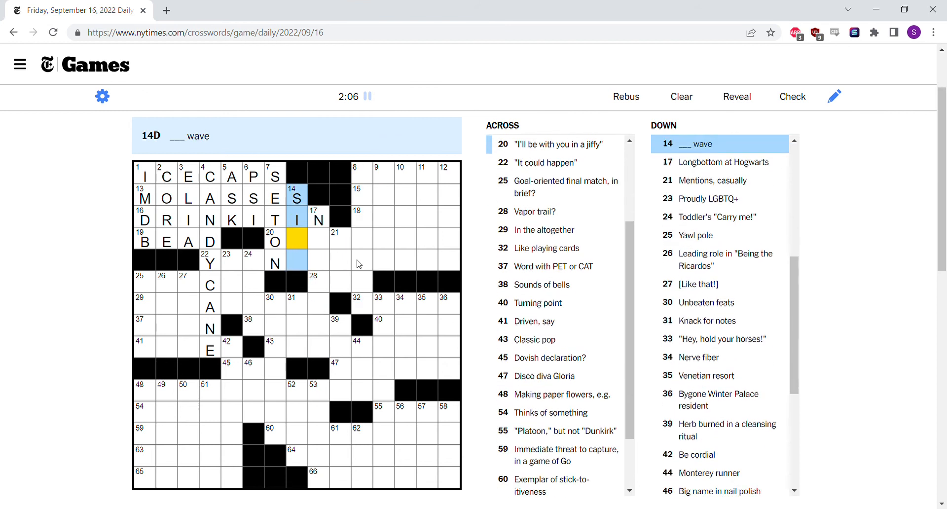
{"action": "left_click", "coordinate": [318, 218]}
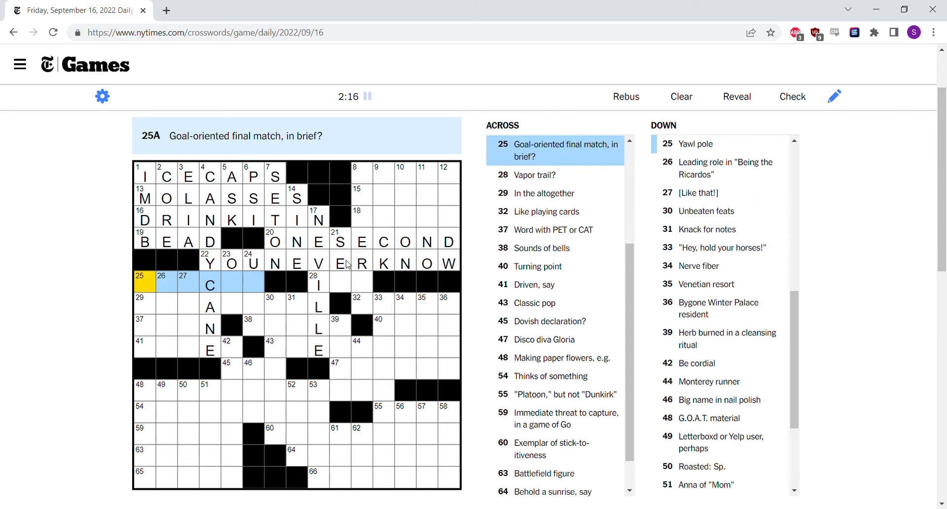
Enter PEALS at 38 Across, letters in 21 and 31 Down, and LASER at 8 Down
{"action": "left_click", "coordinate": [231, 285]}
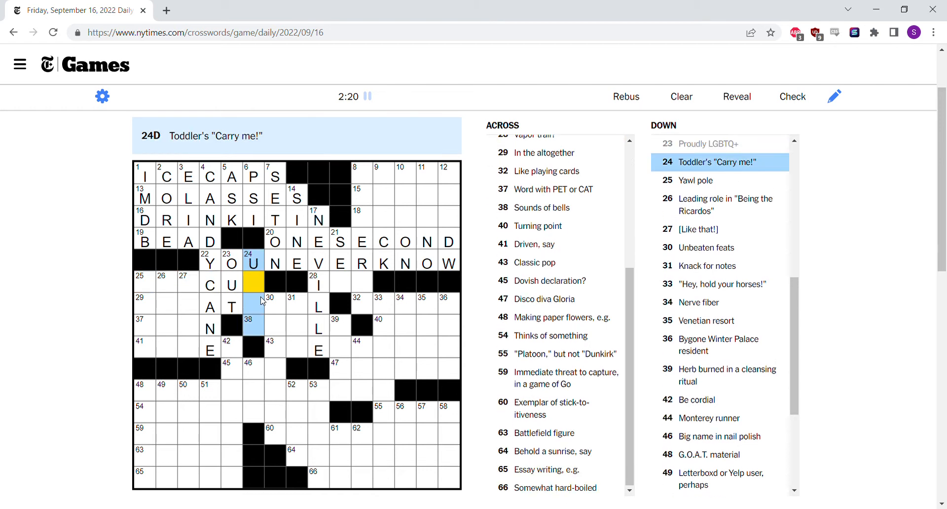
{"action": "type", "text": "PUP"}
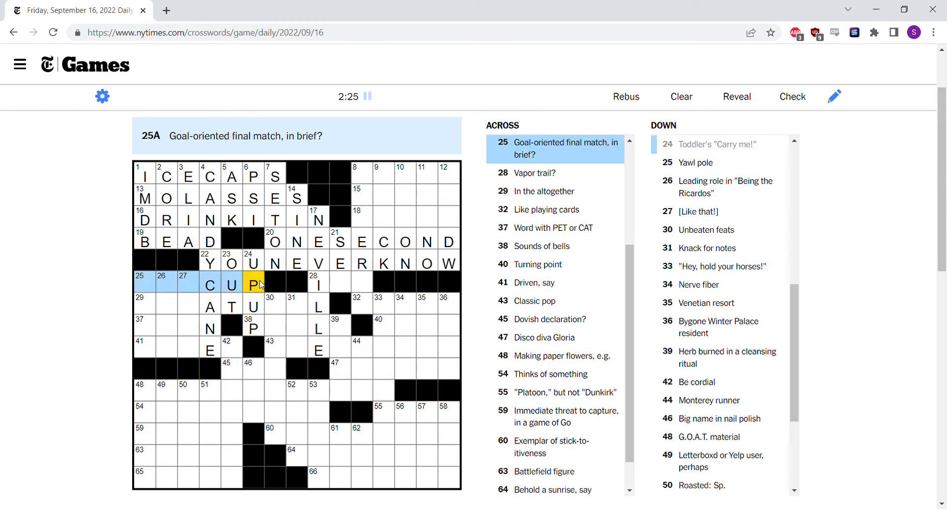
{"action": "left_click", "coordinate": [143, 310]}
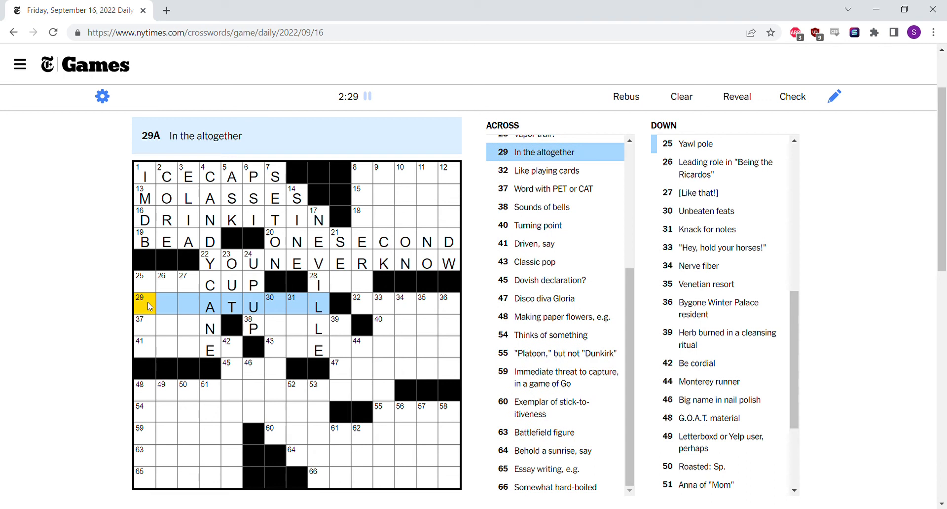
{"action": "left_click", "coordinate": [143, 326]}
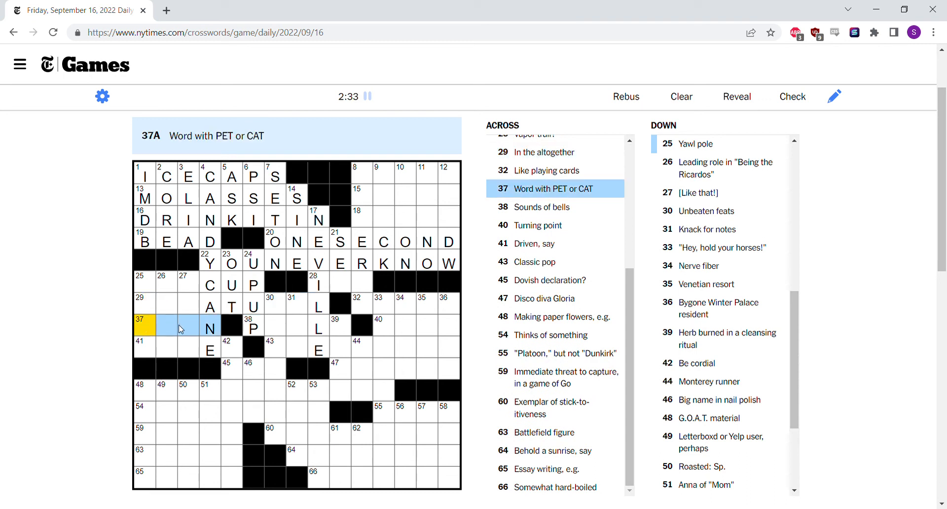
{"action": "left_click", "coordinate": [253, 328]}
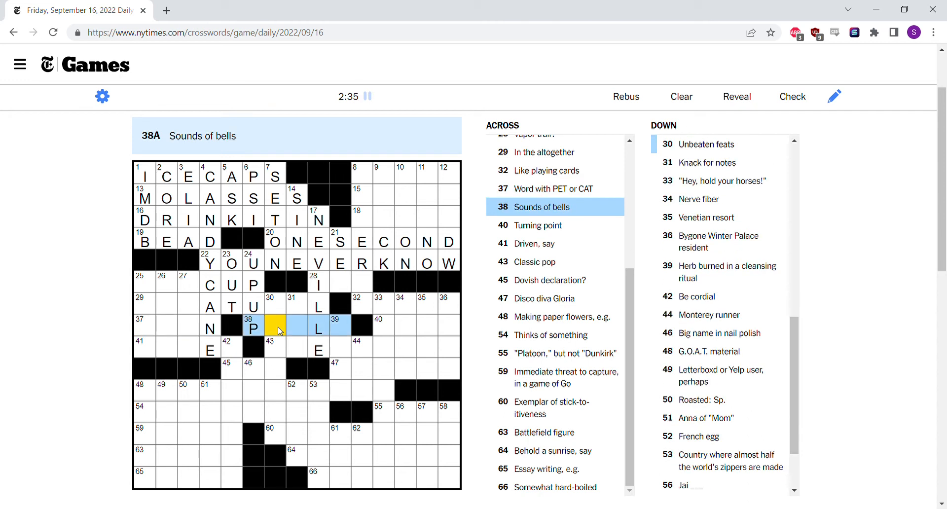
{"action": "mouse_move", "coordinate": [287, 320]}
{"action": "type", "text": "EALS"}
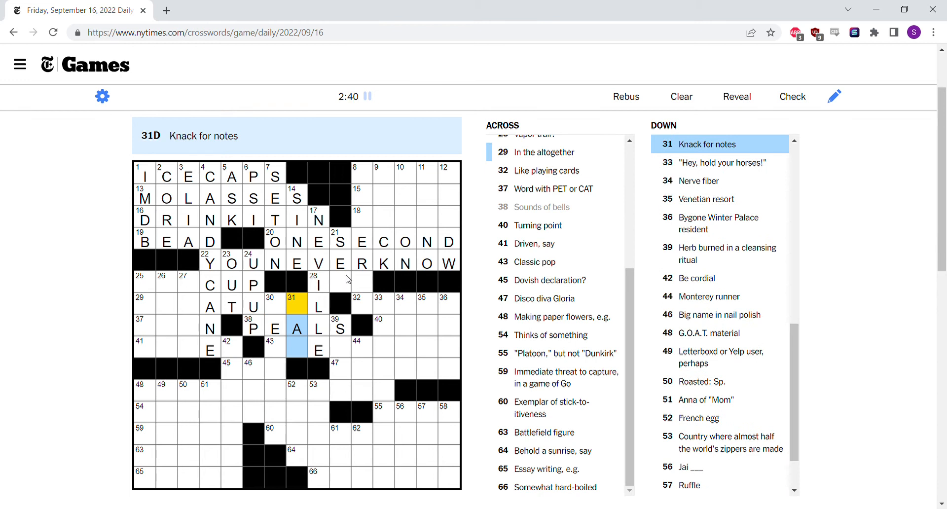
{"action": "left_click", "coordinate": [339, 285]}
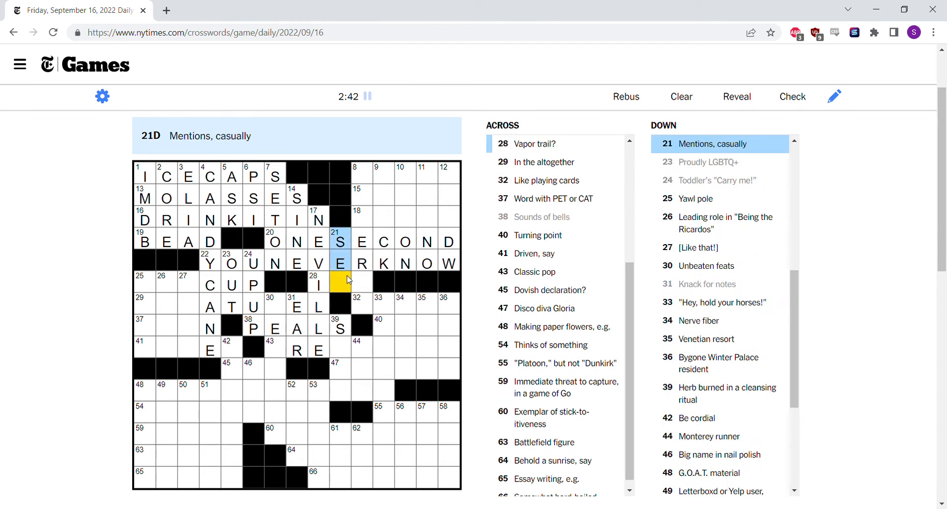
{"action": "mouse_move", "coordinate": [380, 186]}
{"action": "type", "text": "Z"}
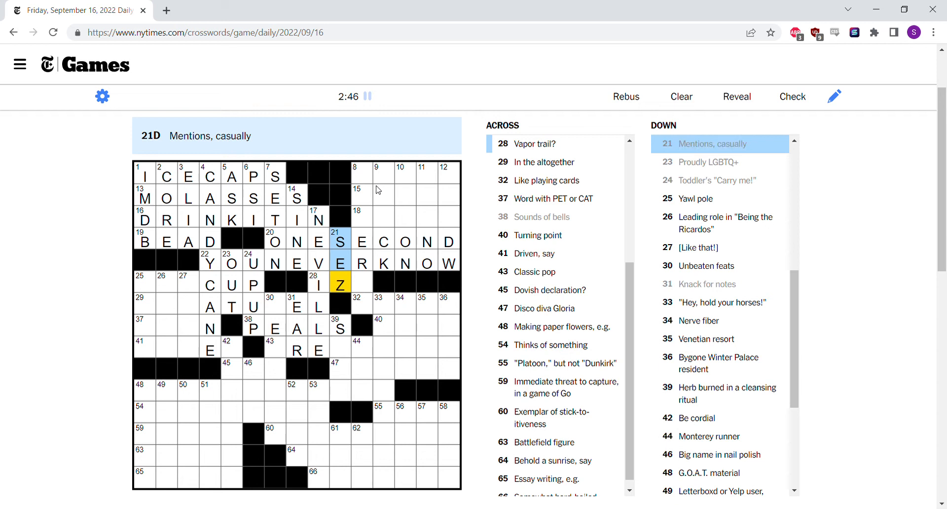
{"action": "left_click", "coordinate": [361, 176]}
{"action": "type", "text": "LASERER"}
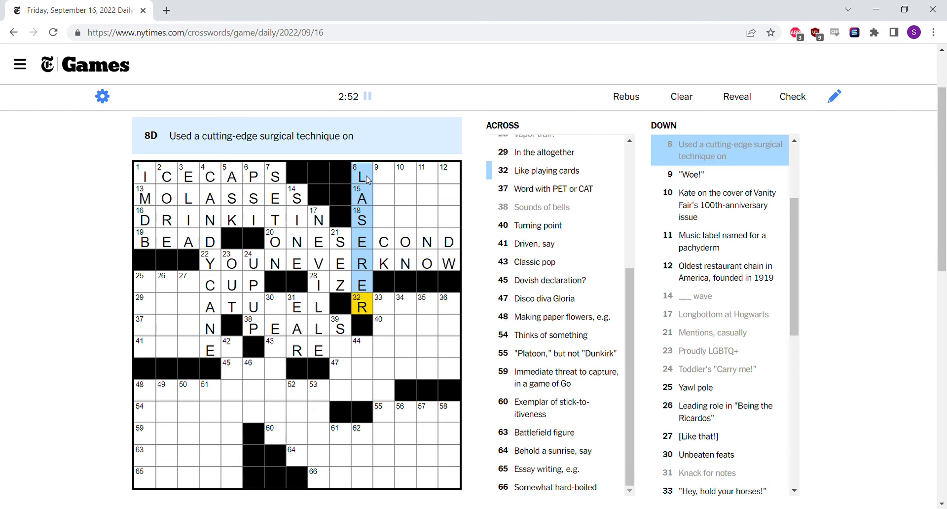
Enter LAURA, ALPHA and SATIN in the top right and begin AU NATUREL at 29 Across
{"action": "left_click", "coordinate": [383, 174]}
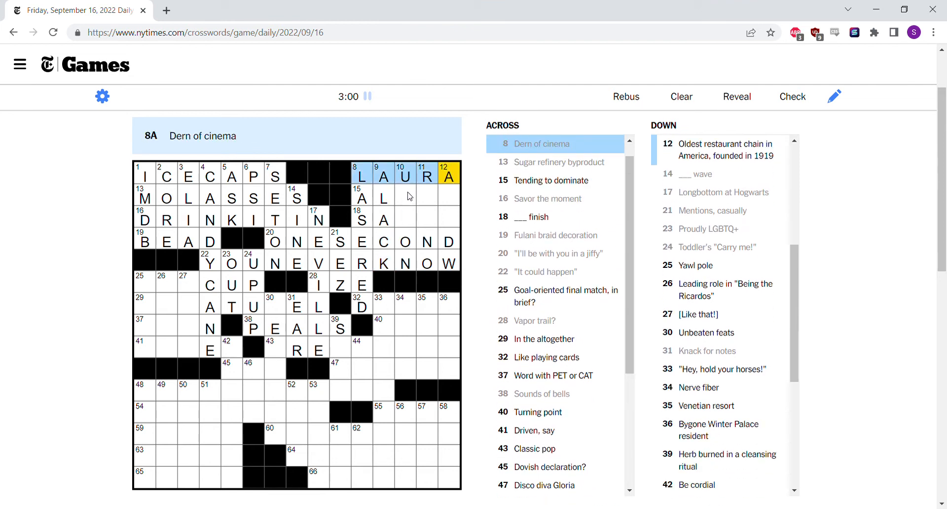
{"action": "left_click", "coordinate": [405, 195]}
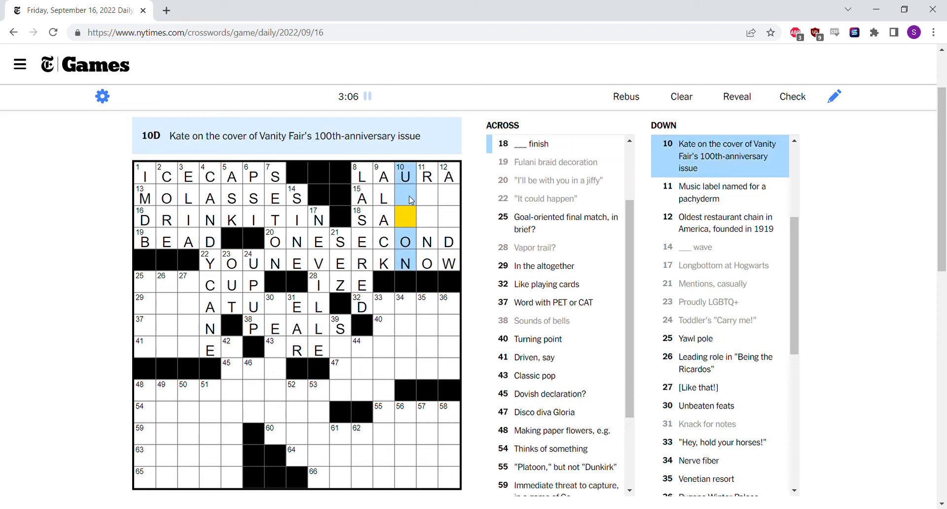
{"action": "left_click", "coordinate": [405, 195]}
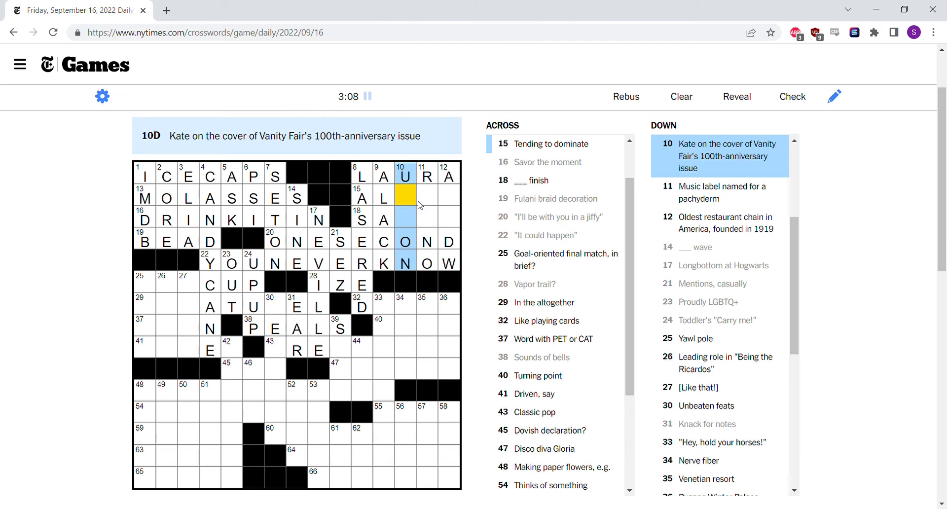
{"action": "left_click", "coordinate": [427, 195]}
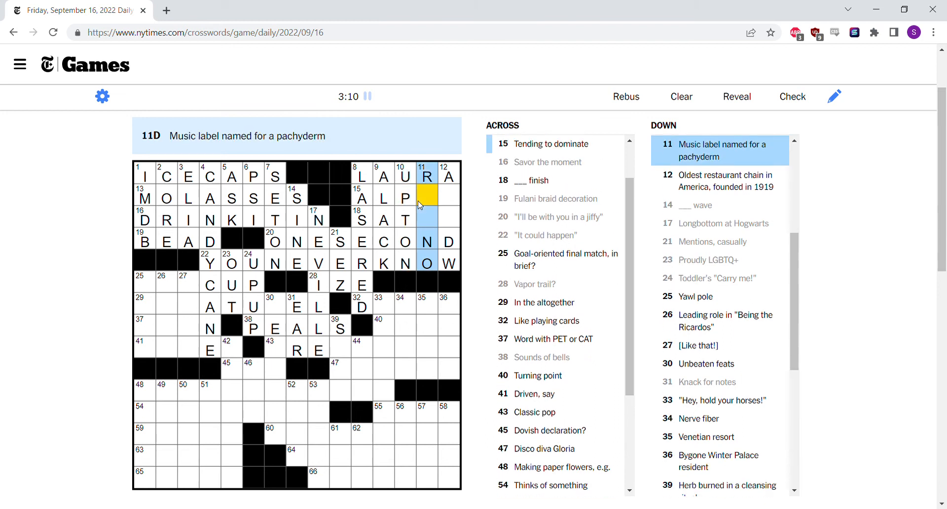
{"action": "type", "text": "HA"}
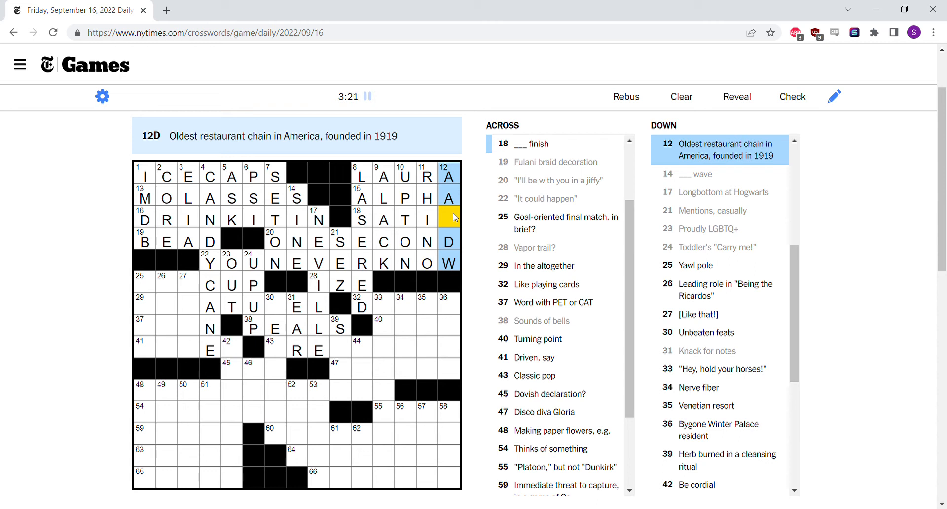
{"action": "left_click", "coordinate": [361, 218]}
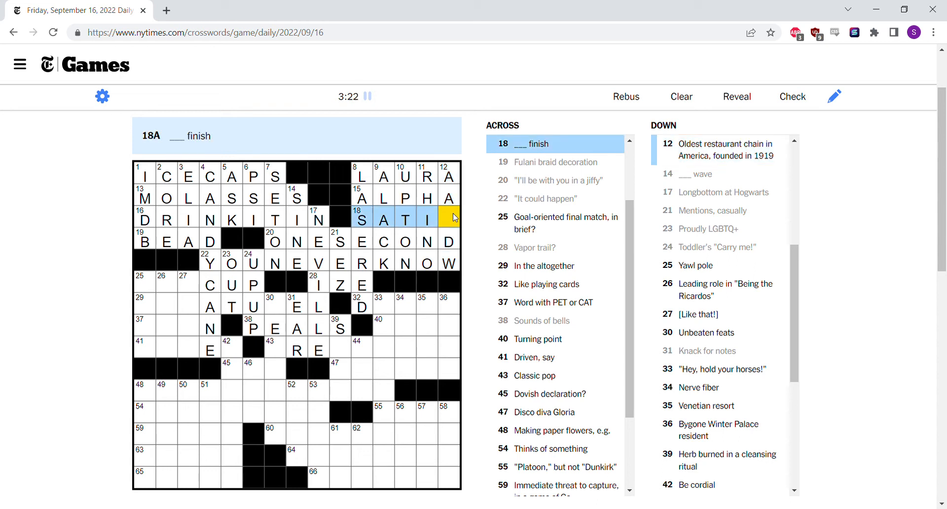
{"action": "left_click", "coordinate": [447, 218]}
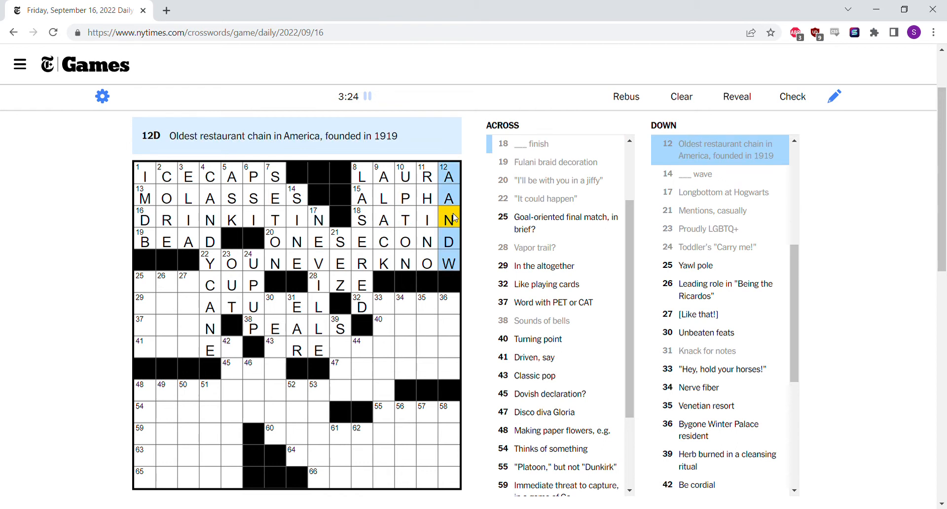
{"action": "left_click", "coordinate": [210, 305]}
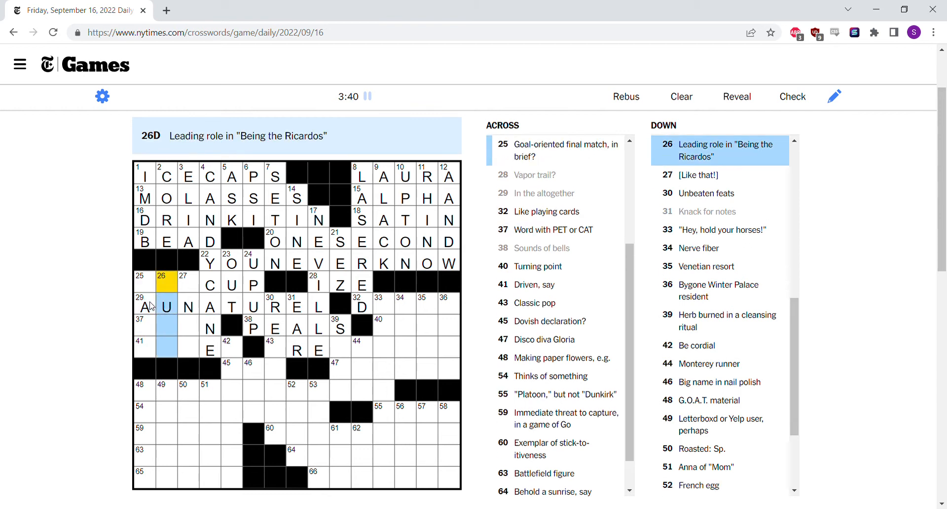
Fill ED in 27 Down and complete SAGE in 39 Down
{"action": "left_click", "coordinate": [183, 284]}
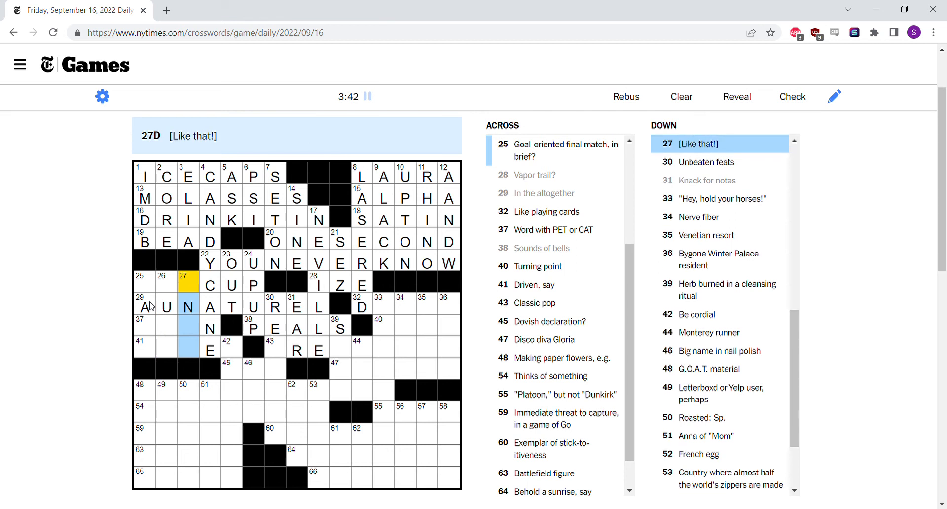
{"action": "mouse_move", "coordinate": [187, 283]}
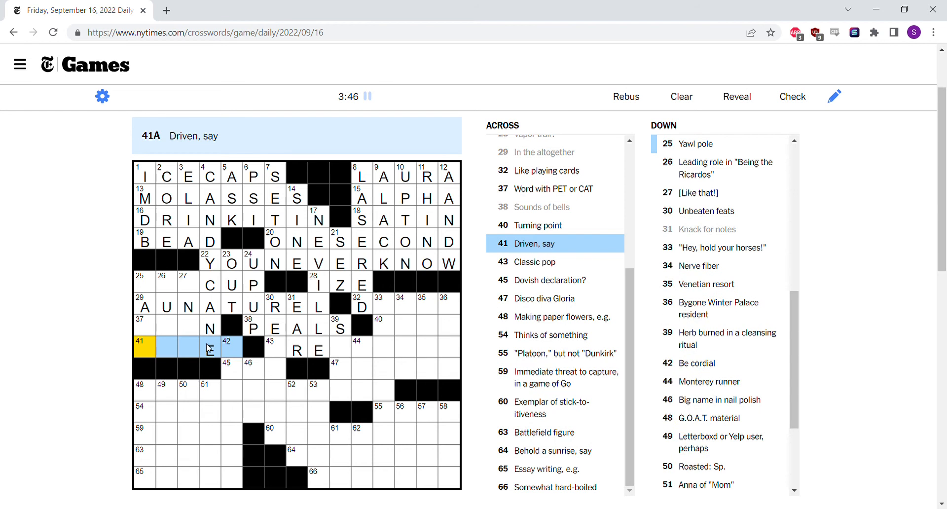
{"action": "type", "text": "ED"}
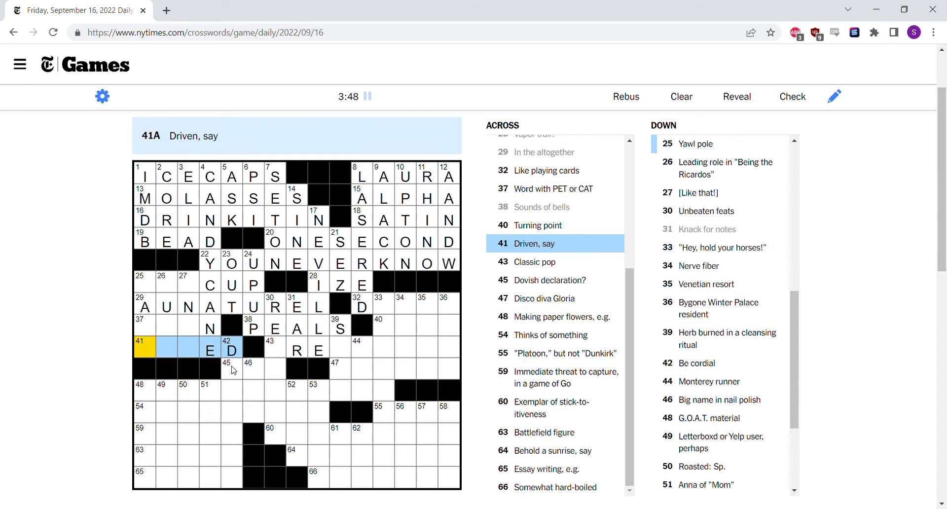
{"action": "left_click", "coordinate": [231, 366]}
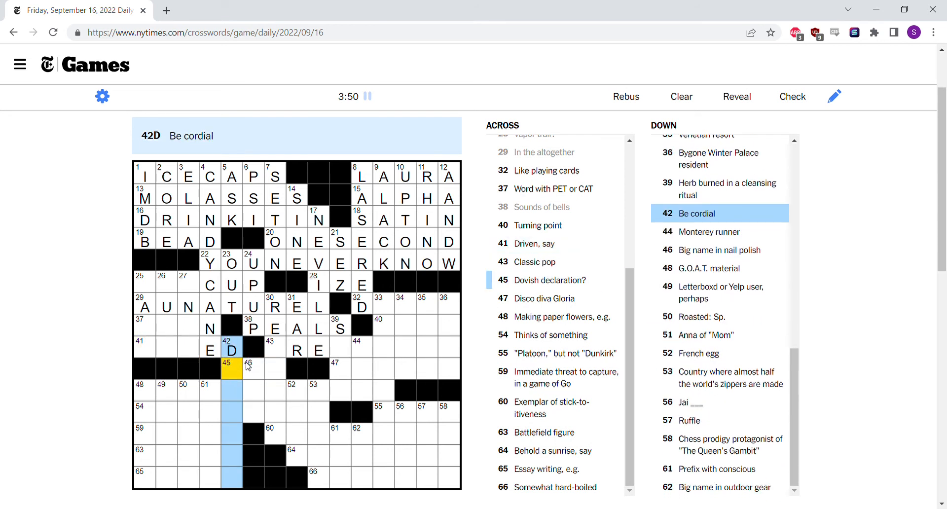
{"action": "left_click", "coordinate": [275, 349]}
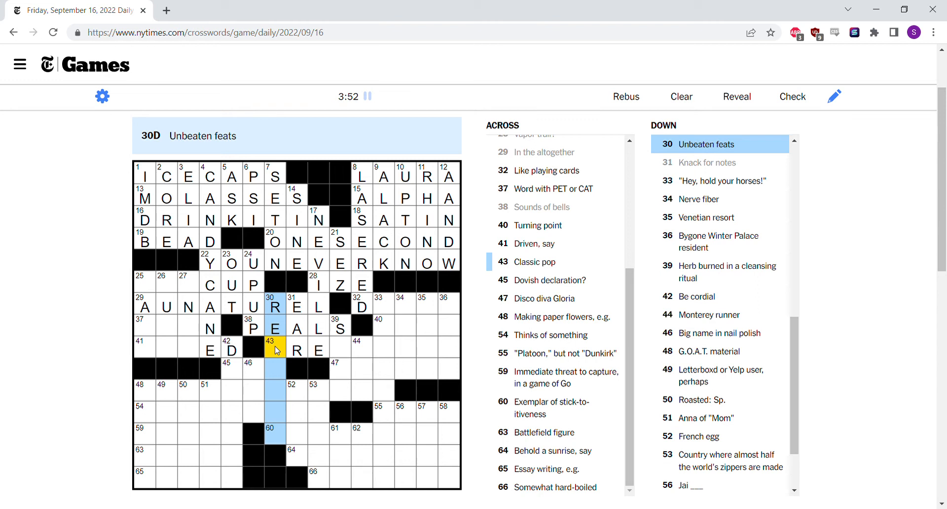
{"action": "left_click", "coordinate": [297, 350]}
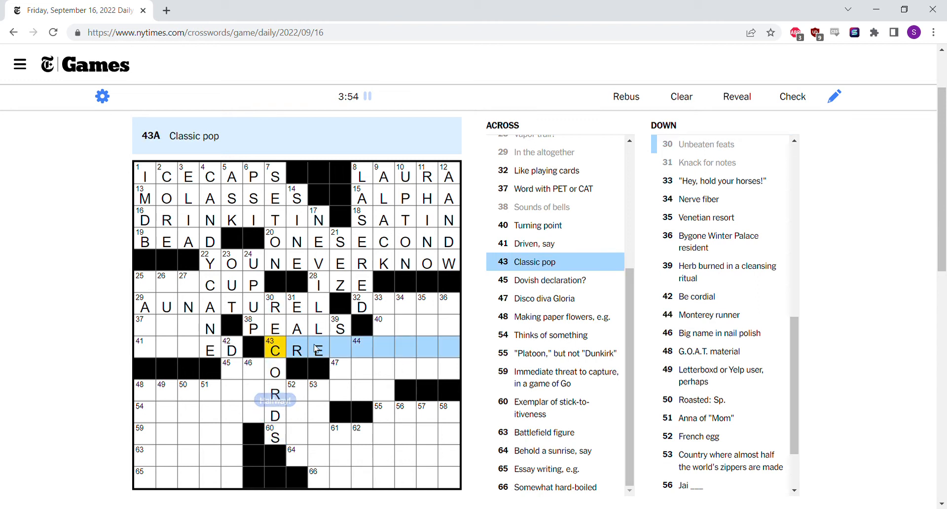
{"action": "left_click", "coordinate": [340, 350]}
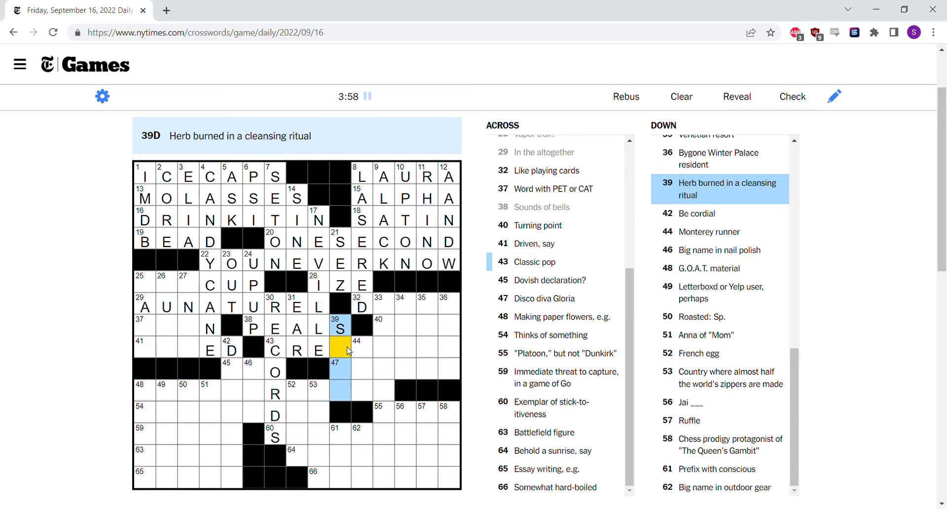
{"action": "type", "text": "AGE"}
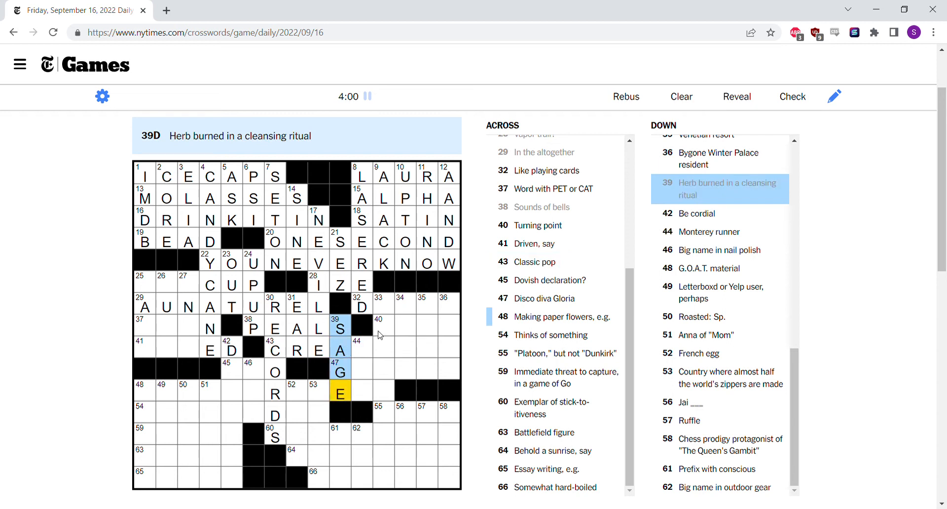
Enter COO at 45 Across and probe the 48 and 54 Across and 48 Down entries
{"action": "left_click", "coordinate": [361, 307]}
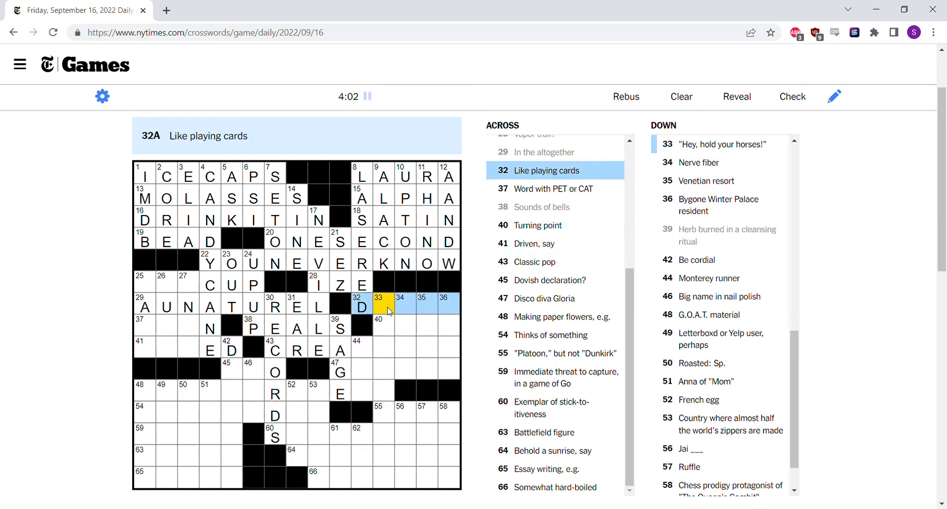
{"action": "left_click", "coordinate": [362, 349]}
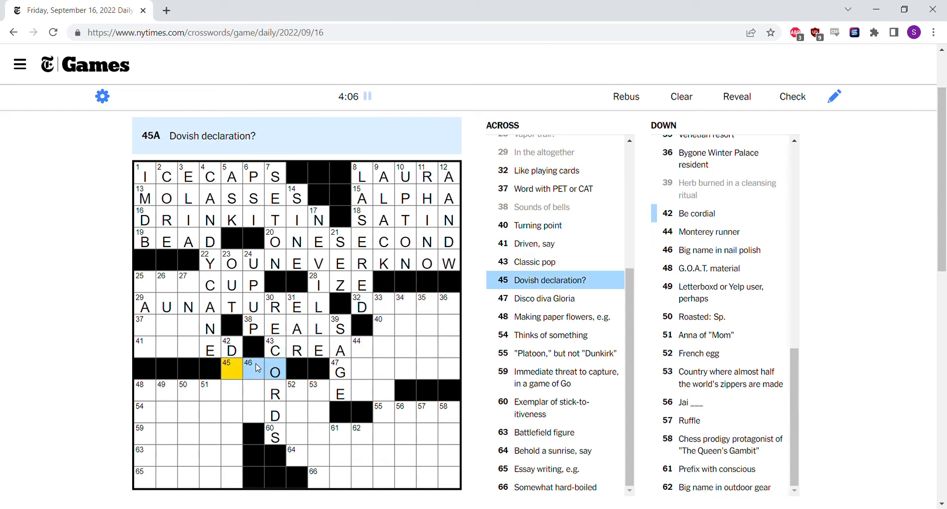
{"action": "type", "text": "COO"}
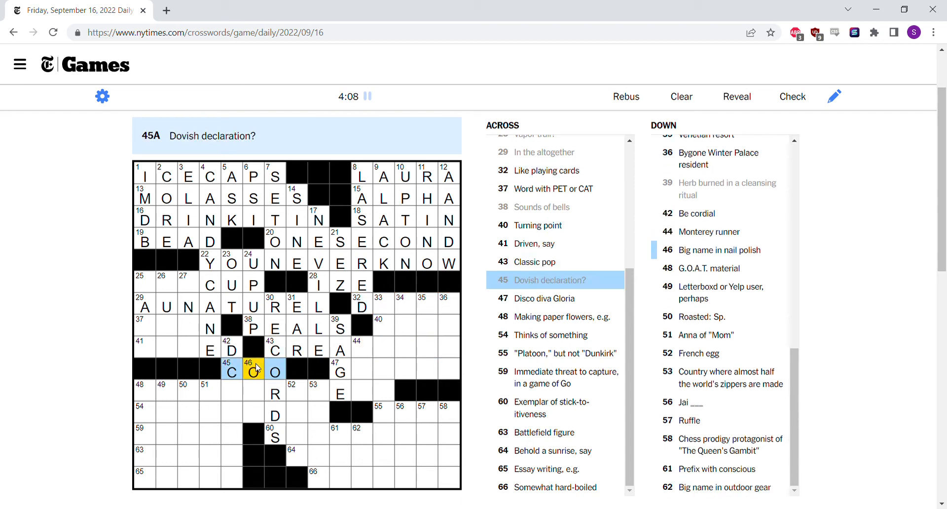
{"action": "left_click", "coordinate": [339, 372]}
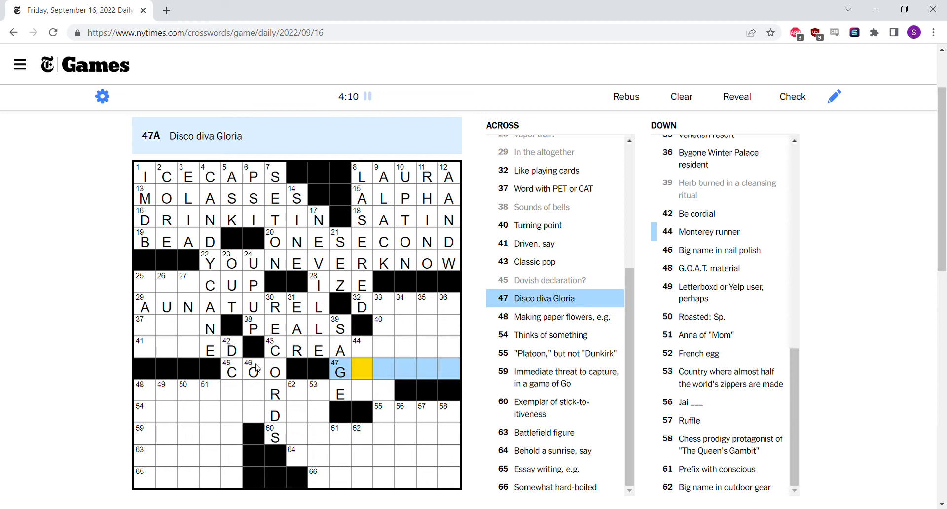
{"action": "left_click", "coordinate": [144, 389]}
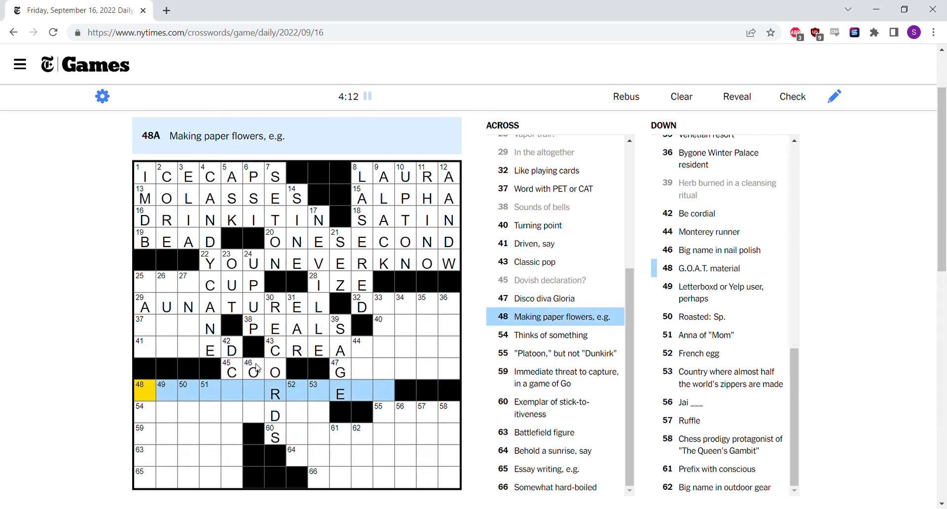
{"action": "left_click", "coordinate": [145, 413]}
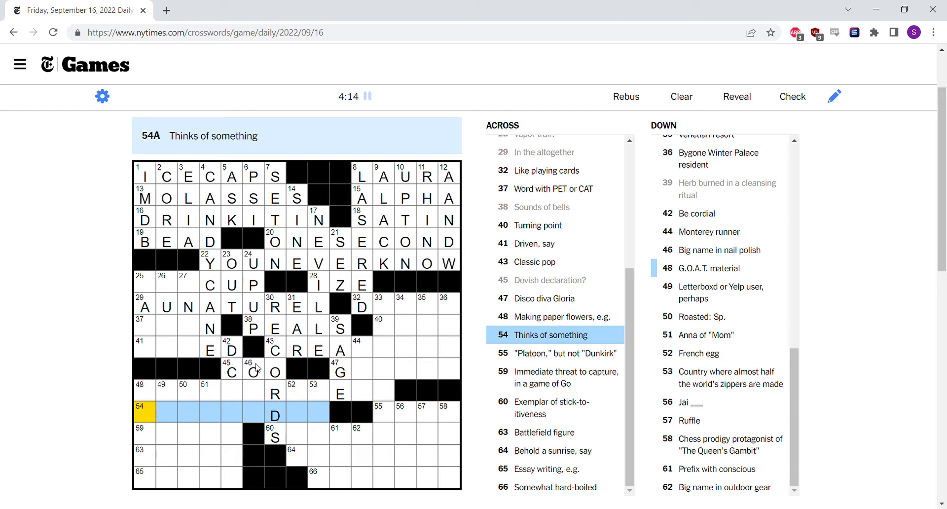
{"action": "left_click", "coordinate": [143, 436]}
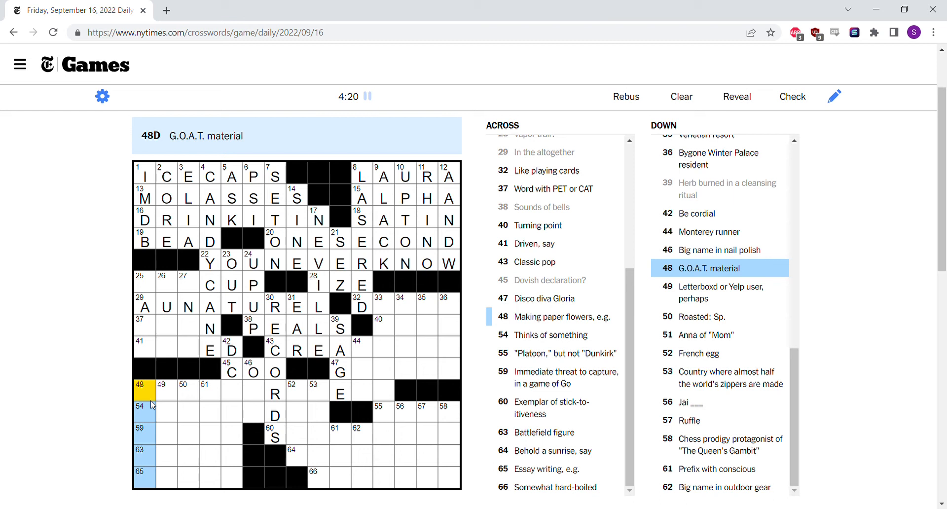
Check the 49 and 51 Down clues and erase the D atop 42 Down
{"action": "left_click", "coordinate": [166, 393]}
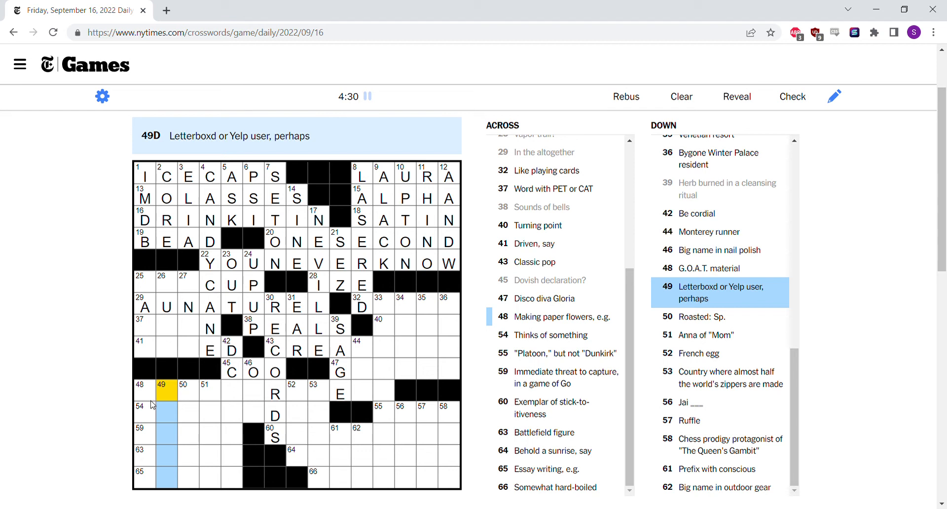
{"action": "left_click", "coordinate": [188, 391]}
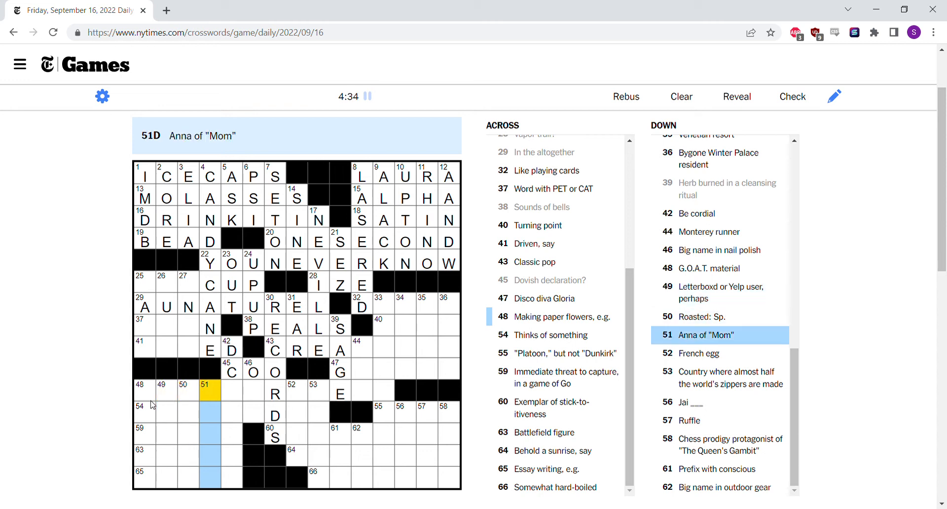
{"action": "mouse_move", "coordinate": [239, 391]}
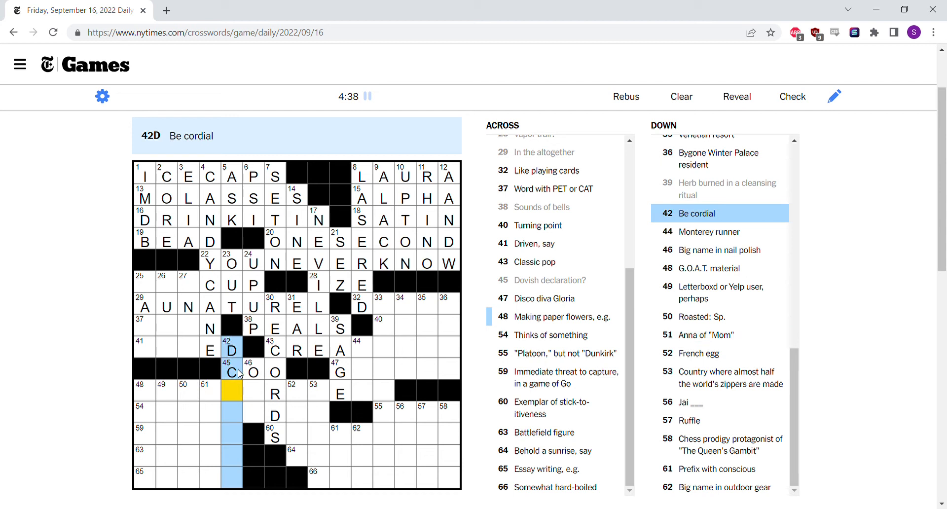
{"action": "left_click", "coordinate": [232, 349]}
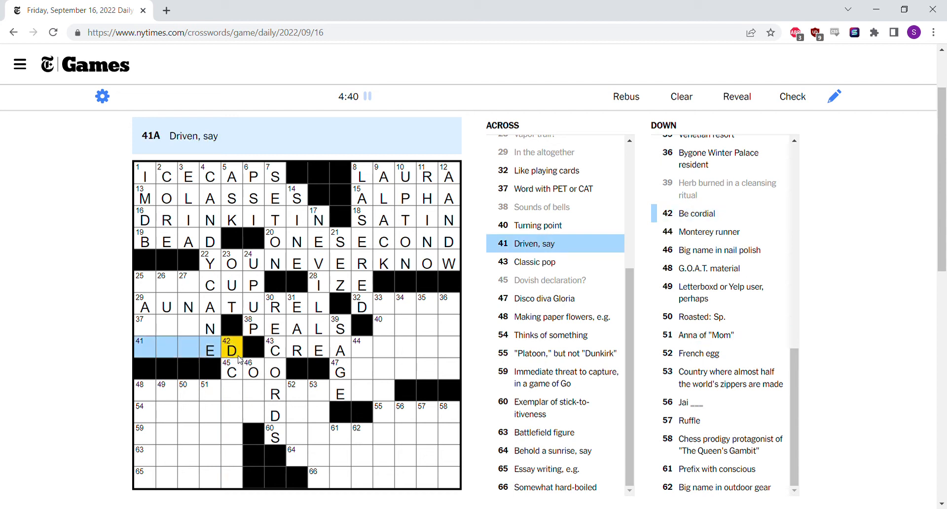
{"action": "left_click", "coordinate": [232, 350]}
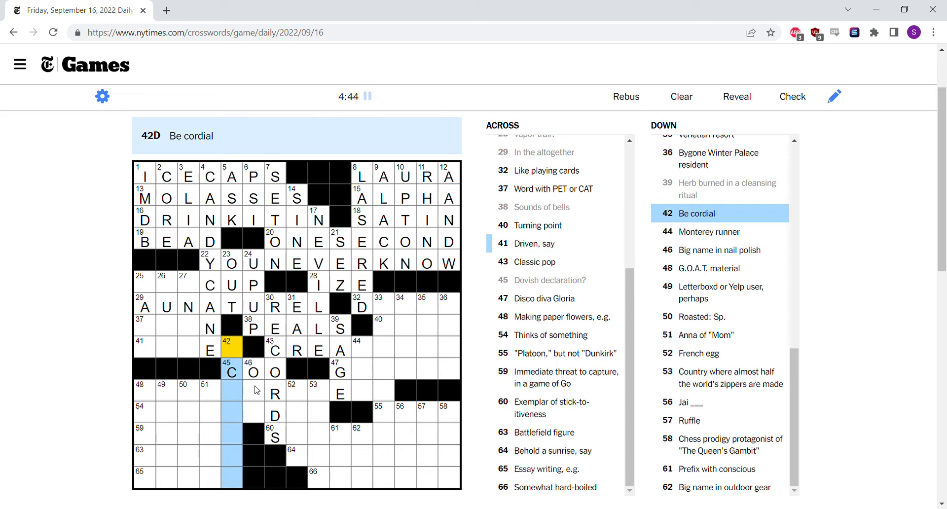
{"action": "left_click", "coordinate": [253, 390]}
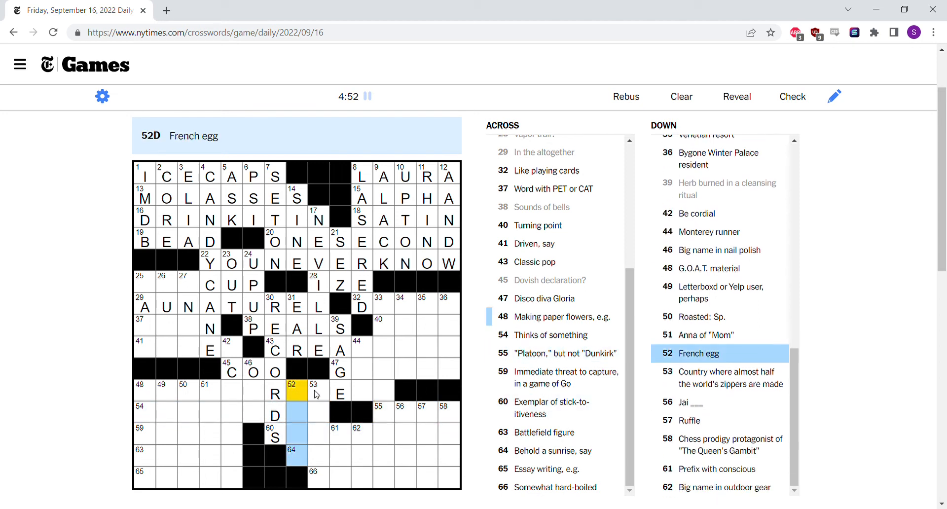
Enter OEUF down from square 52 and ECO at 61 Down
{"action": "type", "text": "OUEF"}
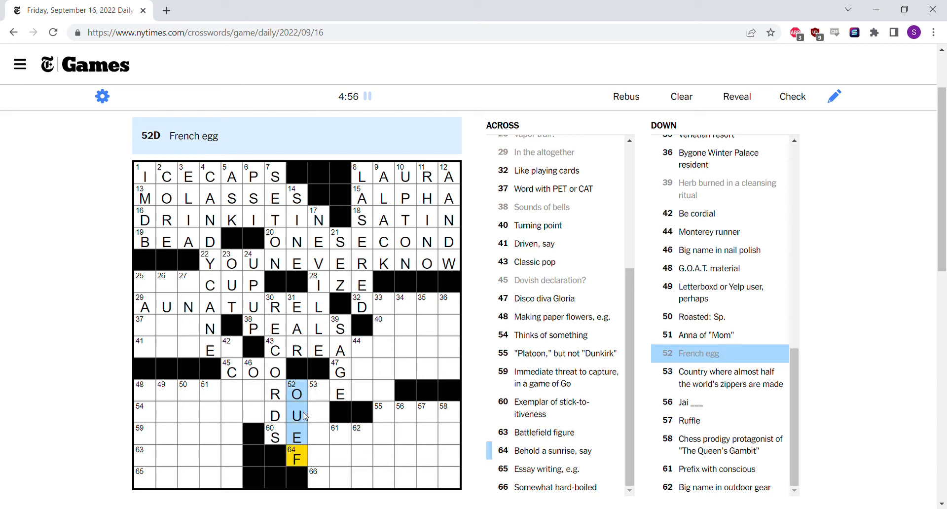
{"action": "type", "text": "E"}
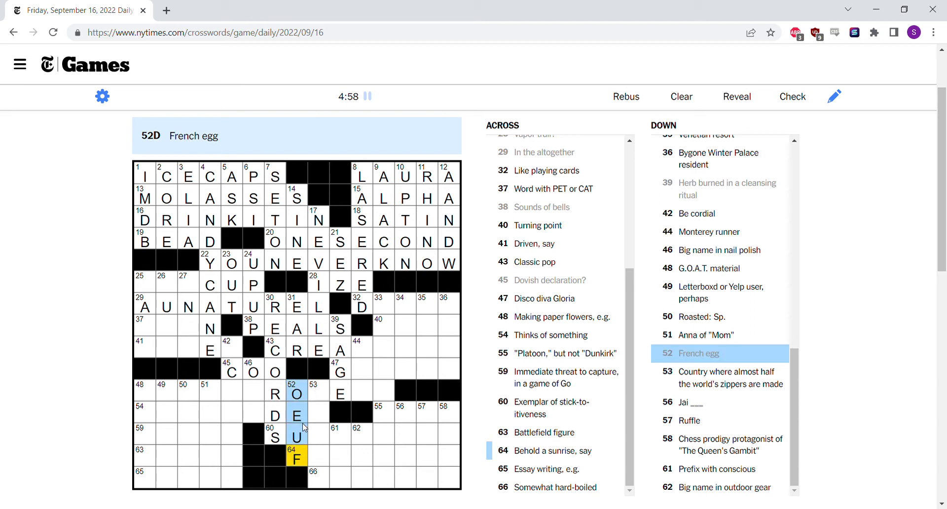
{"action": "left_click", "coordinate": [296, 415]}
{"action": "type", "text": "U"}
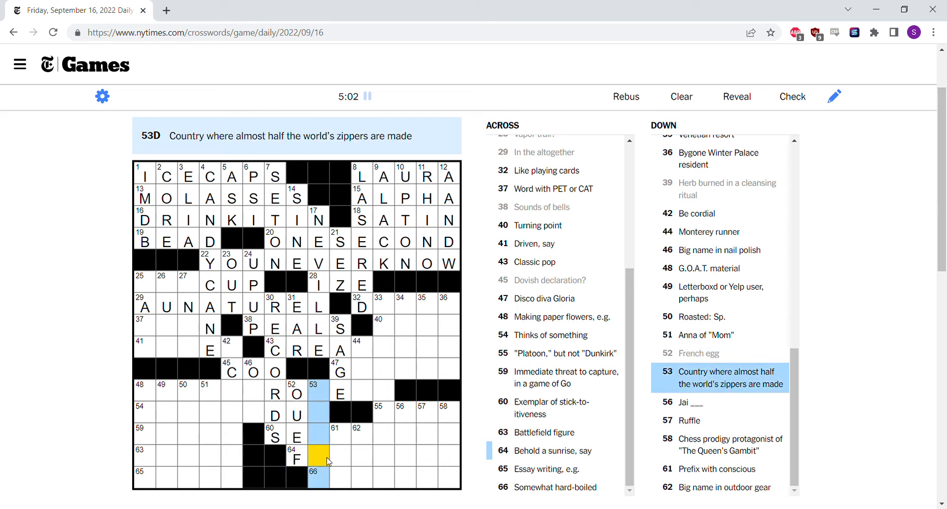
{"action": "left_click", "coordinate": [318, 455]}
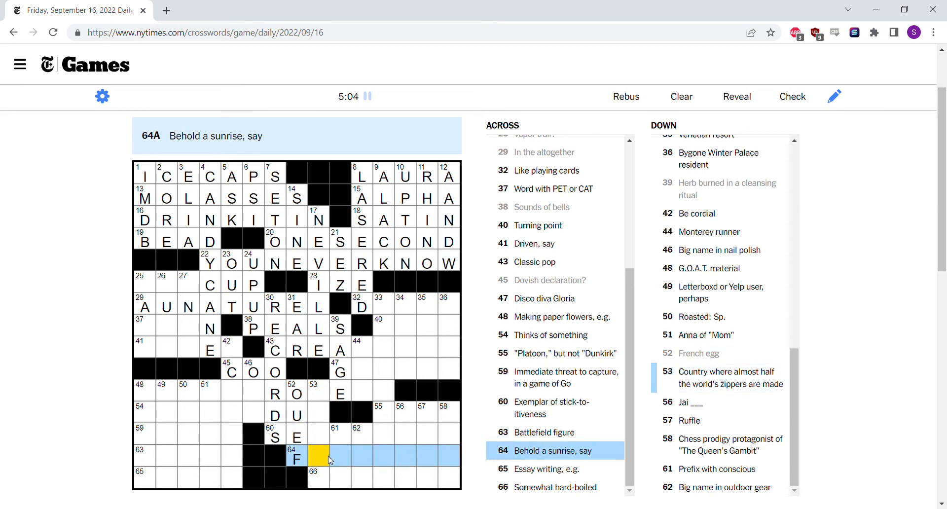
{"action": "left_click", "coordinate": [318, 474]}
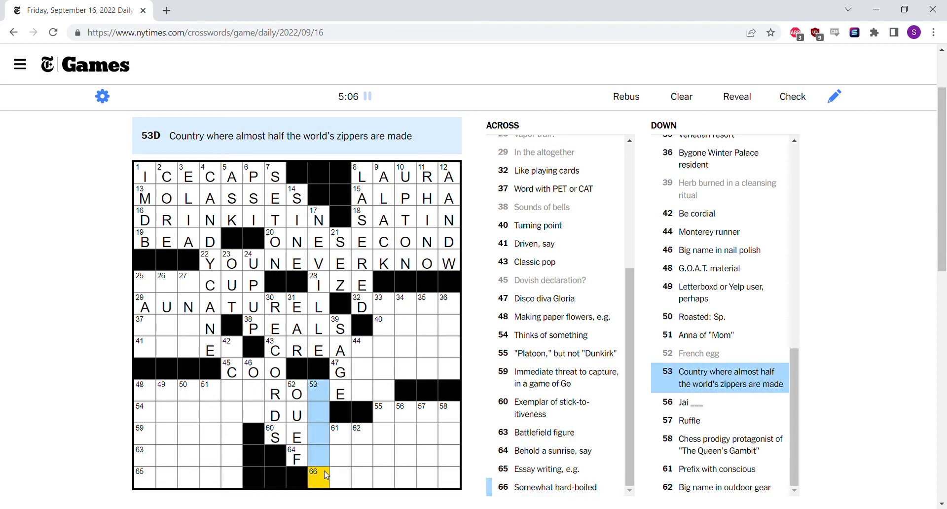
{"action": "left_click", "coordinate": [340, 436]}
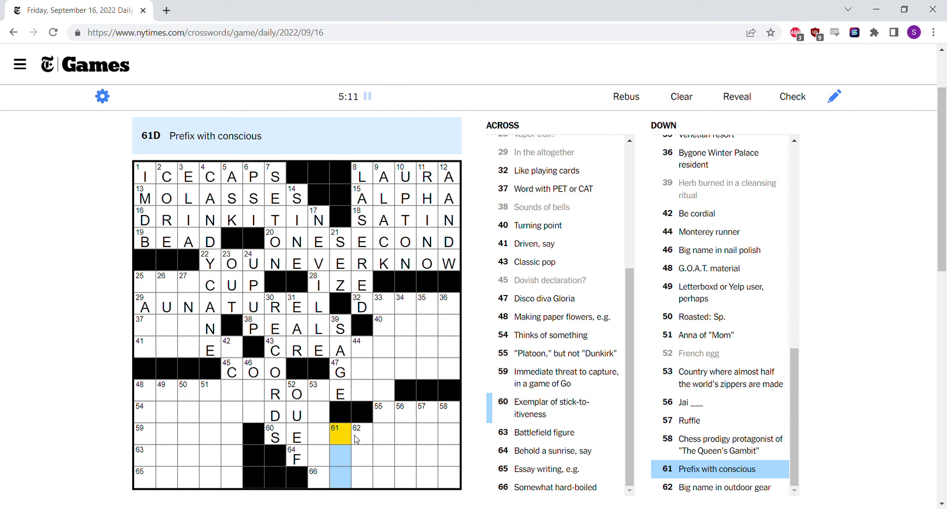
{"action": "type", "text": "ECO"}
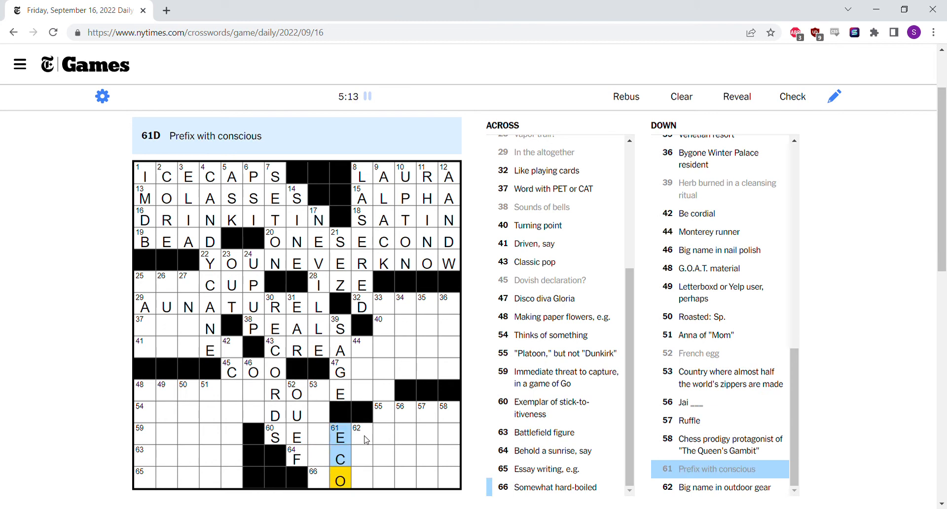
{"action": "left_click", "coordinate": [363, 437]}
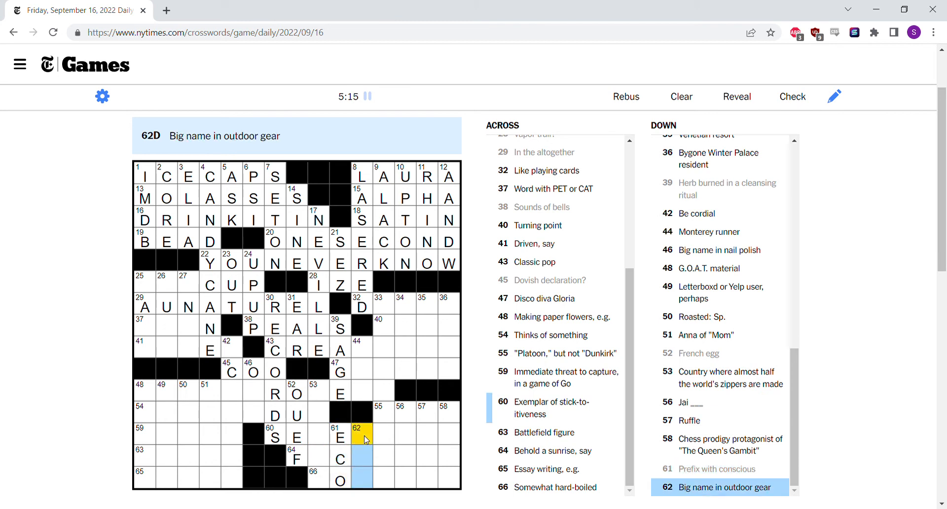
{"action": "left_click", "coordinate": [405, 414]}
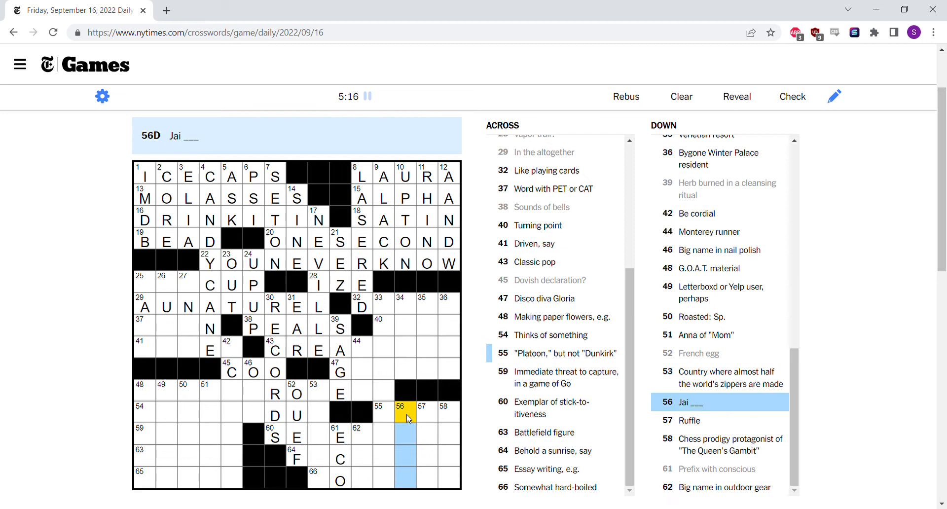
Enter ALAI, MUSS and BETH in 56, 57 and 58 Down
{"action": "left_click", "coordinate": [425, 415]}
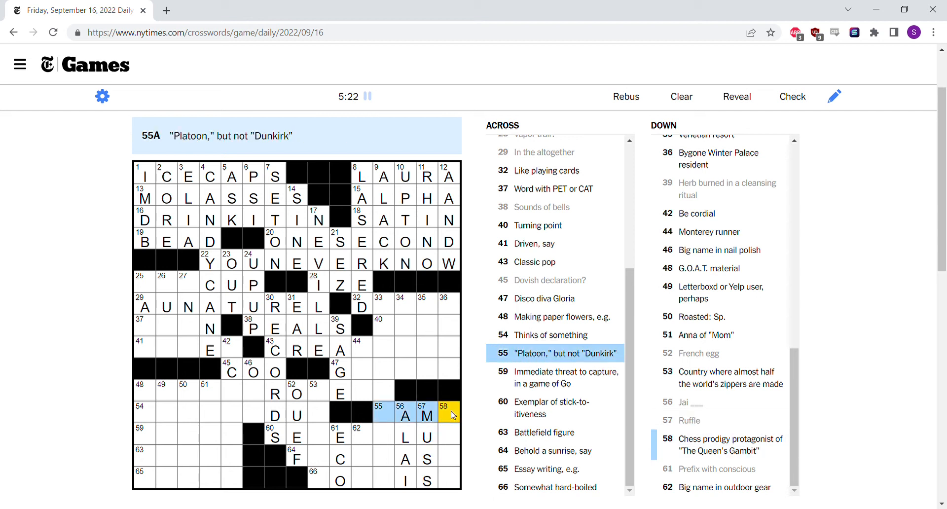
{"action": "left_click", "coordinate": [450, 412]}
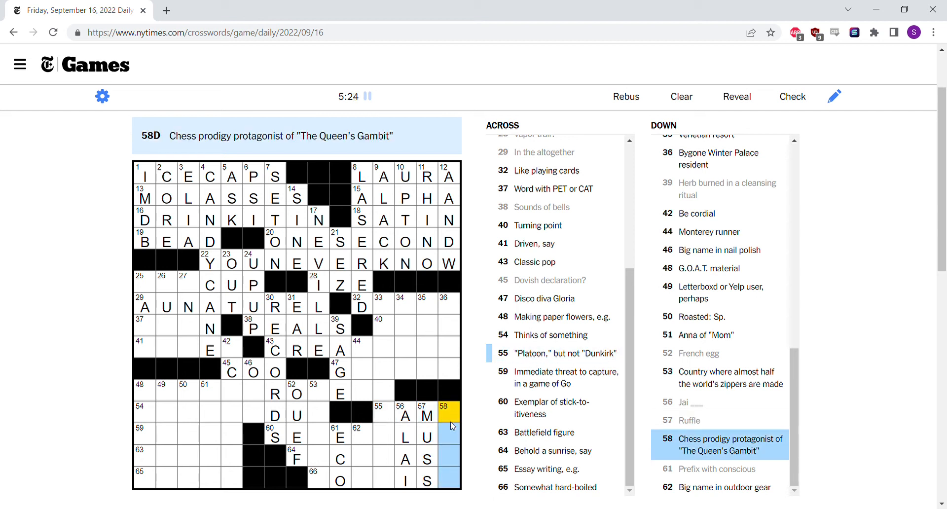
{"action": "mouse_move", "coordinate": [452, 433]}
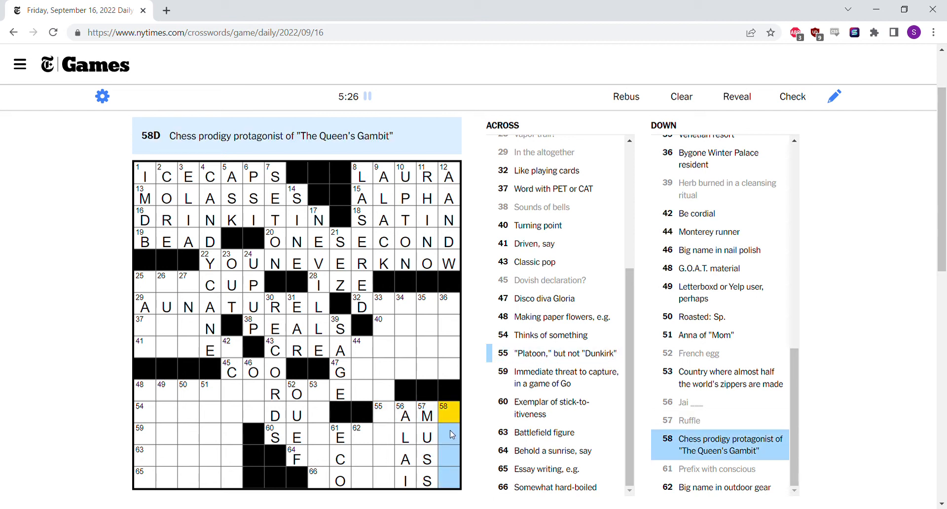
{"action": "type", "text": "BETH"}
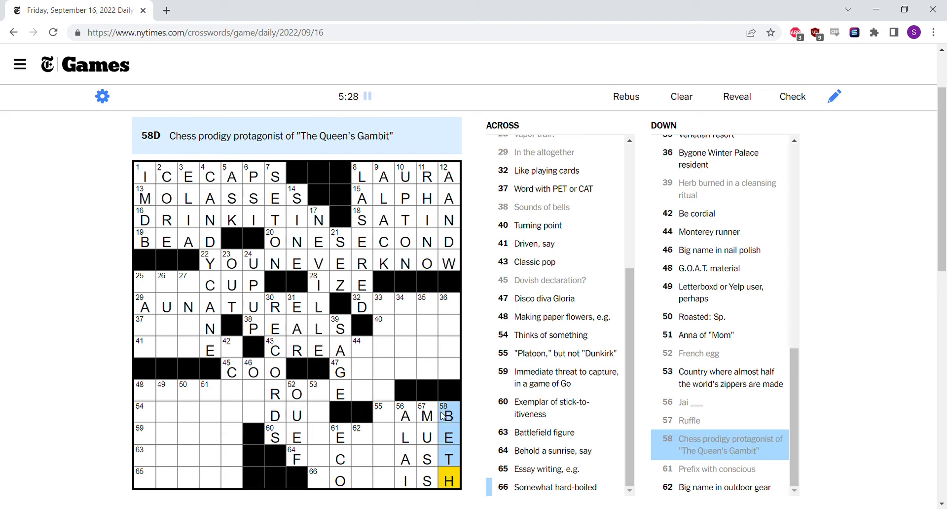
{"action": "left_click", "coordinate": [406, 414]}
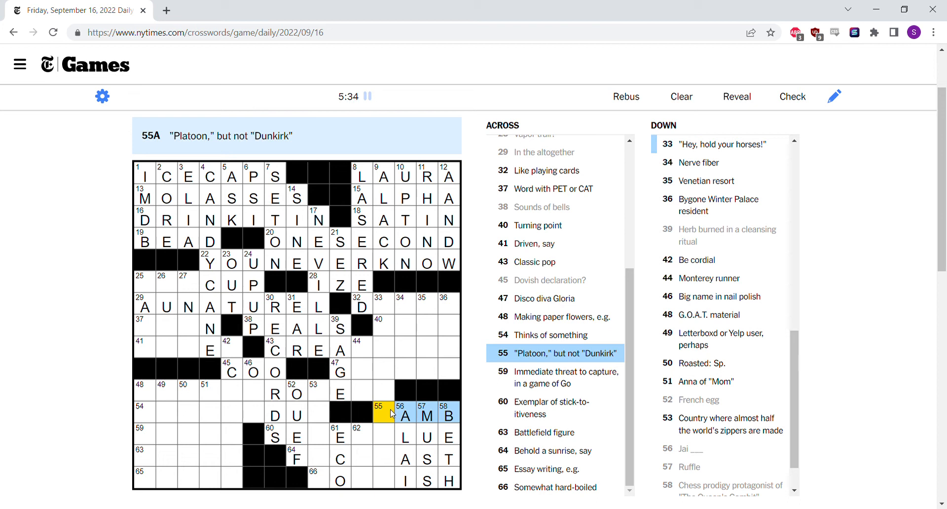
Complete IAMB at 55 Across and examine the 60, 64, 66 Across and 33-Down clues
{"action": "type", "text": "I"}
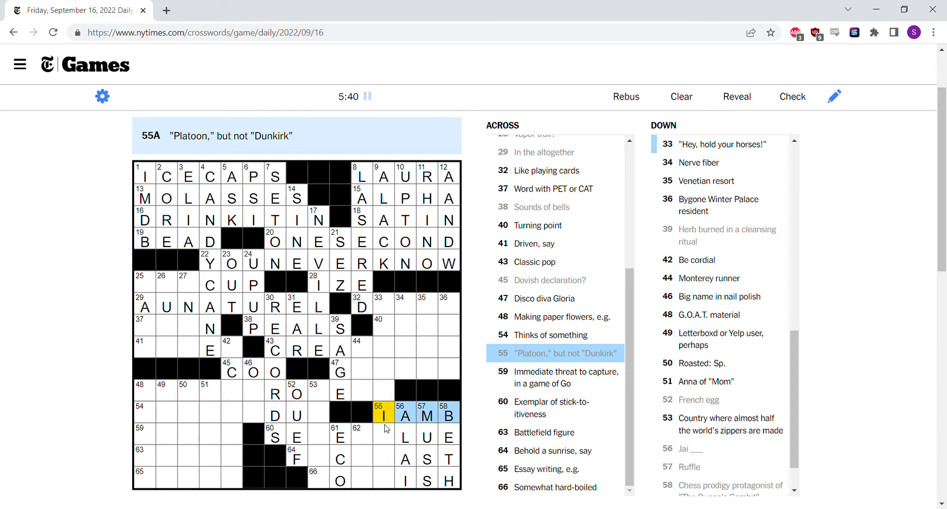
{"action": "left_click", "coordinate": [383, 437]}
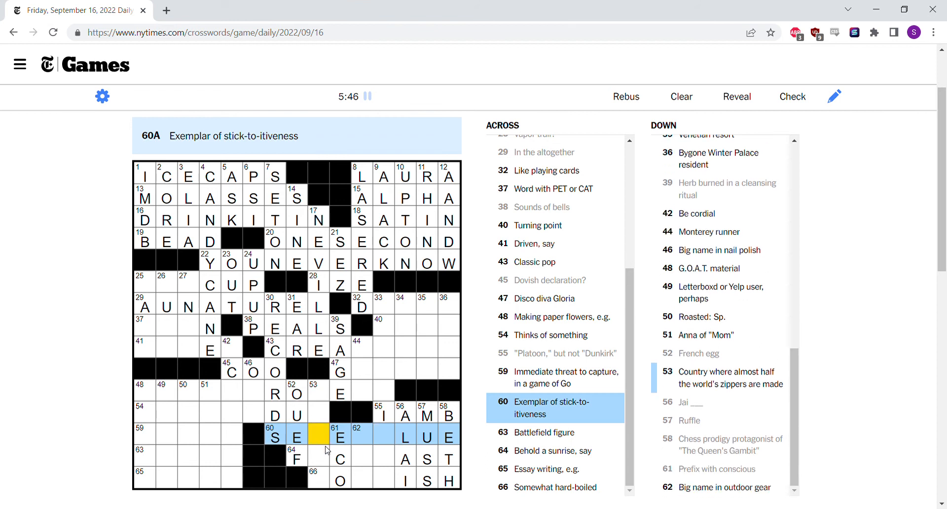
{"action": "mouse_move", "coordinate": [364, 440]}
{"action": "type", "text": "G"}
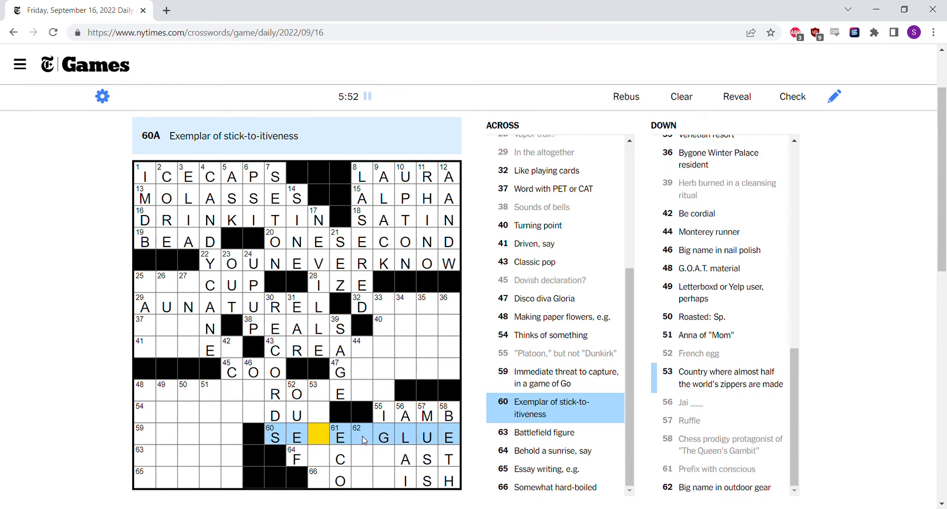
{"action": "left_click", "coordinate": [363, 437]}
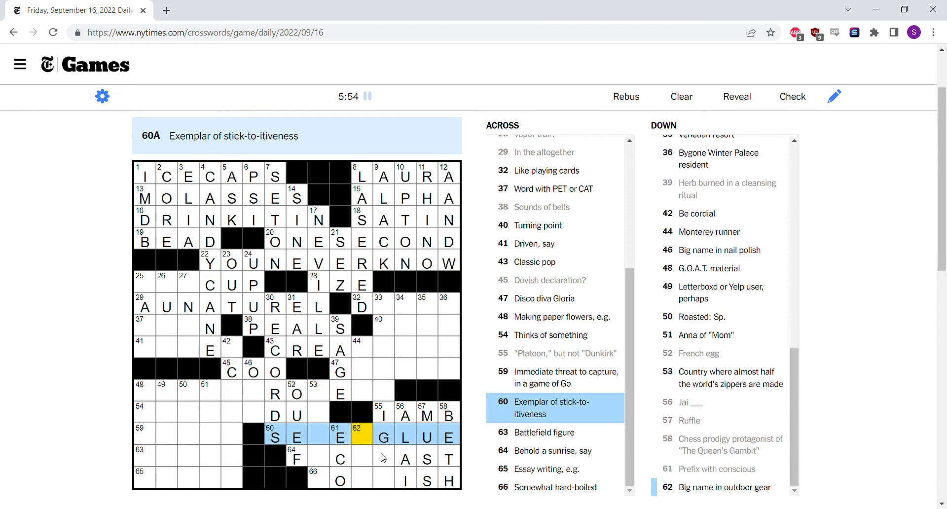
{"action": "left_click", "coordinate": [326, 457]}
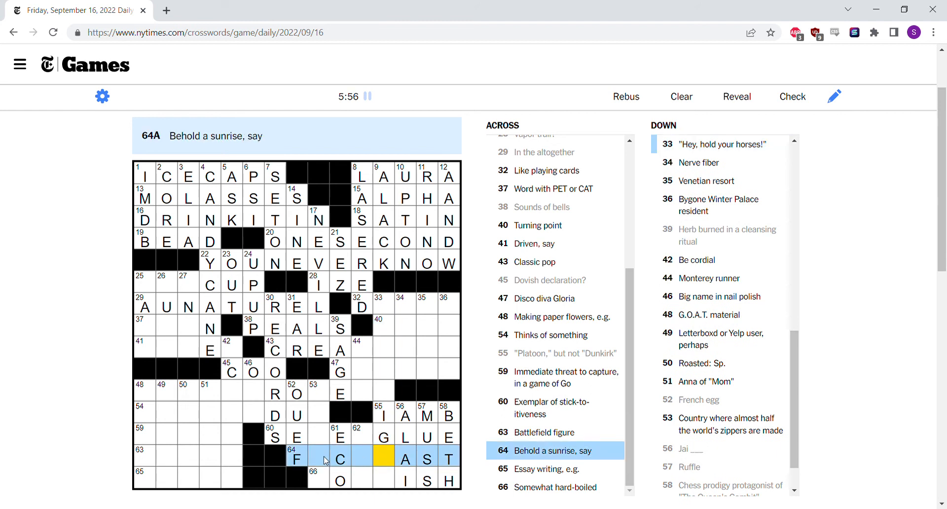
{"action": "left_click", "coordinate": [318, 458]}
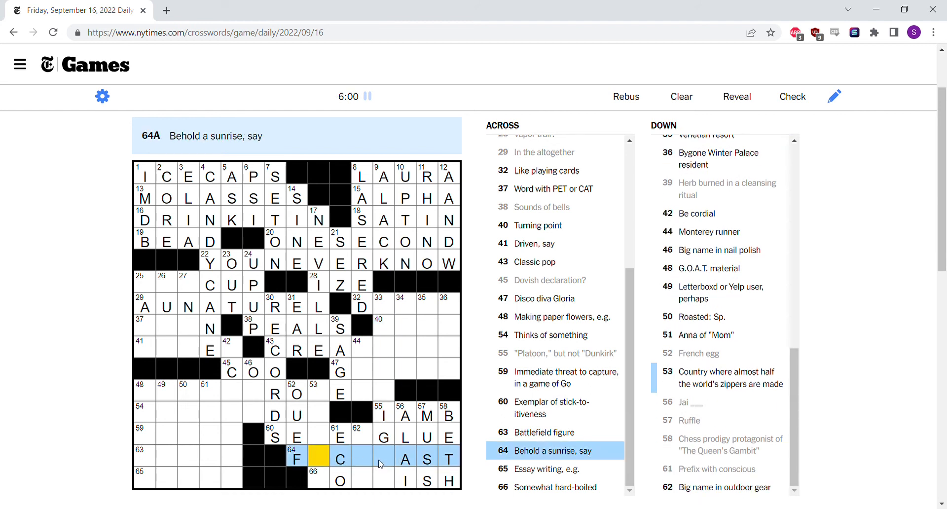
{"action": "left_click", "coordinate": [384, 480]}
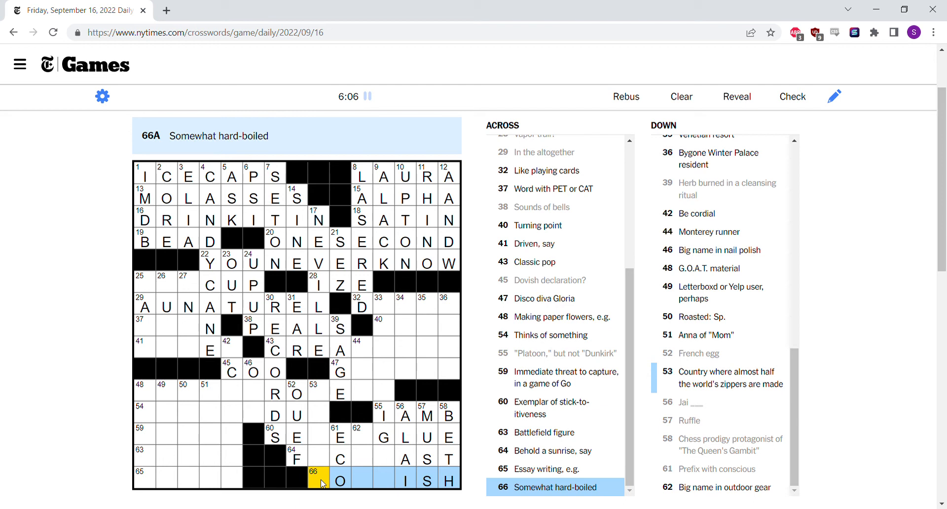
{"action": "mouse_move", "coordinate": [392, 463]}
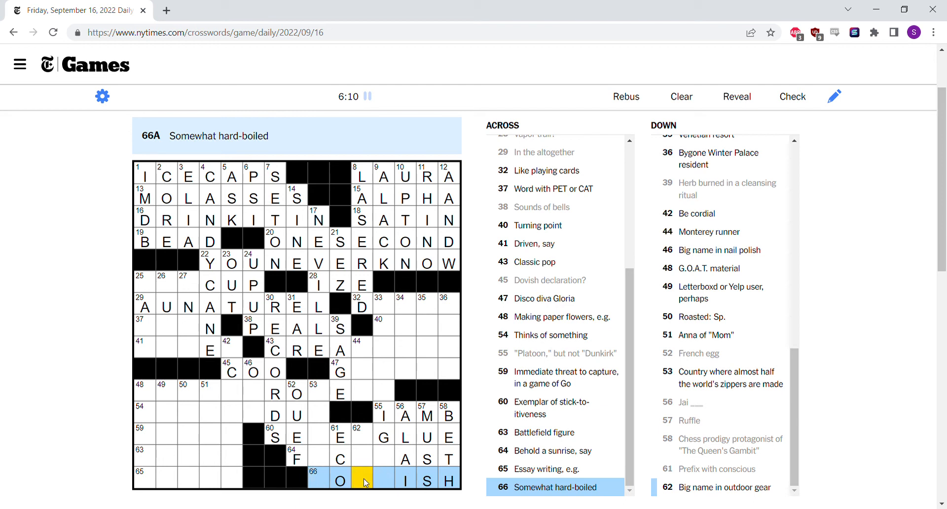
{"action": "left_click", "coordinate": [362, 442]}
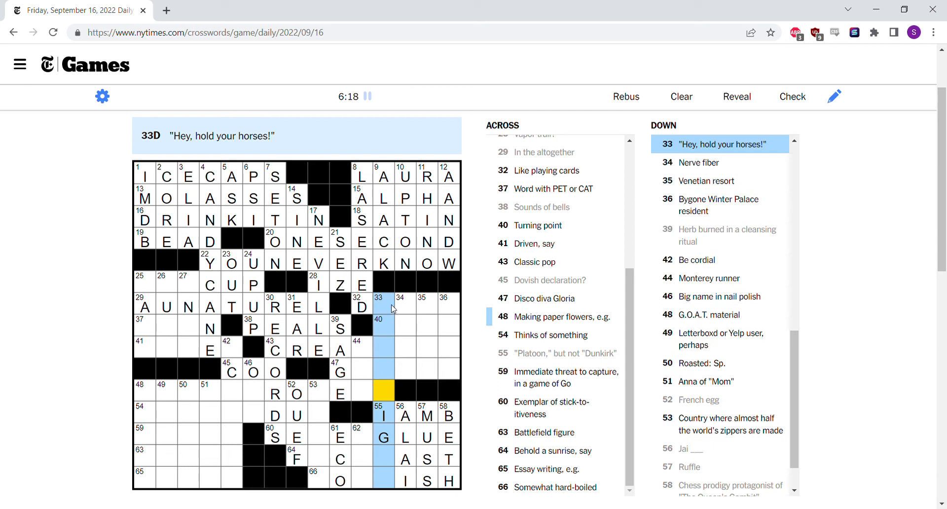
Enter AXON at 34-Down and TSAR at 36-Down
{"action": "left_click", "coordinate": [384, 304]}
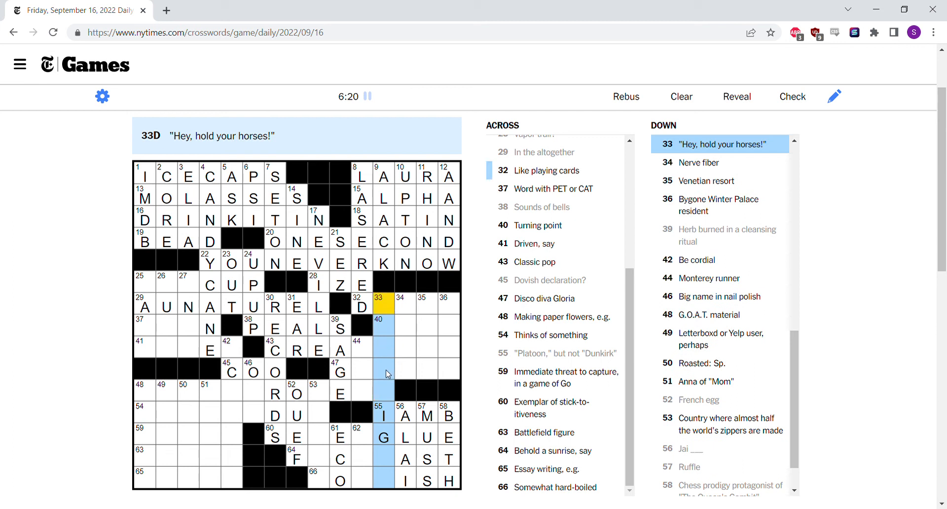
{"action": "mouse_move", "coordinate": [390, 449]}
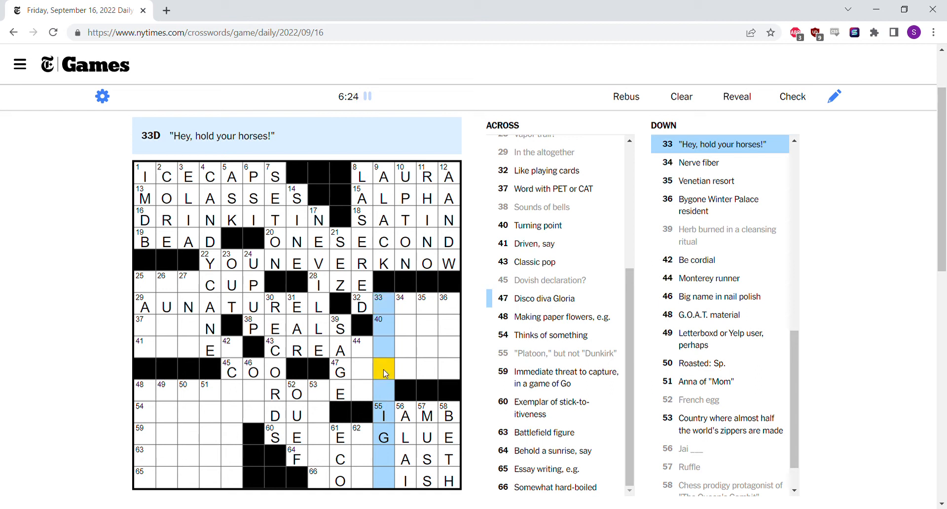
{"action": "left_click", "coordinate": [406, 305]}
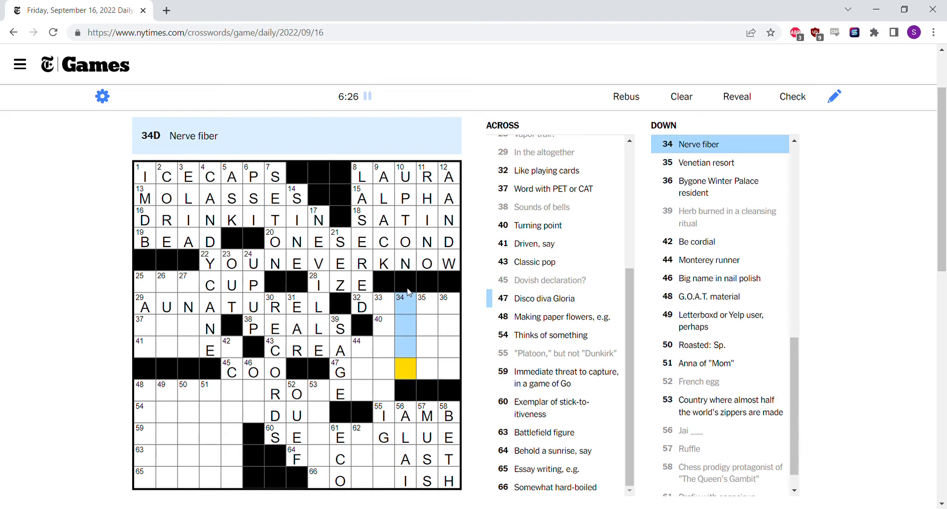
{"action": "left_click", "coordinate": [406, 304]}
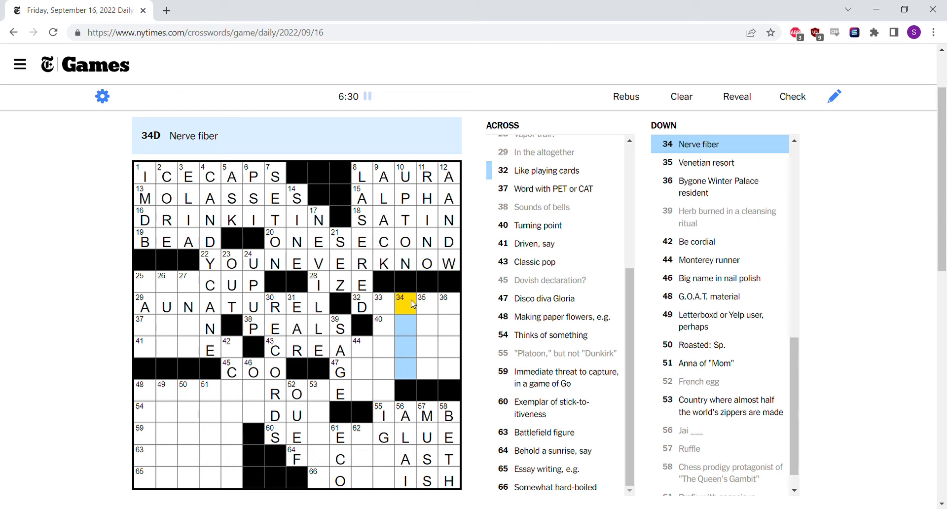
{"action": "type", "text": "AXON"}
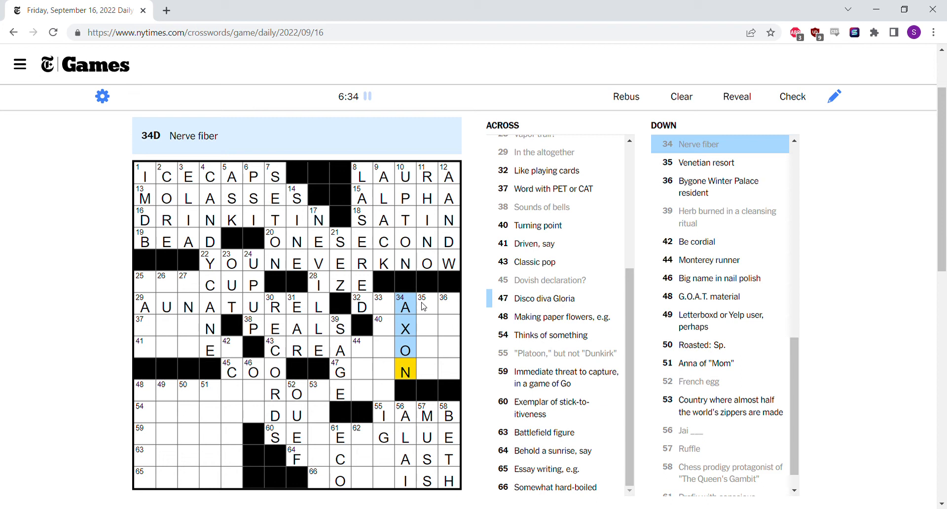
{"action": "left_click", "coordinate": [425, 307]}
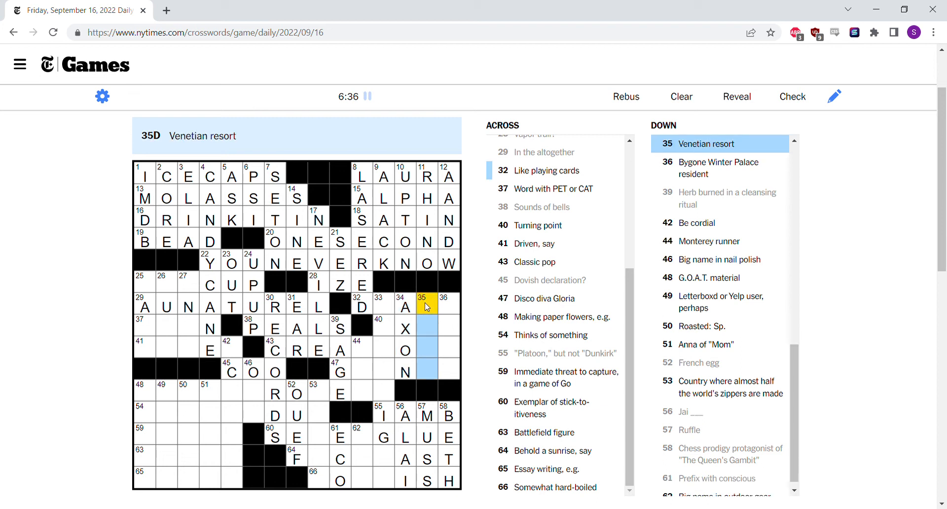
{"action": "left_click", "coordinate": [449, 306]}
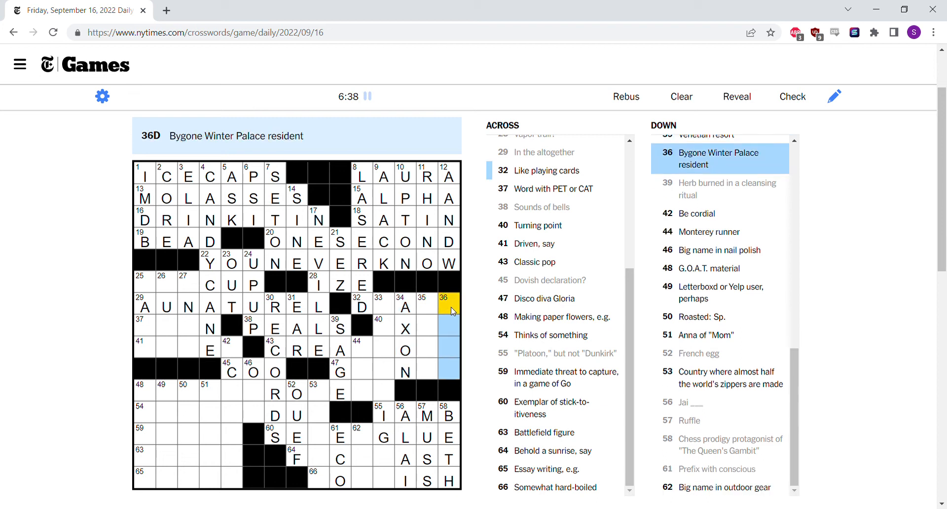
{"action": "type", "text": "TSAR"}
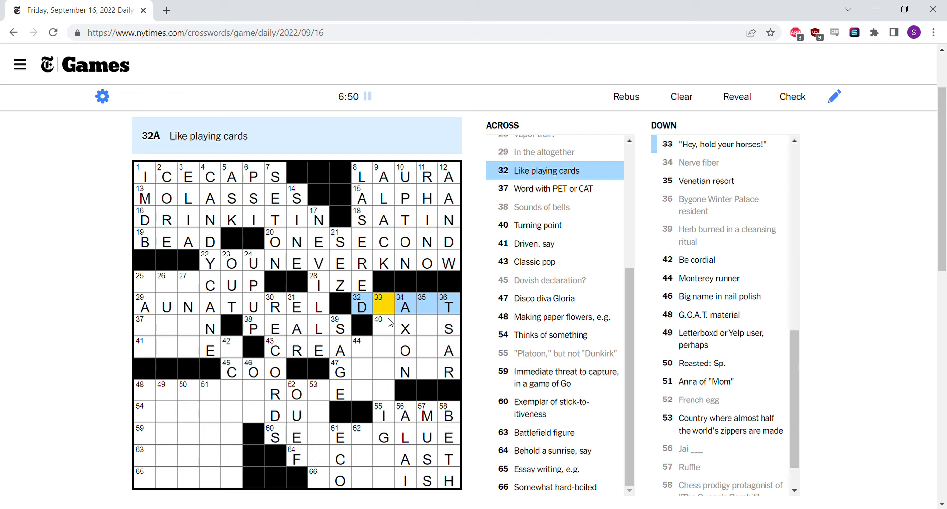
Finish DEALT at 32-Across, fill AXIS at 40-Across, and add Y toward EASY at 33-Down
{"action": "type", "text": "EL"}
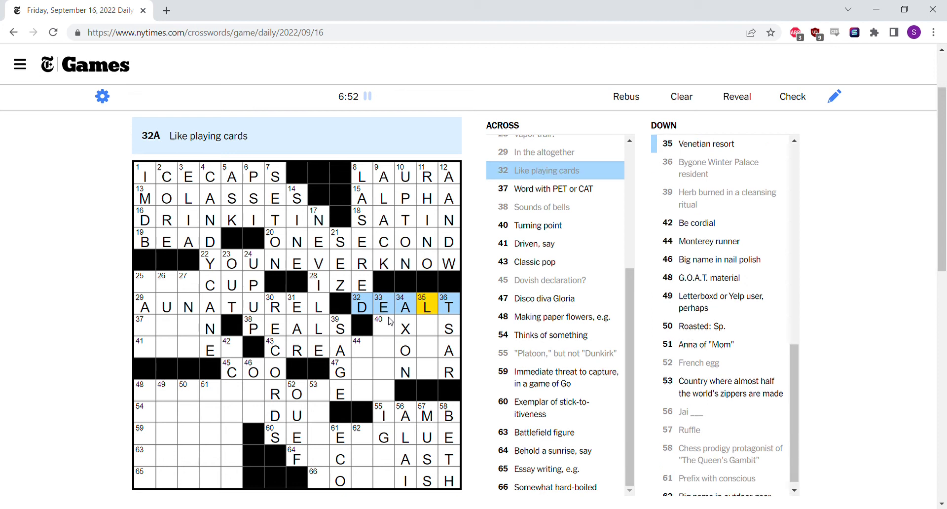
{"action": "left_click", "coordinate": [385, 328]}
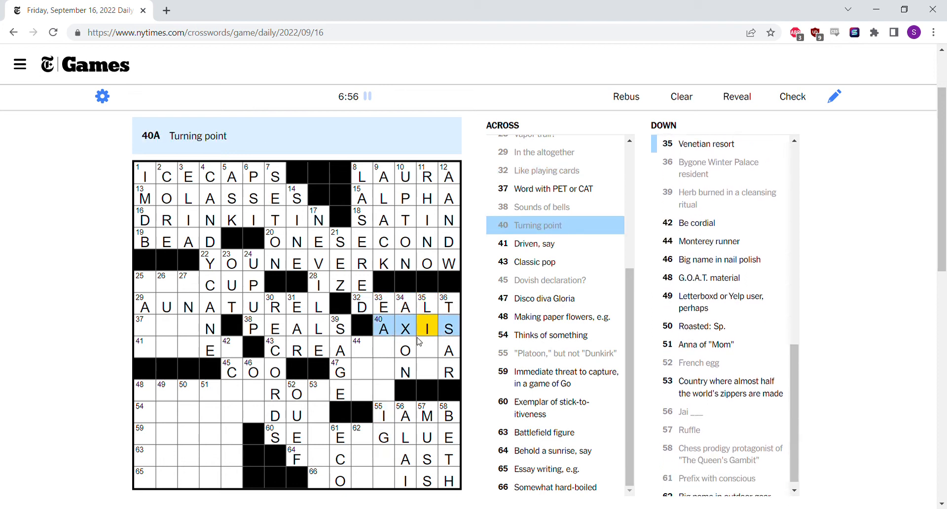
{"action": "left_click", "coordinate": [427, 351]}
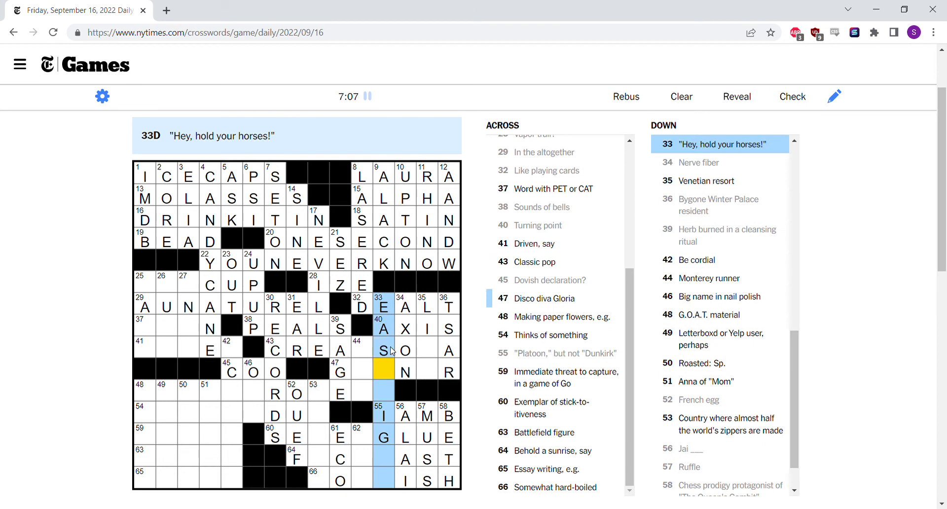
{"action": "type", "text": "Y"}
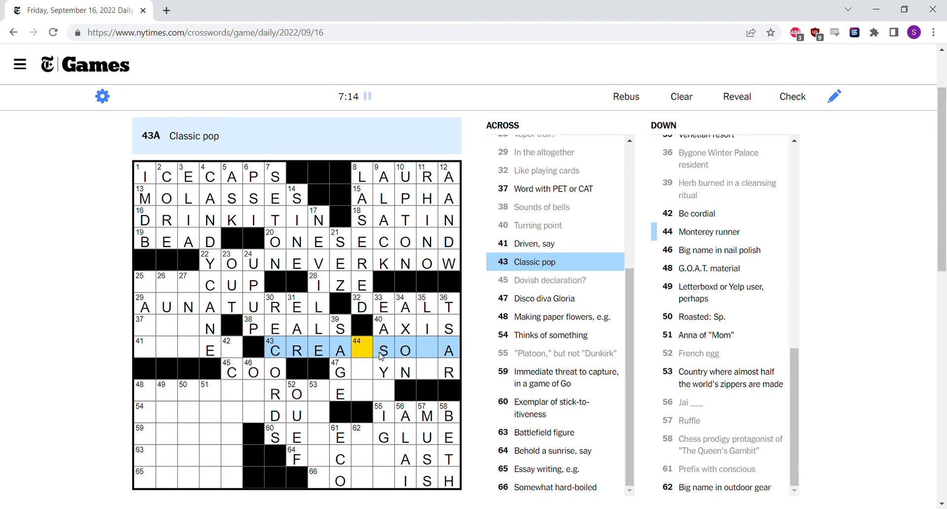
{"action": "mouse_move", "coordinate": [373, 366]}
{"action": "type", "text": "MSOD"}
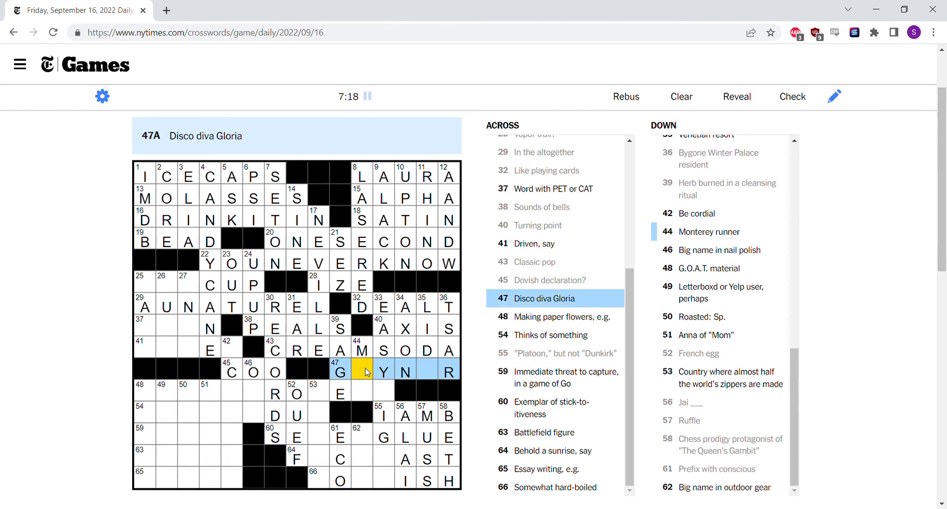
Finish CREAM SODA and GAYNOR, check LIDO and 44-Down, and select GLUE's G to remove
{"action": "type", "text": "AYNO"}
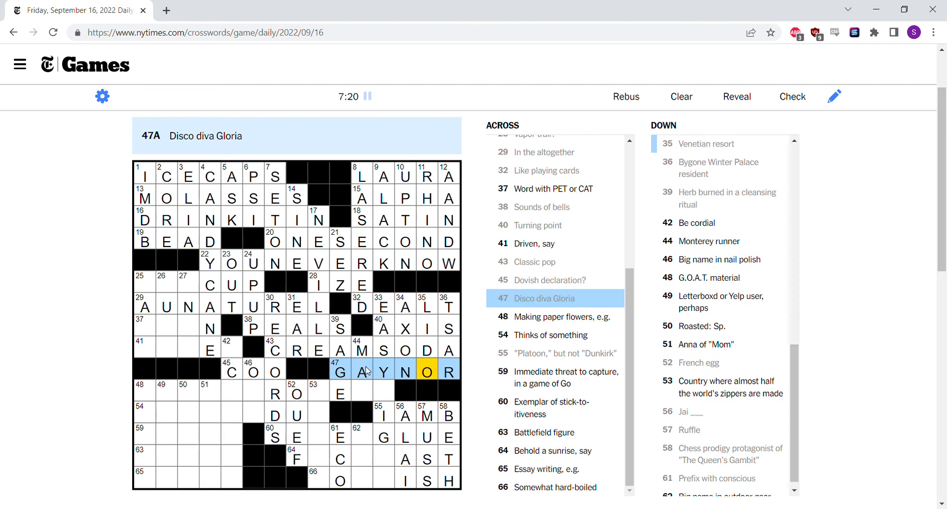
{"action": "left_click", "coordinate": [426, 371]}
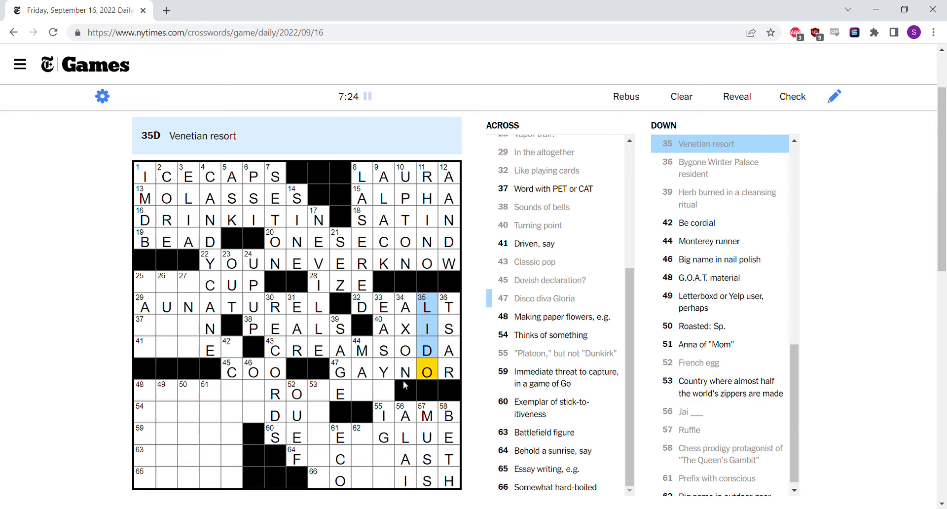
{"action": "left_click", "coordinate": [361, 351]}
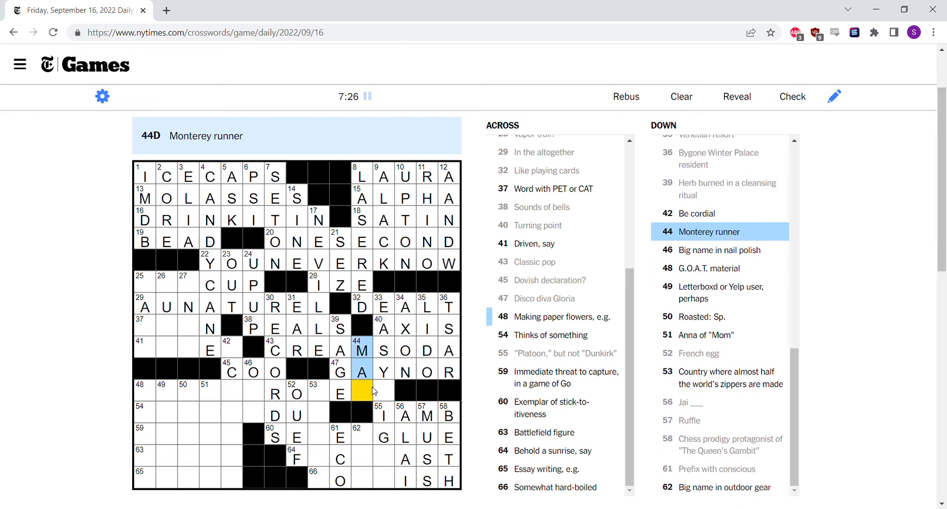
{"action": "mouse_move", "coordinate": [382, 391]}
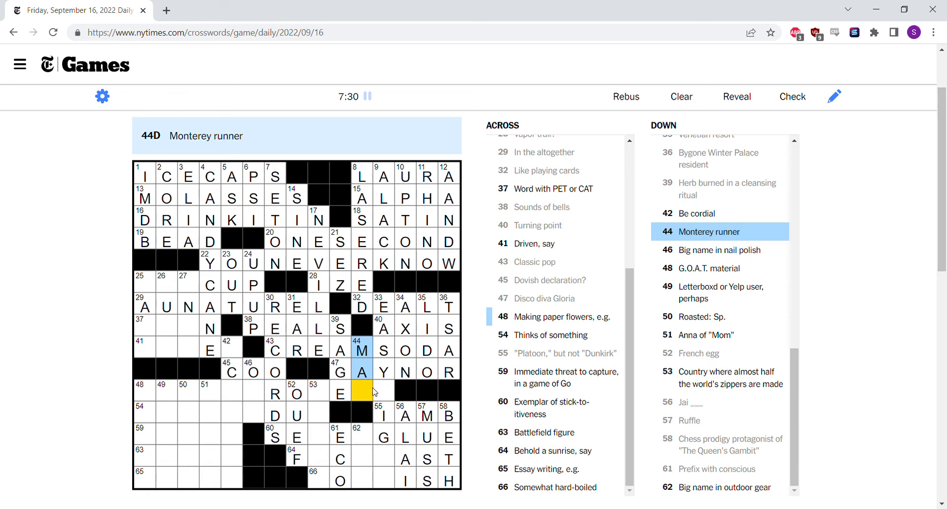
{"action": "left_click", "coordinate": [384, 392]}
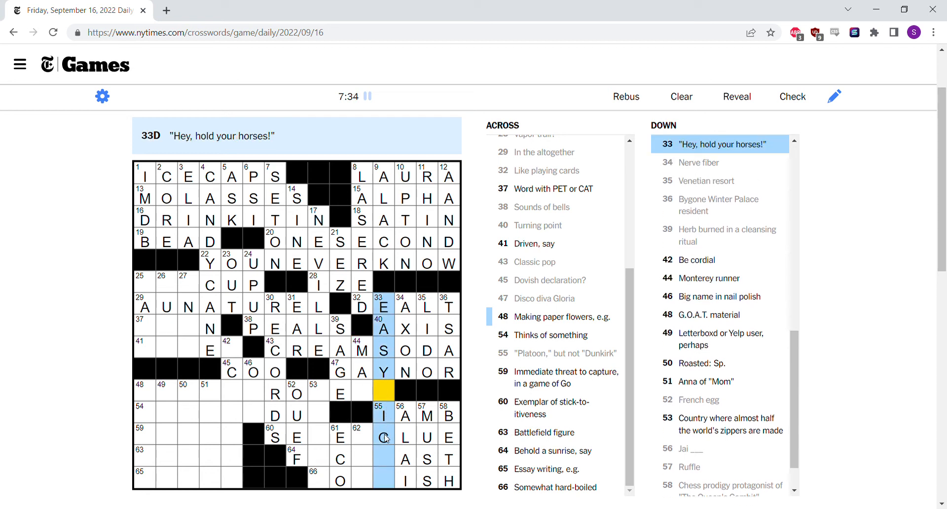
{"action": "left_click", "coordinate": [384, 415]}
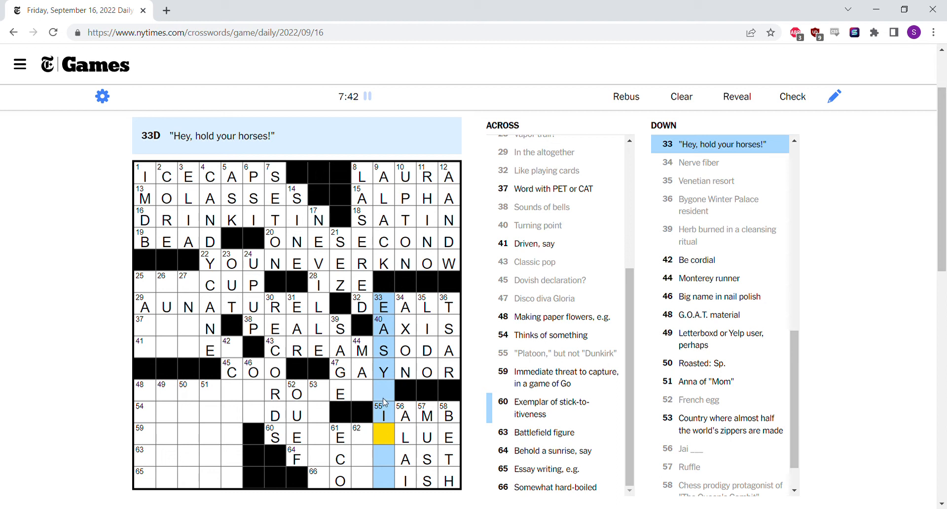
Enter CRAFT PROJECT across 48-Across for 'Making paper flowers'
{"action": "left_click", "coordinate": [364, 393]}
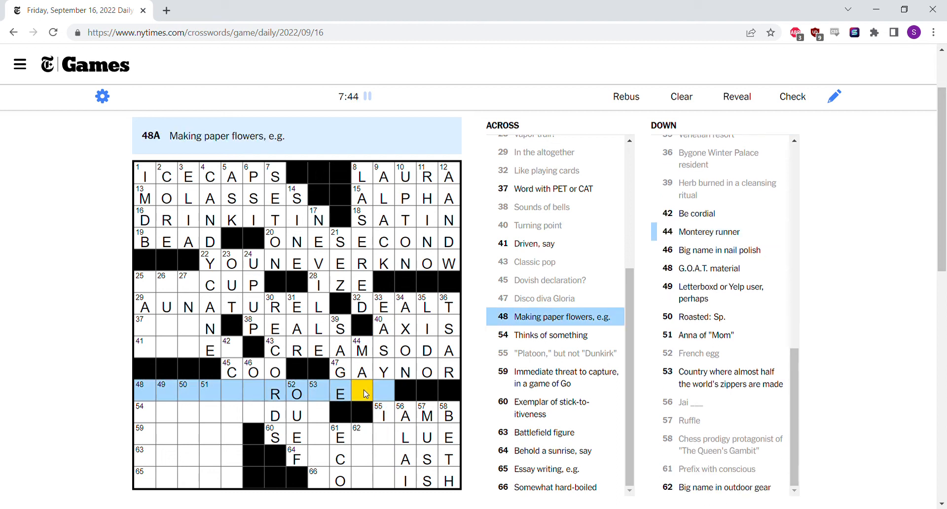
{"action": "left_click", "coordinate": [317, 393]}
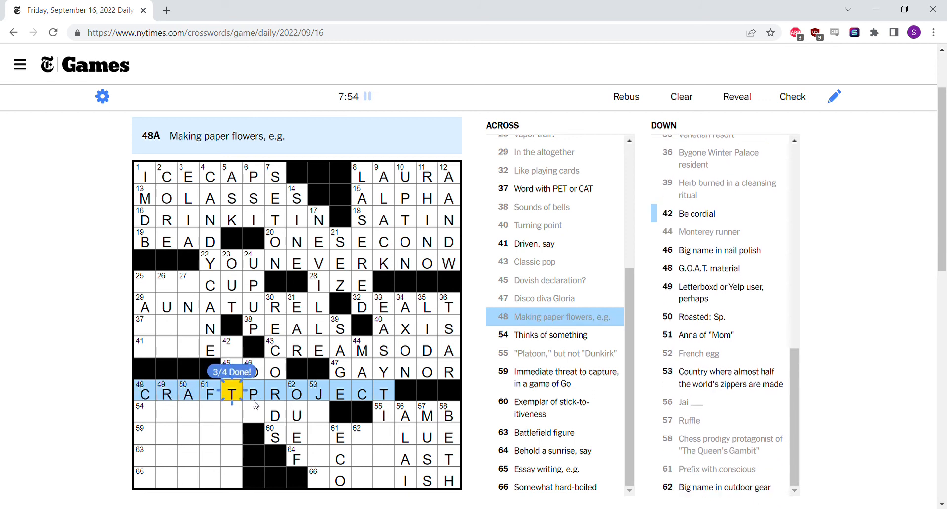
{"action": "left_click", "coordinate": [253, 414]}
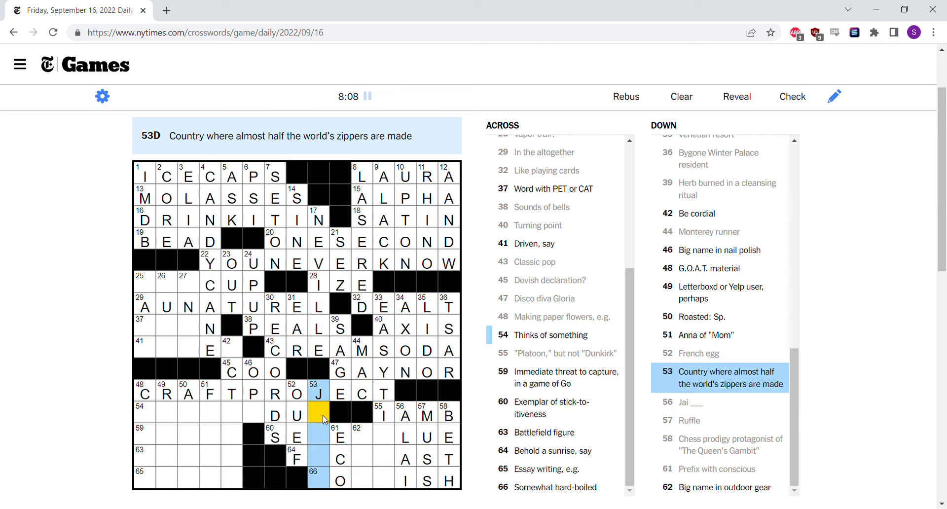
Enter F in the lower grid and return to correct the French egg answer to OEUF
{"action": "left_click", "coordinate": [319, 437]}
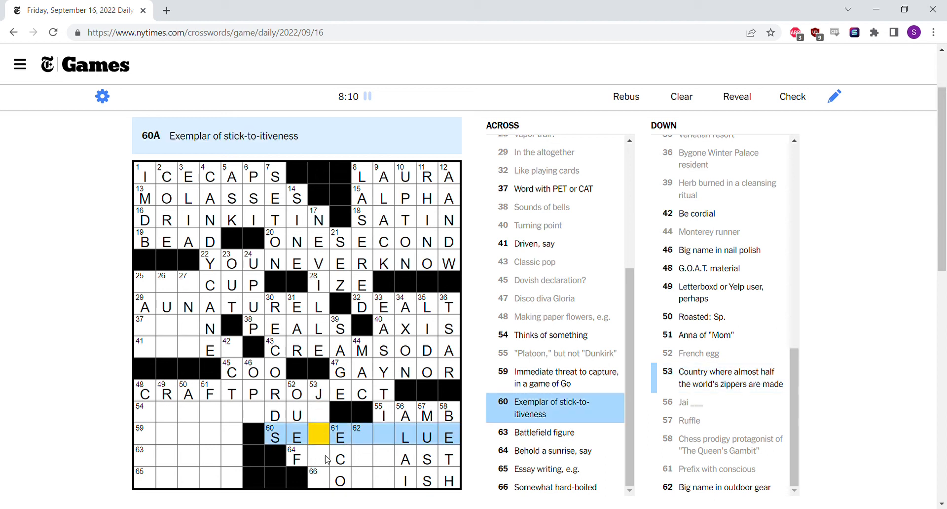
{"action": "left_click", "coordinate": [296, 458]}
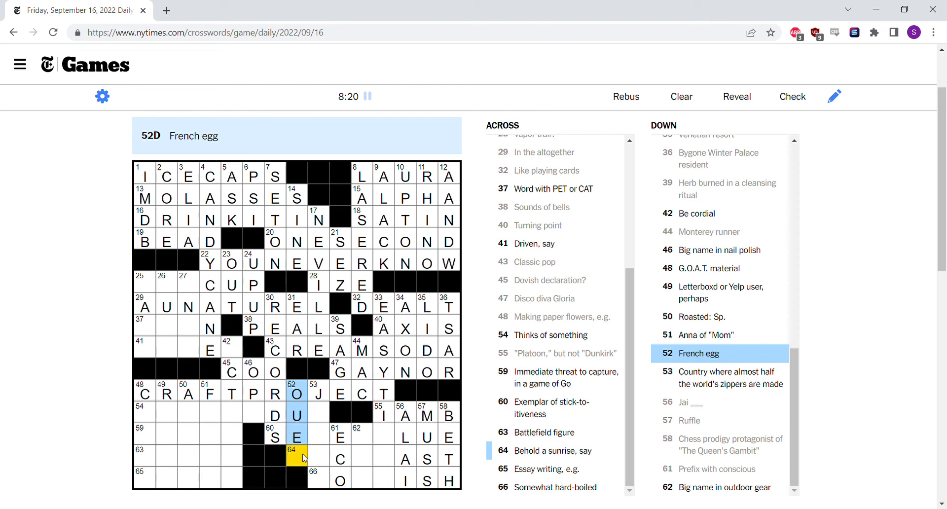
{"action": "type", "text": "F"}
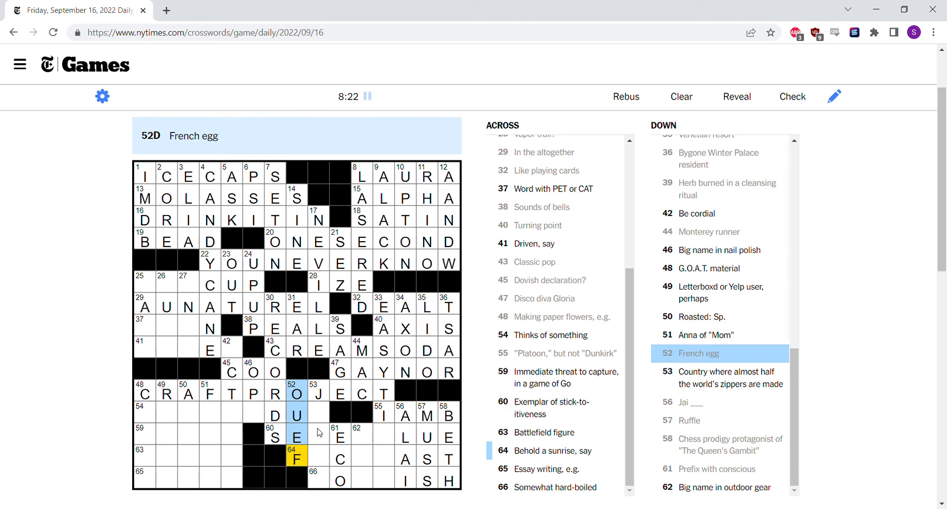
{"action": "left_click", "coordinate": [296, 434]}
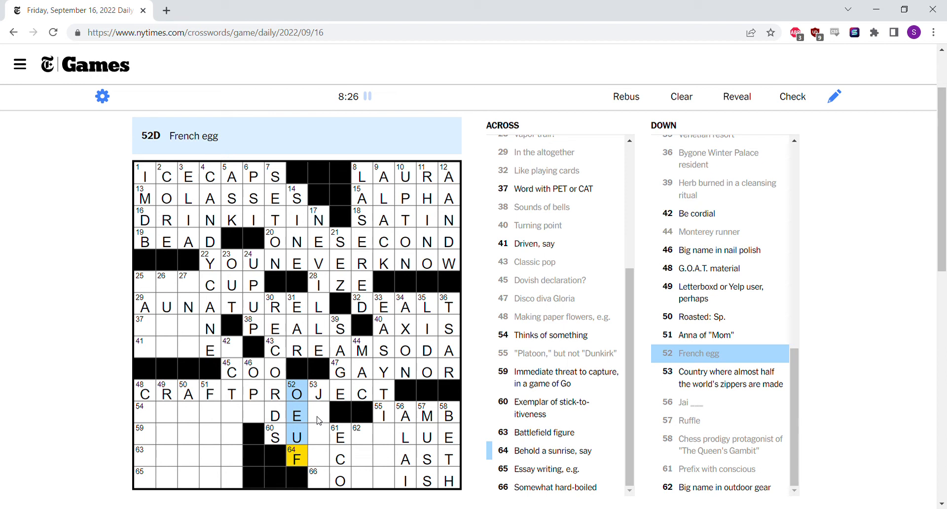
Work through the zipper country, stick-to-itiveness, outdoor gear brand and Thinks of something answers, including FACE
{"action": "left_click", "coordinate": [318, 413]}
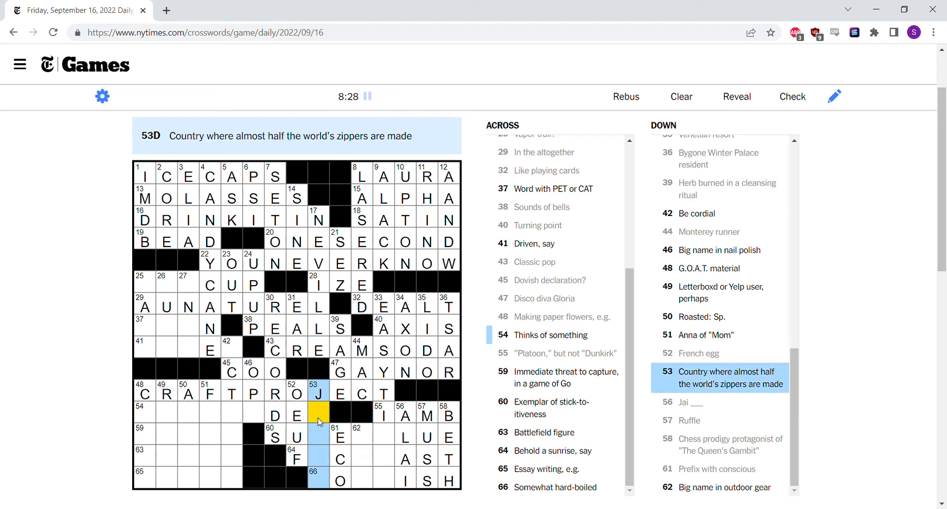
{"action": "left_click", "coordinate": [323, 458]}
{"action": "type", "text": "ACE"}
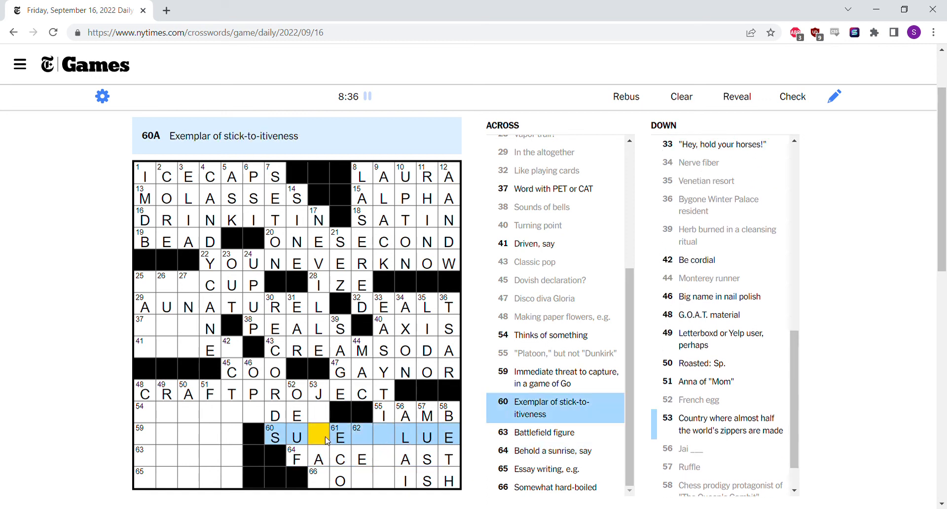
{"action": "left_click", "coordinate": [362, 436]}
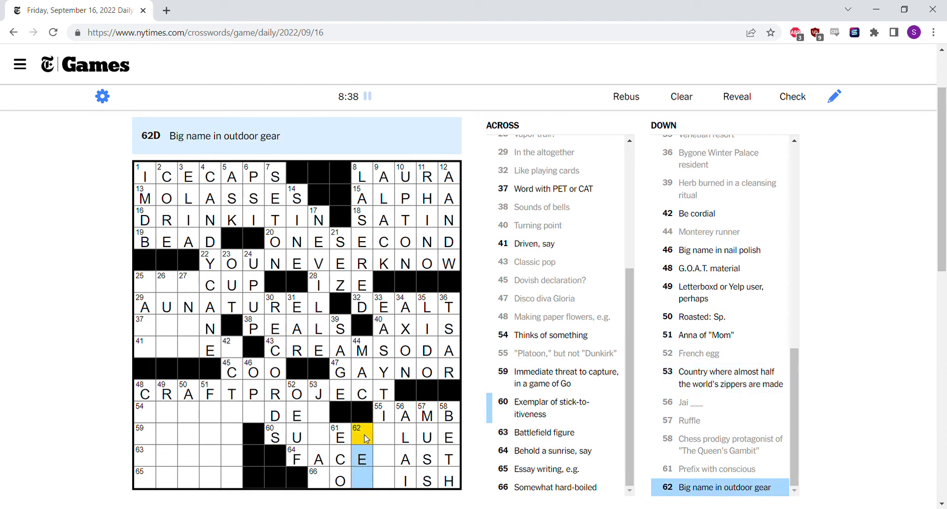
{"action": "left_click", "coordinate": [252, 415]}
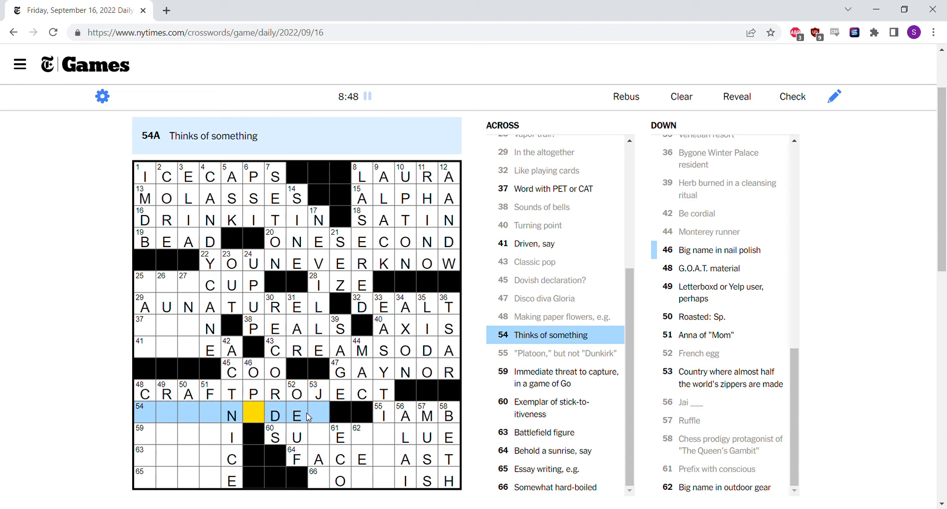
Add S to Thinks of something and check the Anna of Mom, Roasted and G.O.A.T. answers
{"action": "left_click", "coordinate": [318, 415]}
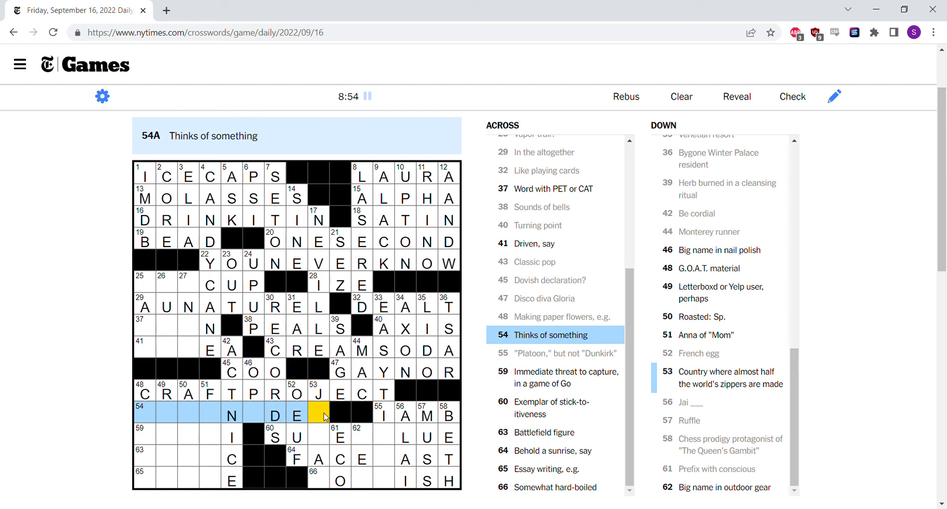
{"action": "type", "text": "S"}
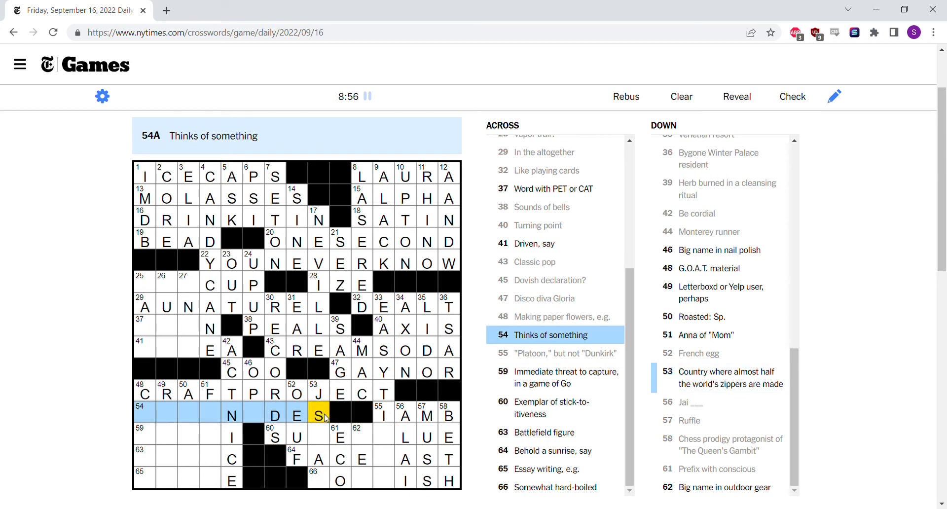
{"action": "left_click", "coordinate": [210, 415]}
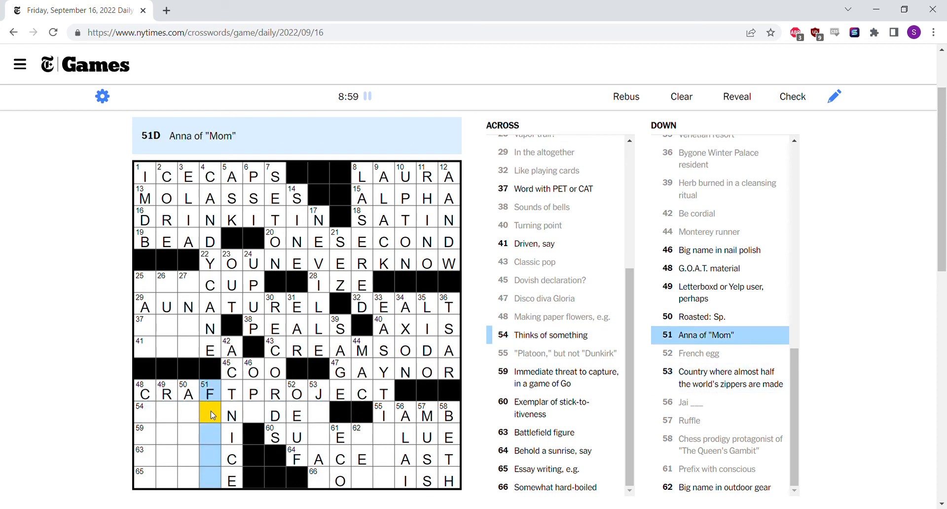
{"action": "left_click", "coordinate": [189, 414]}
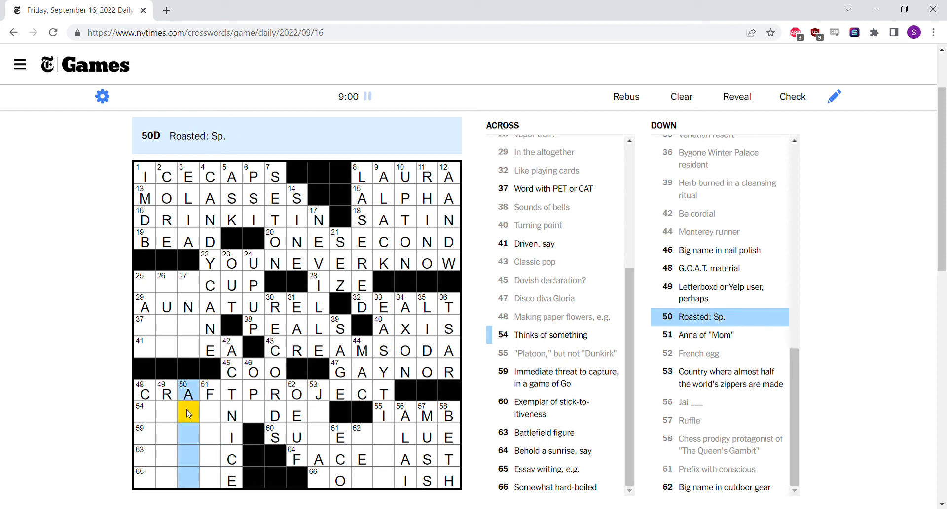
{"action": "left_click", "coordinate": [166, 412]}
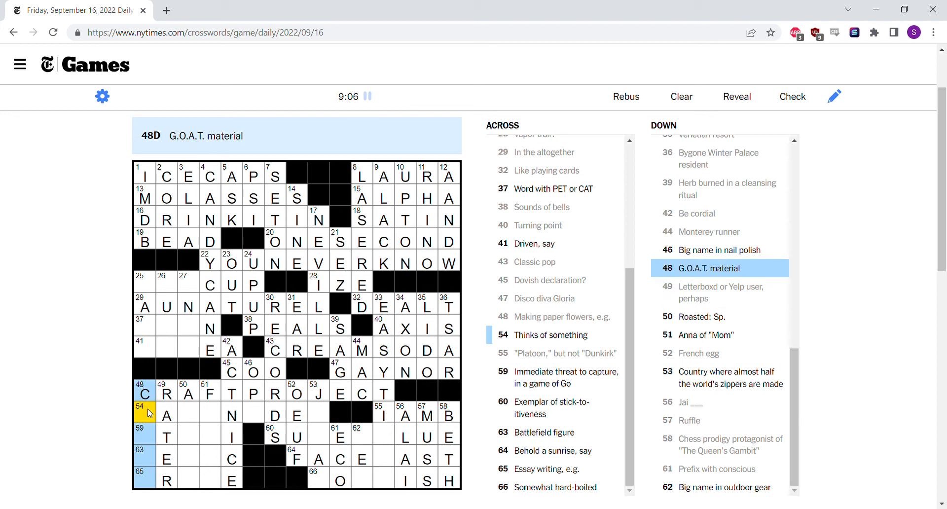
{"action": "left_click", "coordinate": [165, 415]}
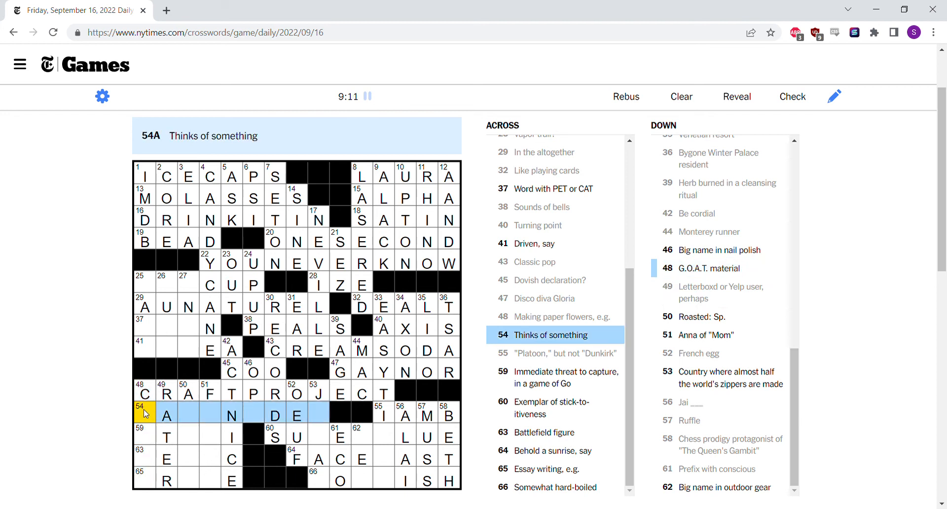
Start ATARI and MEDIC in the bottom-left rows and add P toward PROSE
{"action": "left_click", "coordinate": [145, 436]}
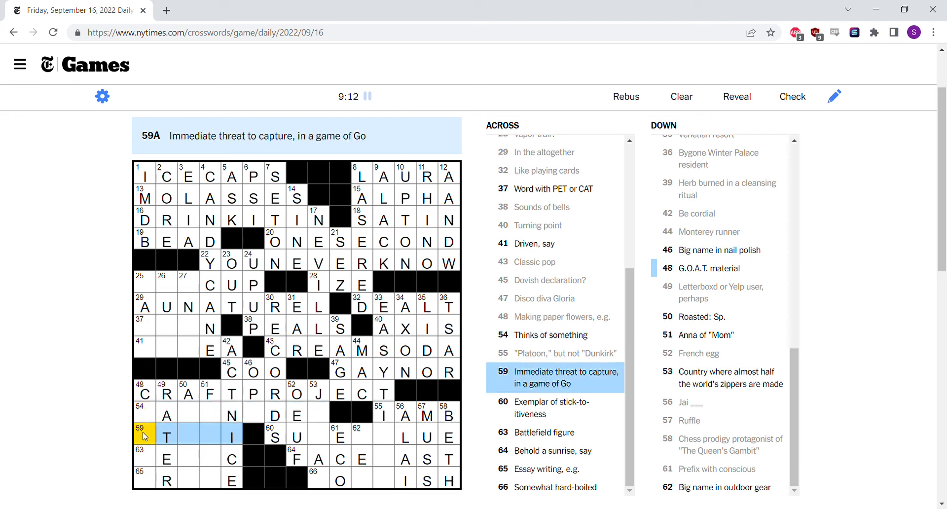
{"action": "left_click", "coordinate": [144, 458]}
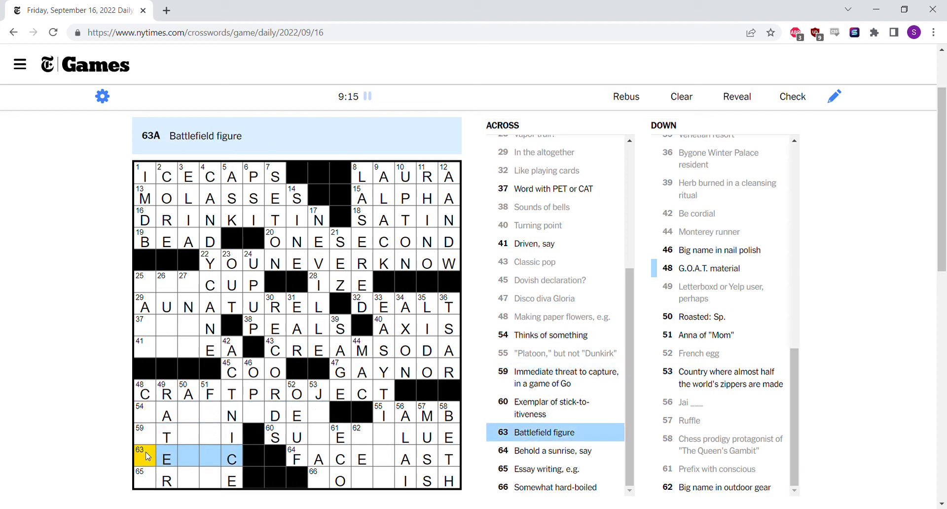
{"action": "type", "text": "MEDI"}
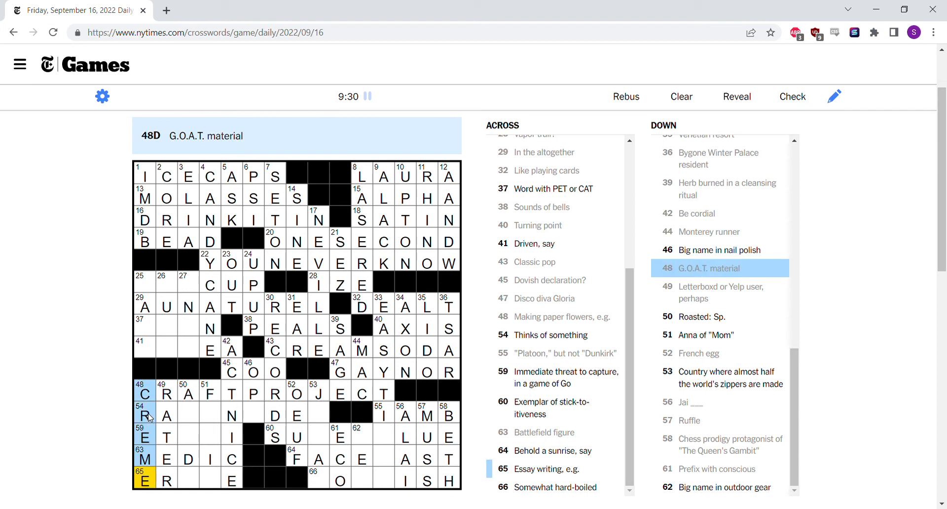
{"action": "left_click", "coordinate": [201, 436]}
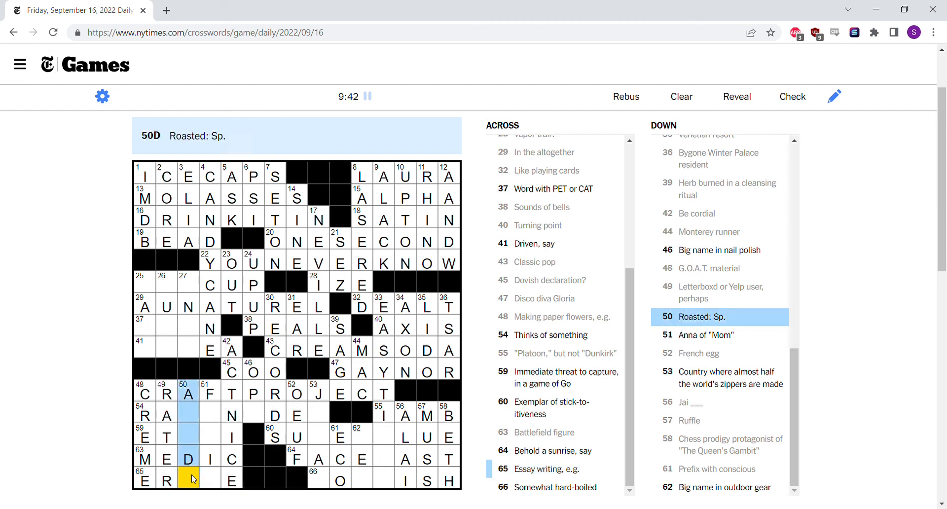
{"action": "left_click", "coordinate": [210, 415]}
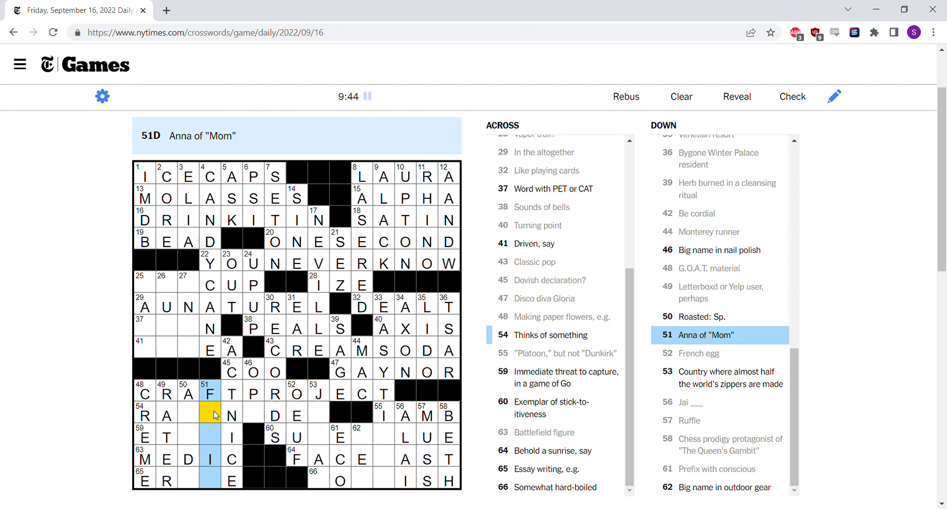
{"action": "mouse_move", "coordinate": [255, 415]}
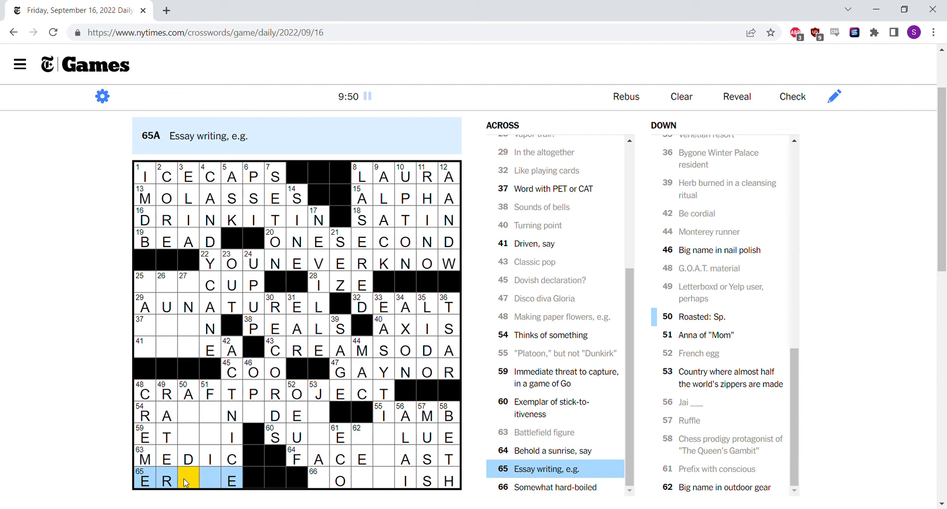
{"action": "type", "text": "PROSE"}
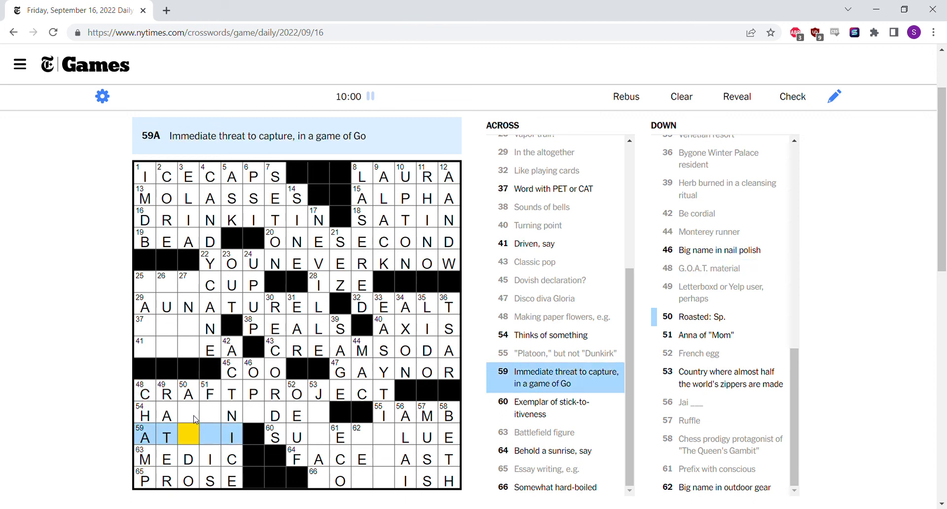
Finish HAS AN IDEA with SA, fill PER into SUPERGLUE, and complete NOIRISH
{"action": "left_click", "coordinate": [188, 415]}
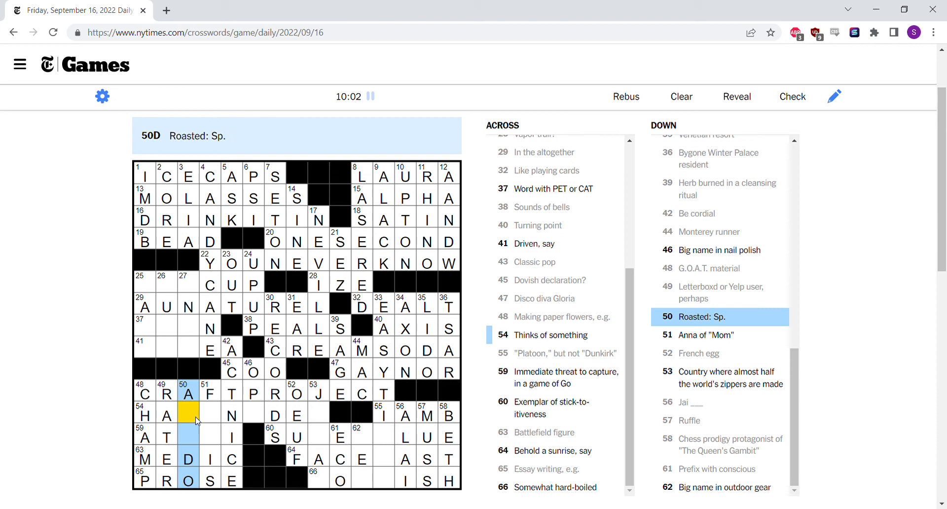
{"action": "type", "text": "SA"}
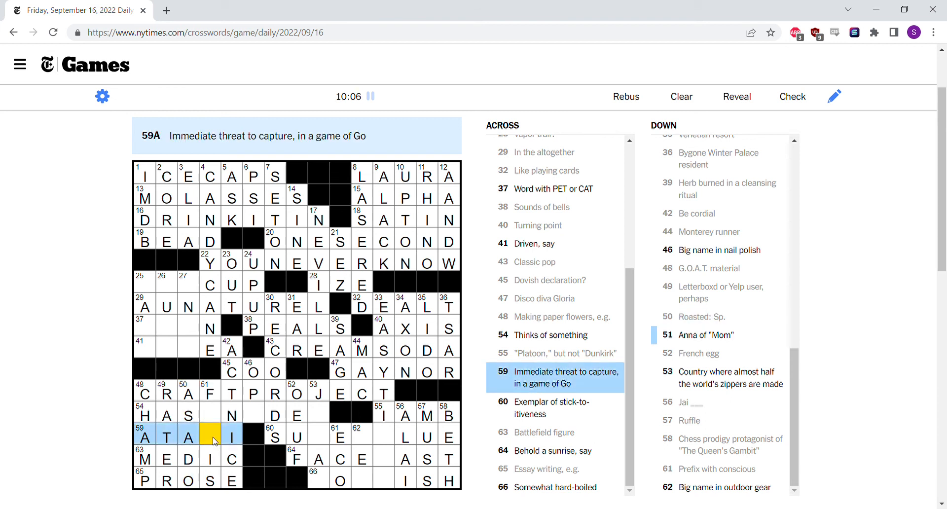
{"action": "left_click", "coordinate": [212, 436]}
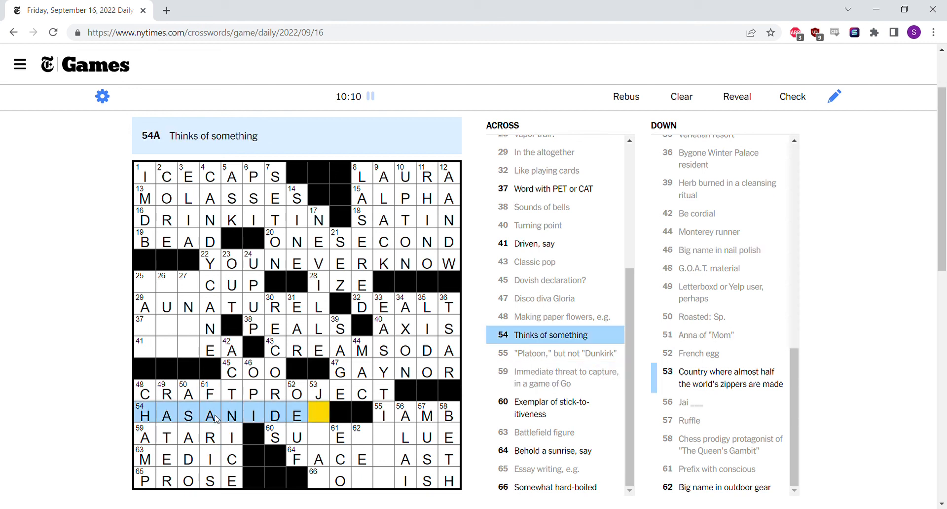
{"action": "left_click", "coordinate": [319, 436]}
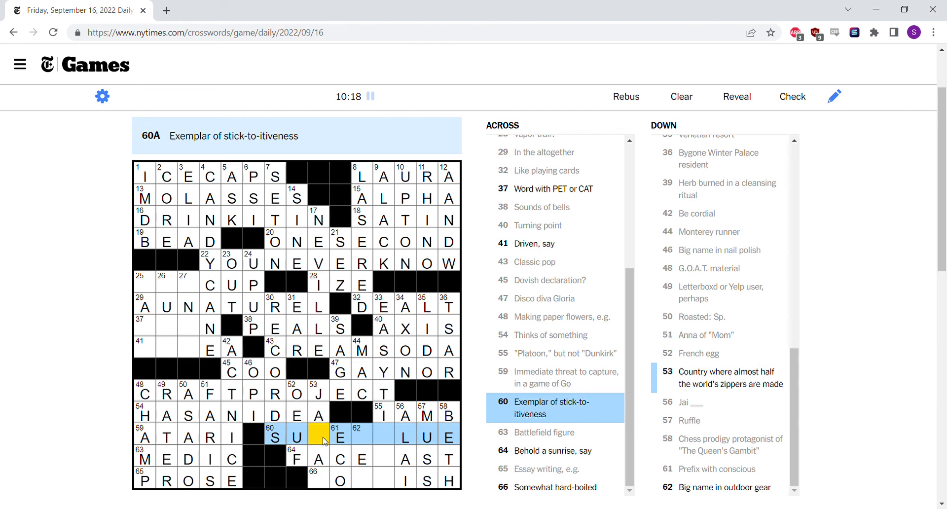
{"action": "type", "text": "PERG"}
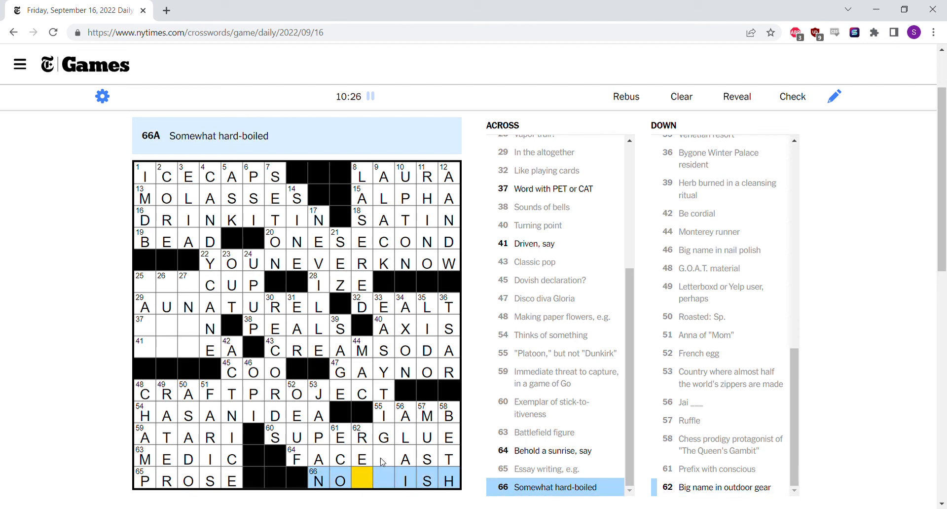
{"action": "left_click", "coordinate": [384, 459]}
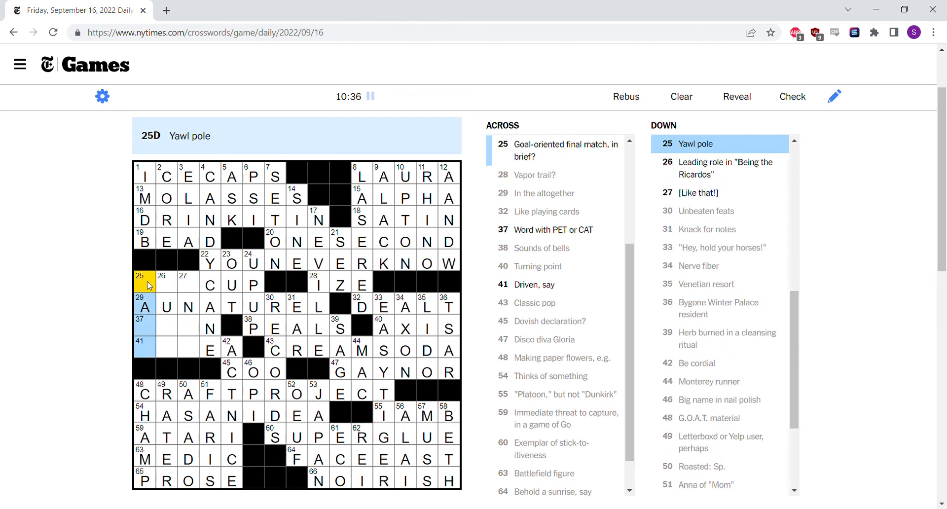
Fill SCAN into 37-Across for the goal-oriented final match clue
{"action": "left_click", "coordinate": [149, 284]}
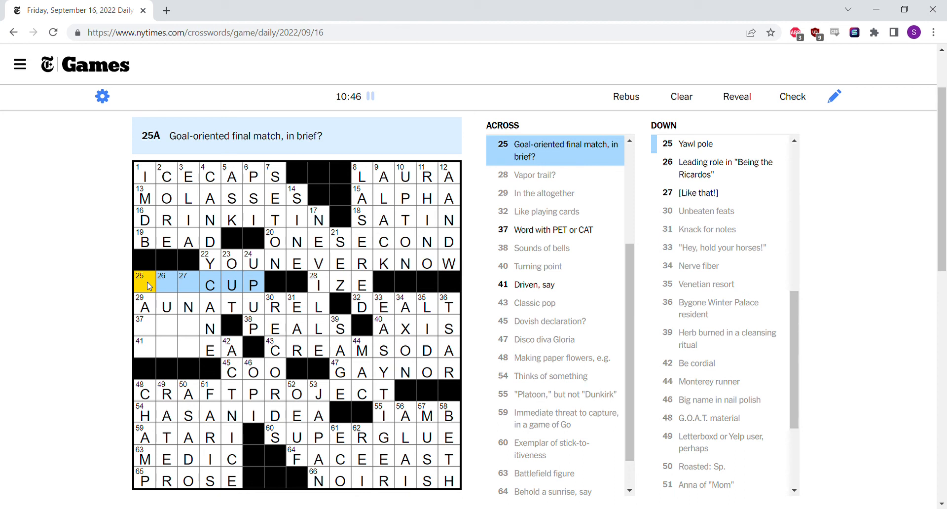
{"action": "left_click", "coordinate": [144, 283]}
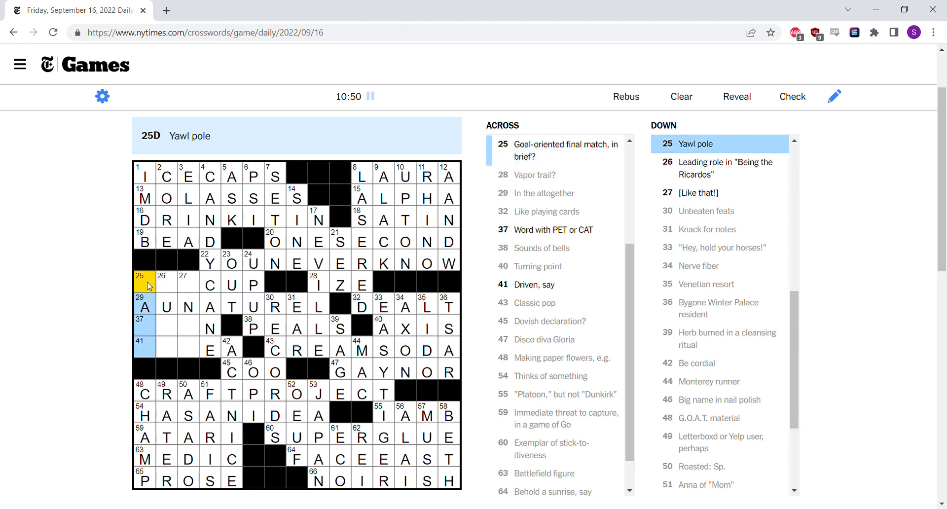
{"action": "left_click", "coordinate": [166, 284]}
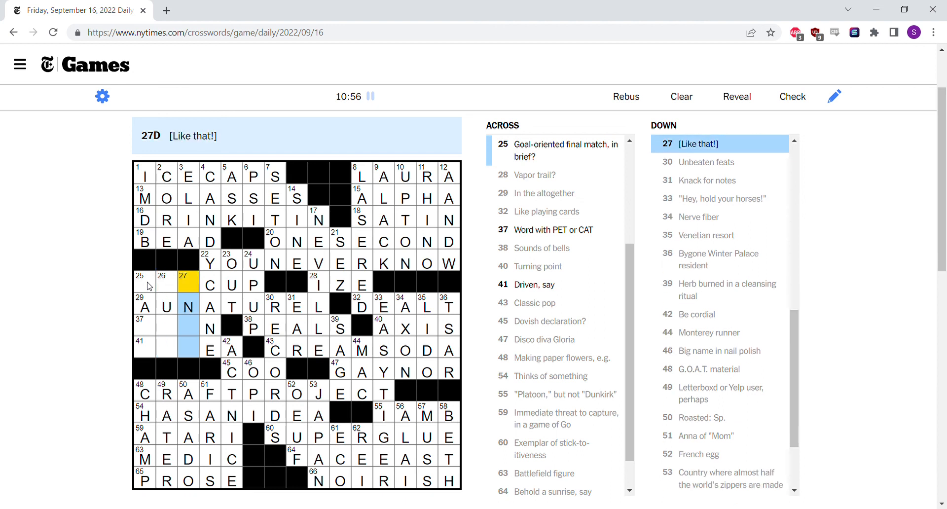
{"action": "left_click", "coordinate": [143, 285]}
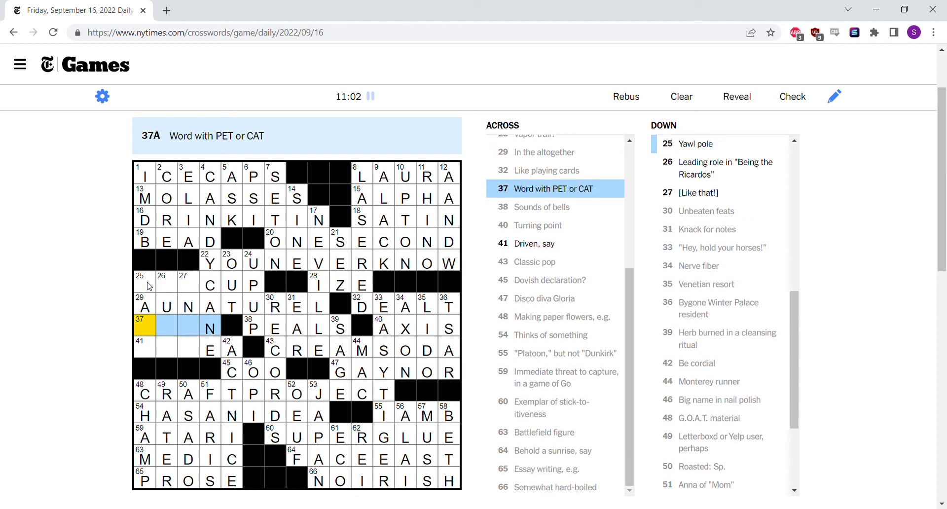
{"action": "type", "text": "SCA"}
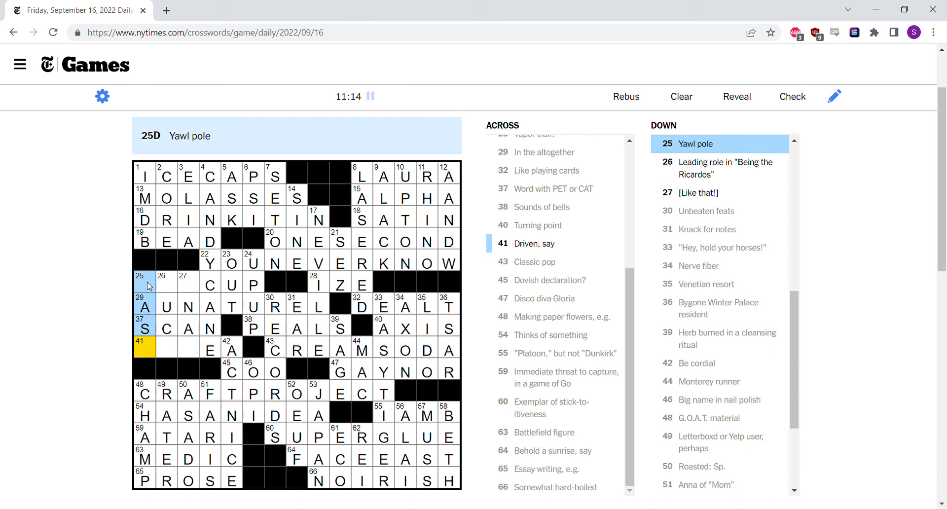
Fill TYPE A at 41-Across and add L and S at squares 26 and 27
{"action": "left_click", "coordinate": [166, 285]}
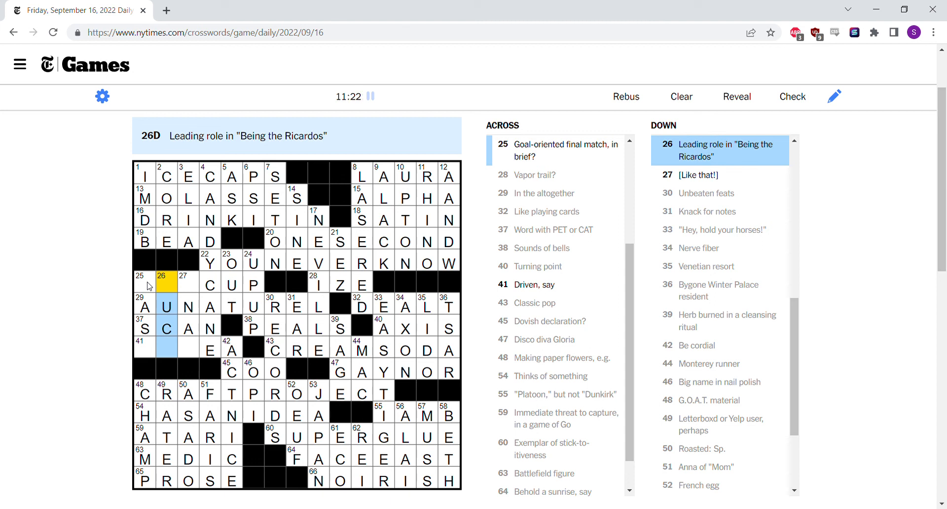
{"action": "left_click", "coordinate": [188, 285]}
{"action": "type", "text": "SNAP"}
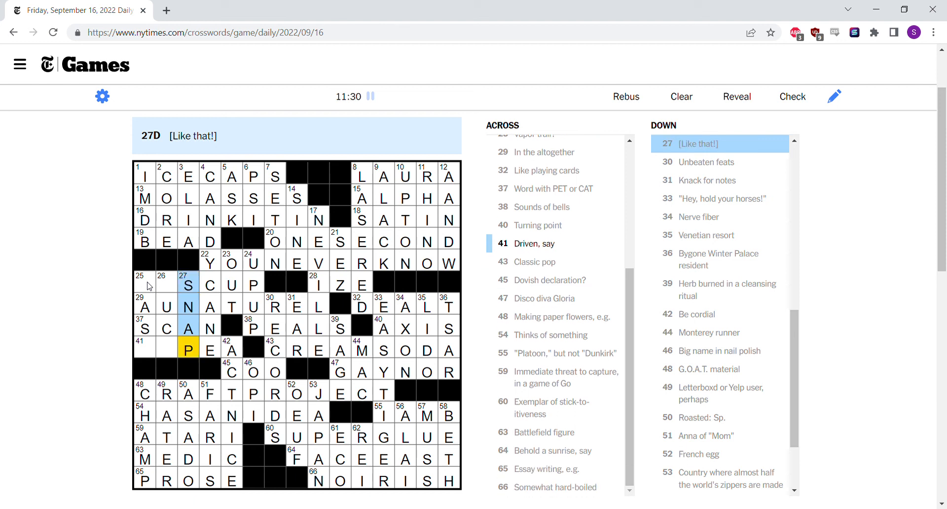
{"action": "left_click", "coordinate": [143, 345]}
{"action": "type", "text": "TY"}
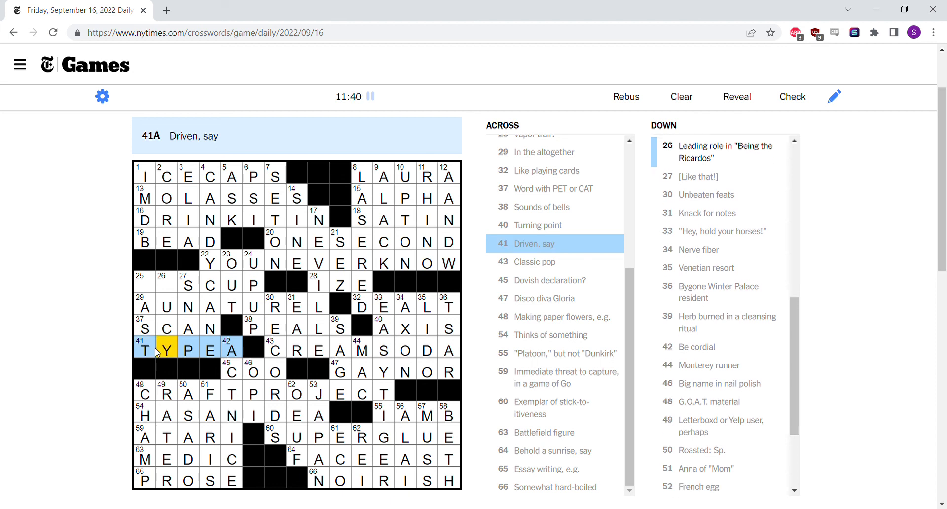
{"action": "left_click", "coordinate": [228, 350]}
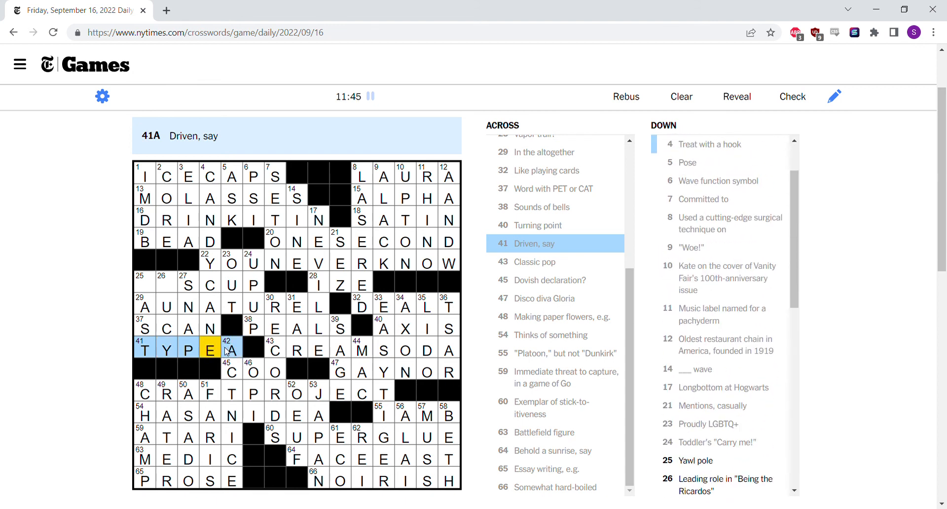
{"action": "left_click", "coordinate": [166, 348]}
{"action": "type", "text": "L"}
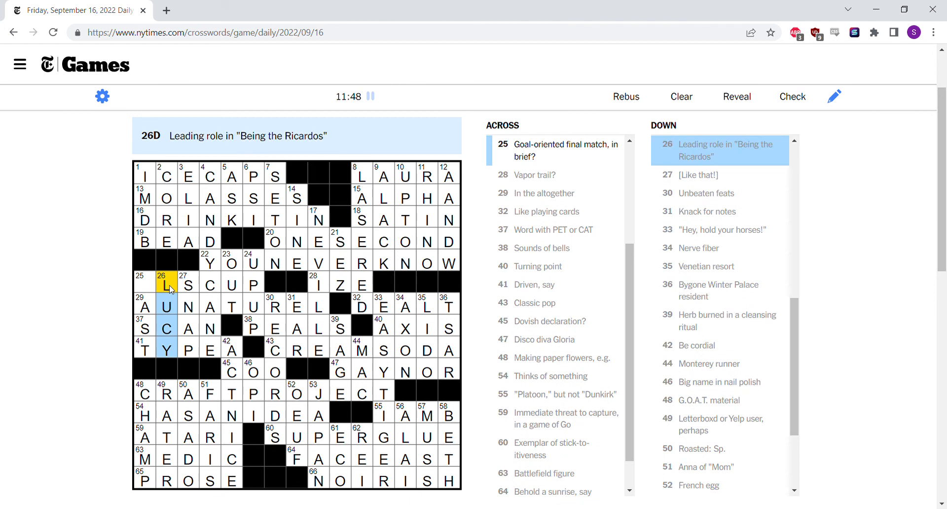
{"action": "left_click", "coordinate": [144, 285]}
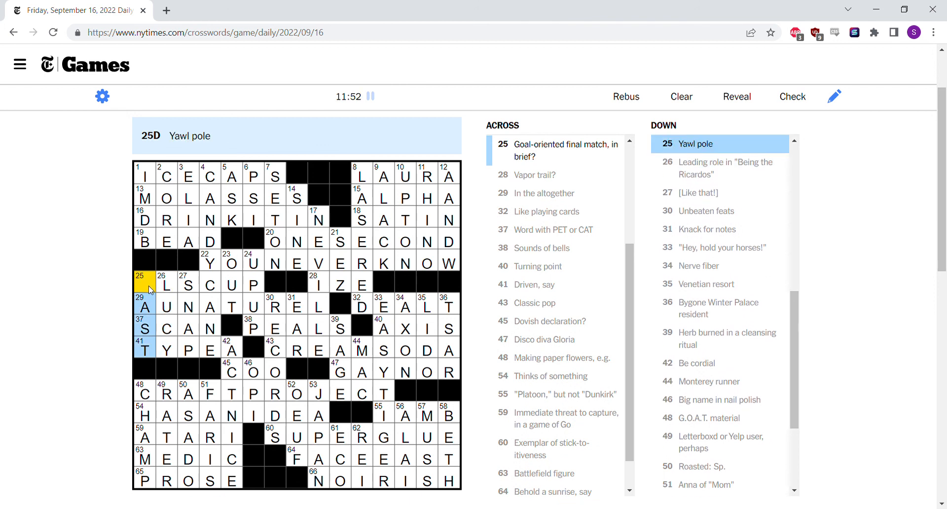
Enter M in square 25 to finish the puzzle in 11:53 and close the congratulations dialog
{"action": "type", "text": "M"}
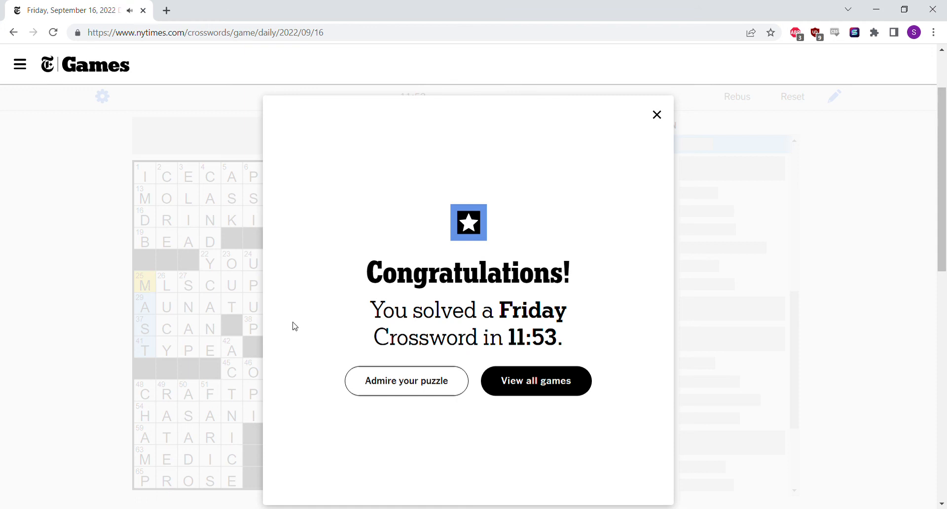
{"action": "mouse_move", "coordinate": [359, 287]}
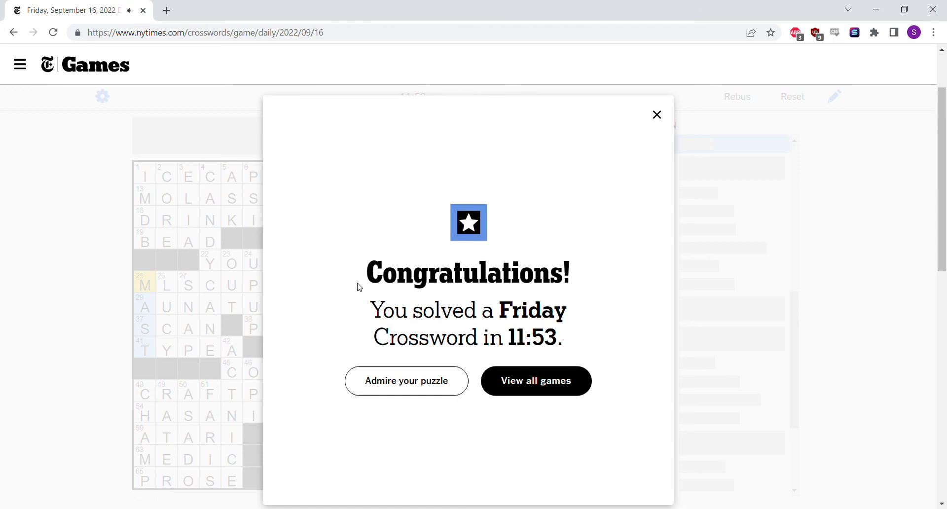
{"action": "mouse_move", "coordinate": [710, 337]}
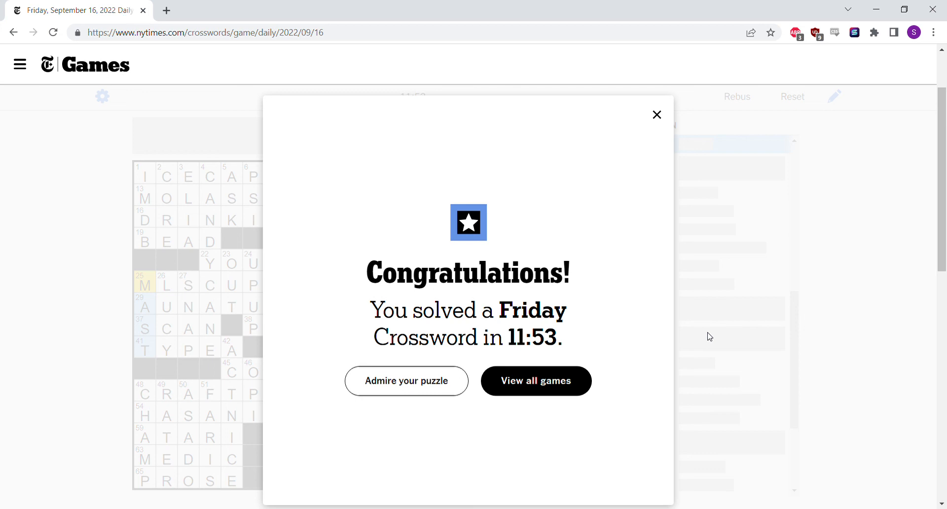
{"action": "left_click", "coordinate": [657, 115]}
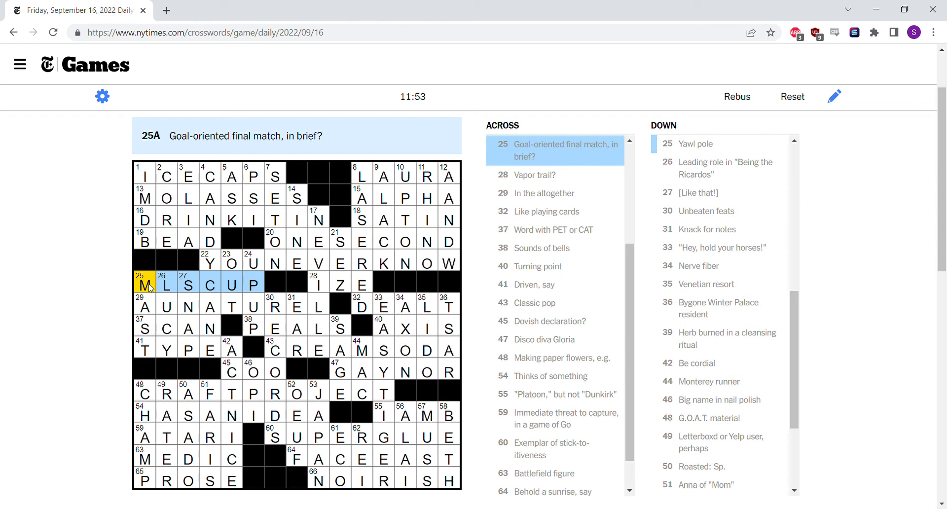
{"action": "left_click", "coordinate": [317, 285]}
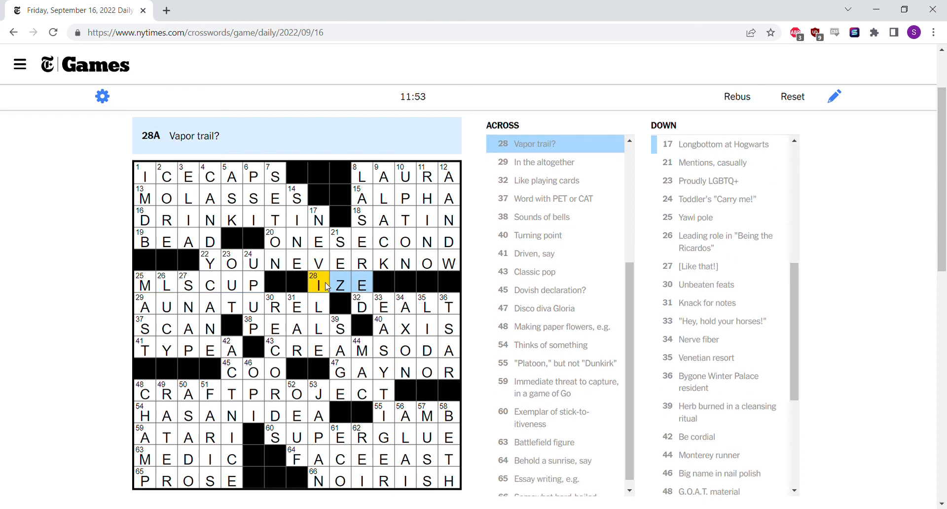
{"action": "mouse_move", "coordinate": [544, 159]}
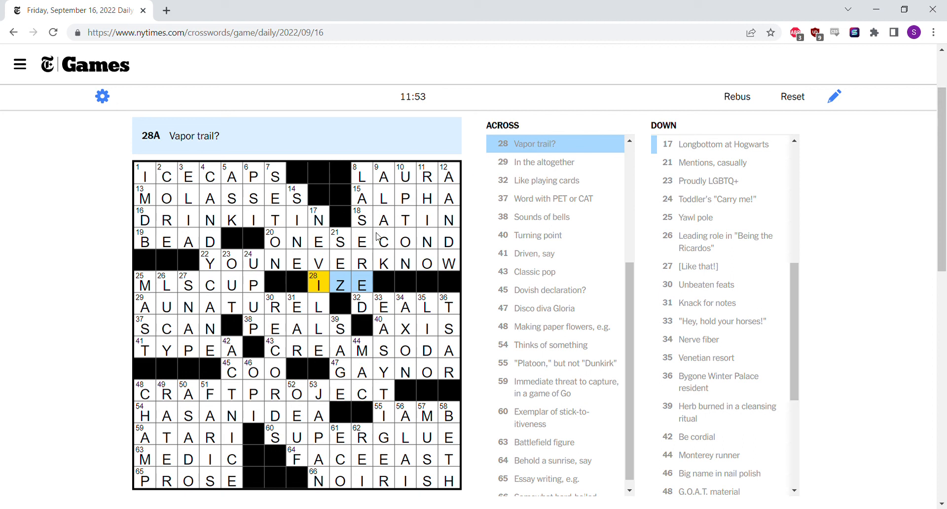
{"action": "mouse_move", "coordinate": [332, 289]}
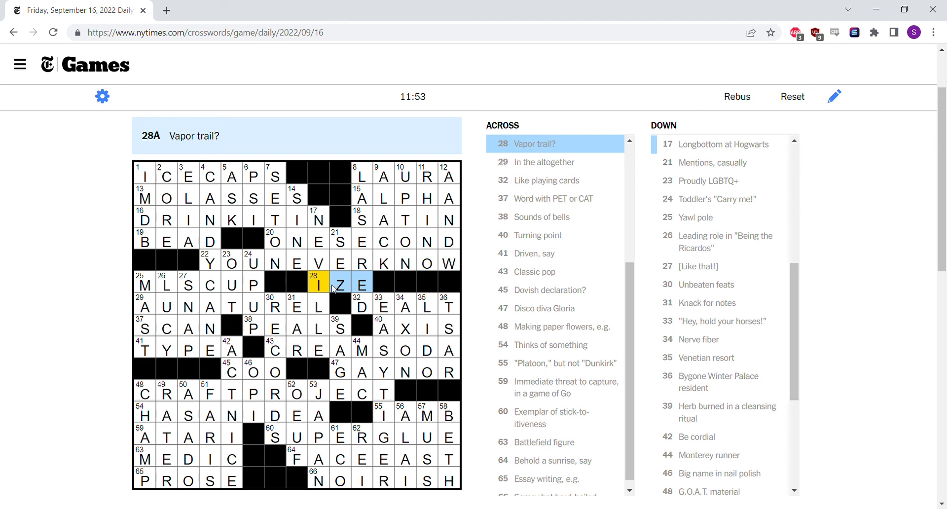
{"action": "mouse_move", "coordinate": [437, 219]}
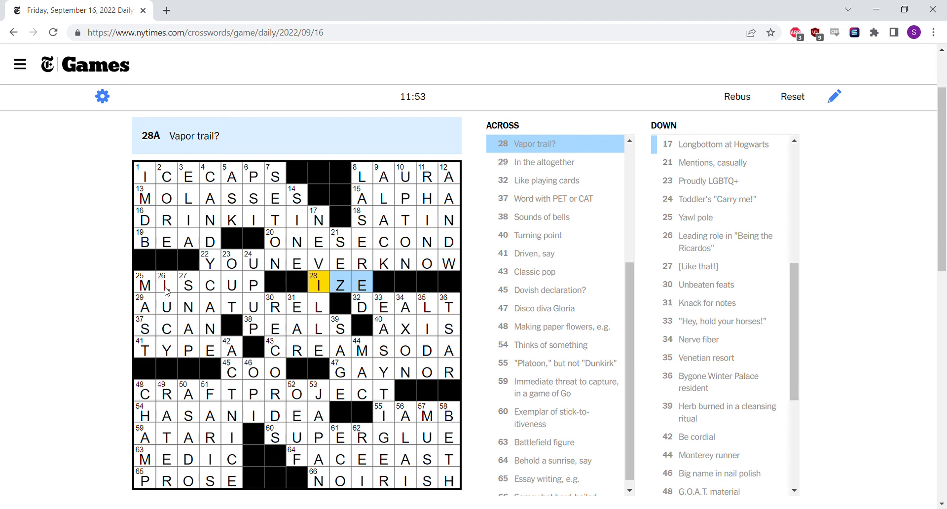
{"action": "left_click", "coordinate": [143, 284]}
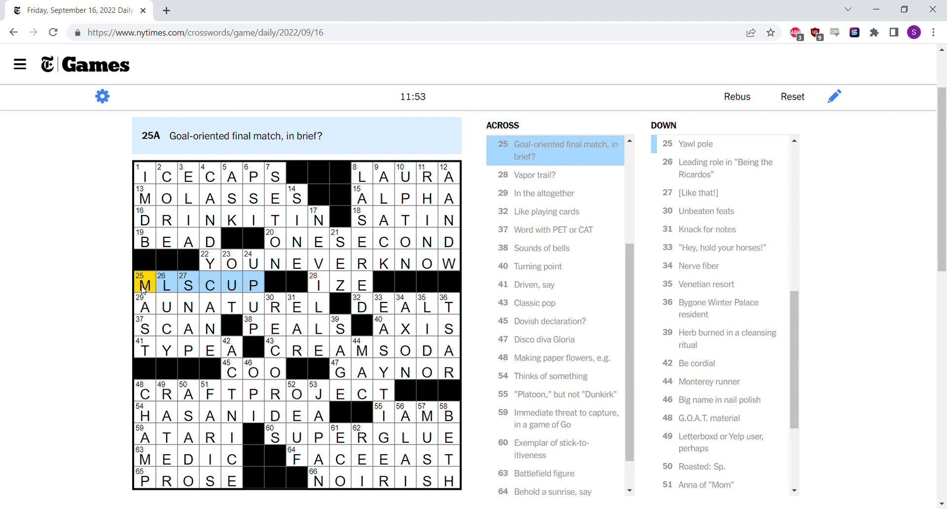
{"action": "mouse_move", "coordinate": [180, 285]}
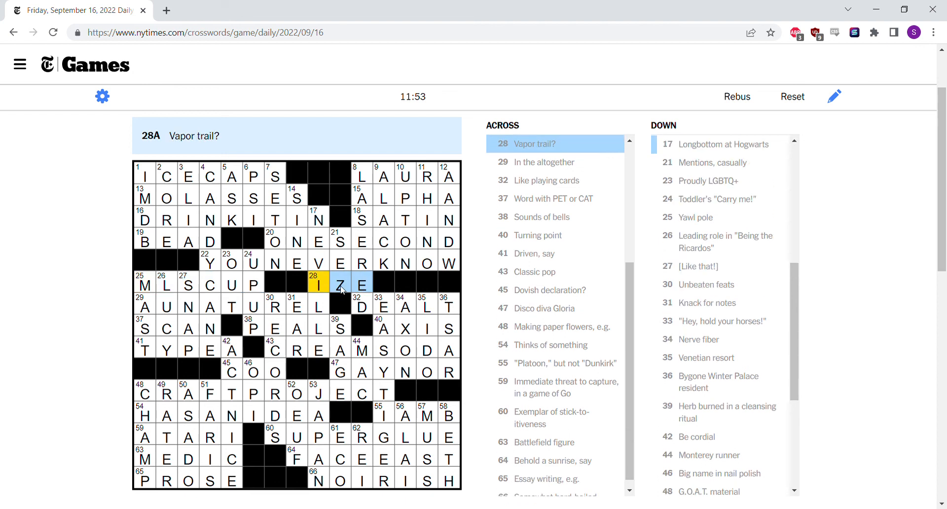
{"action": "mouse_move", "coordinate": [202, 277]}
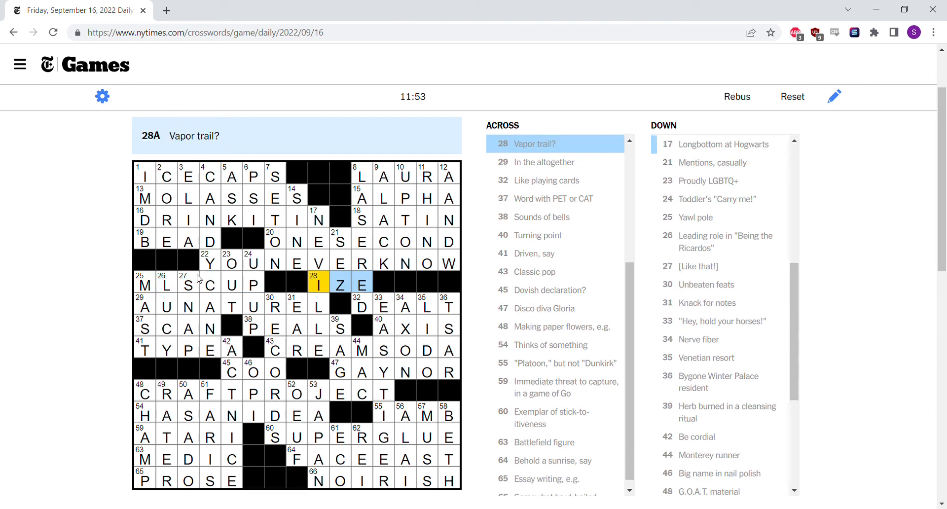
{"action": "left_click", "coordinate": [145, 285]}
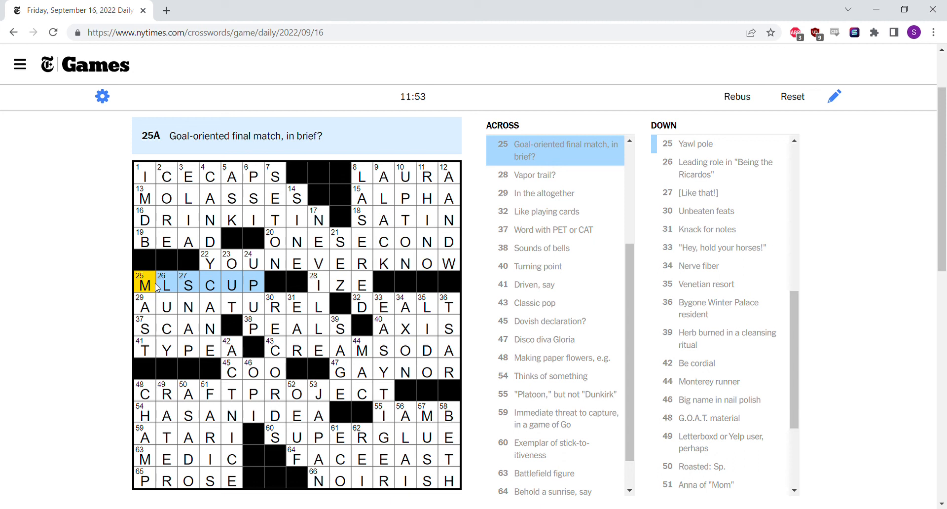
{"action": "left_click", "coordinate": [145, 285]}
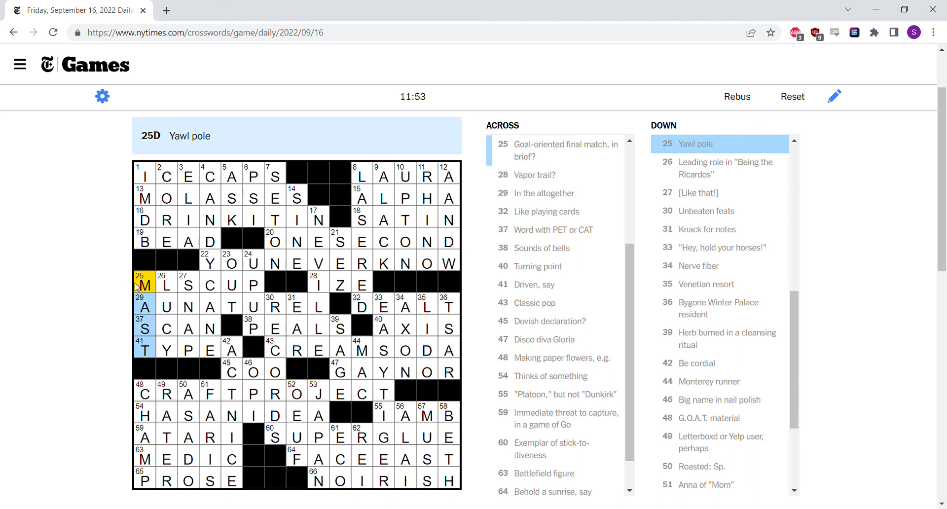
{"action": "left_click", "coordinate": [166, 284]}
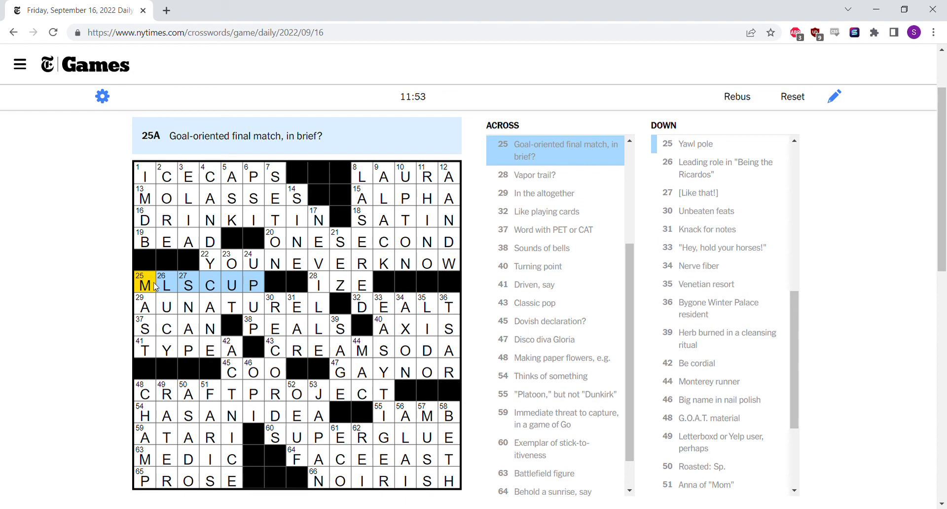
{"action": "mouse_move", "coordinate": [216, 280]}
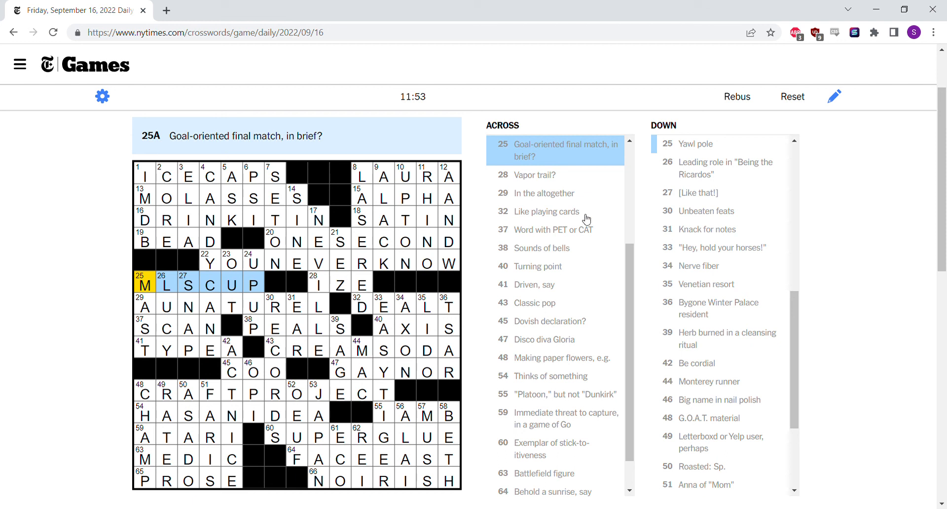
{"action": "mouse_move", "coordinate": [866, 194]}
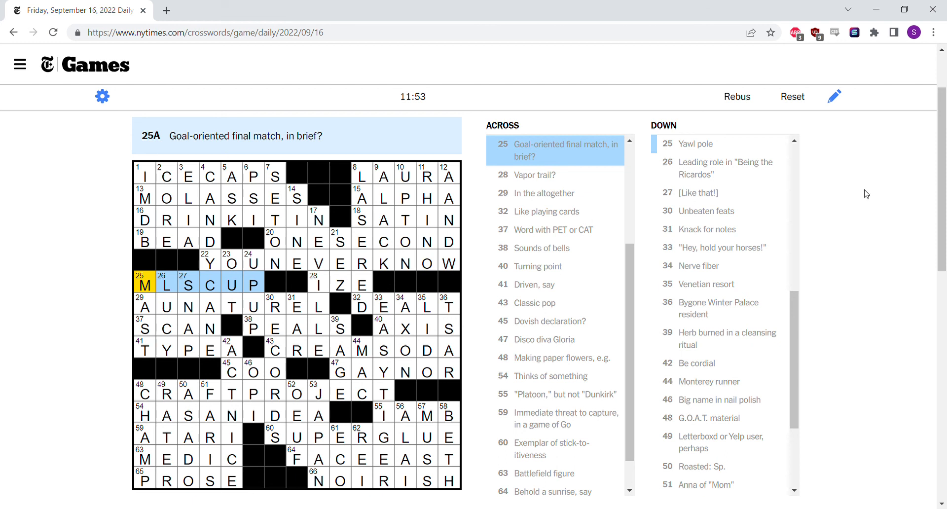
{"action": "mouse_move", "coordinate": [891, 75]}
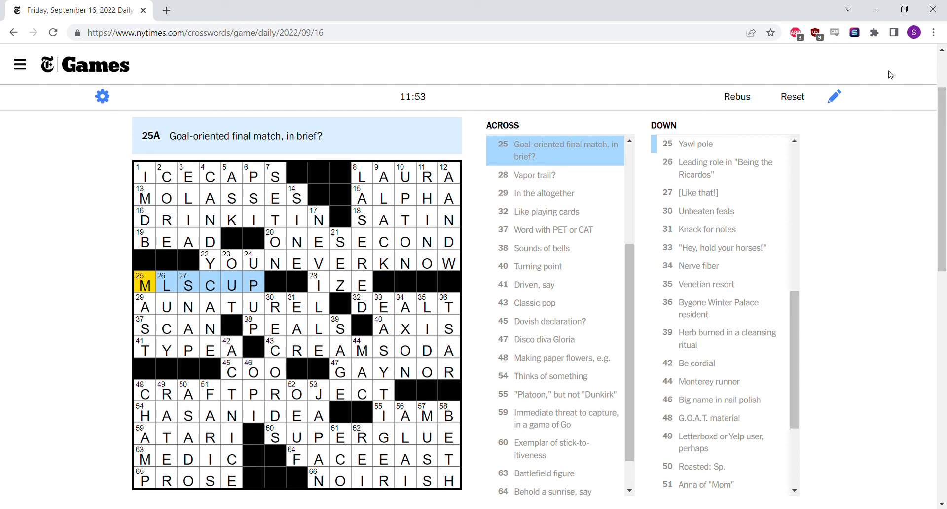